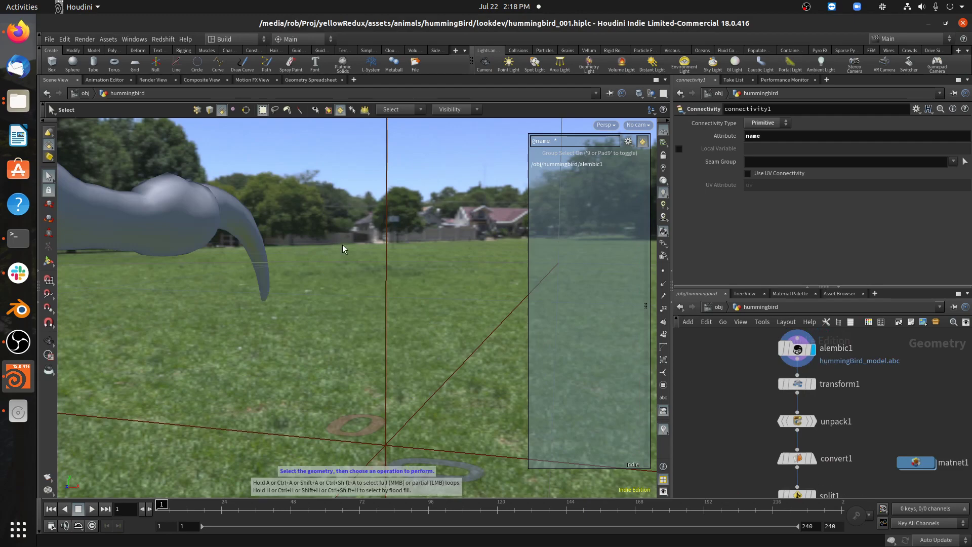
- Inspect transform1, which scales the hummingbird model uniformly by 0.01
{"action": "left_click", "coordinate": [796, 384]}
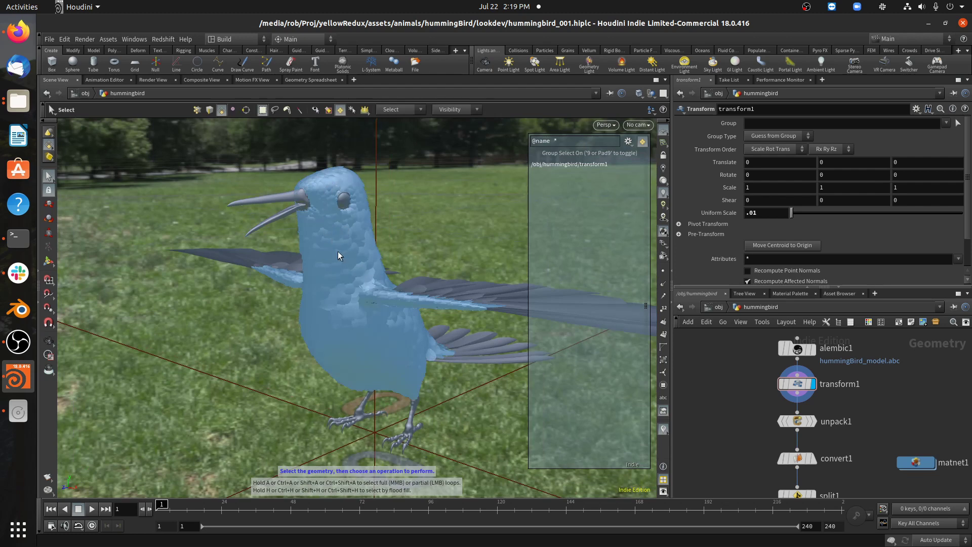
{"action": "mouse_move", "coordinate": [318, 197]}
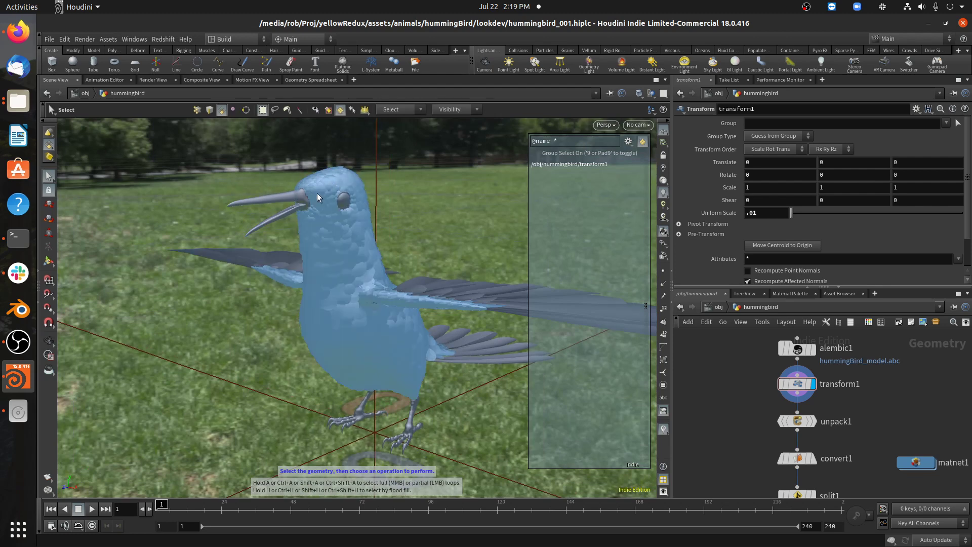
{"action": "mouse_move", "coordinate": [352, 183]}
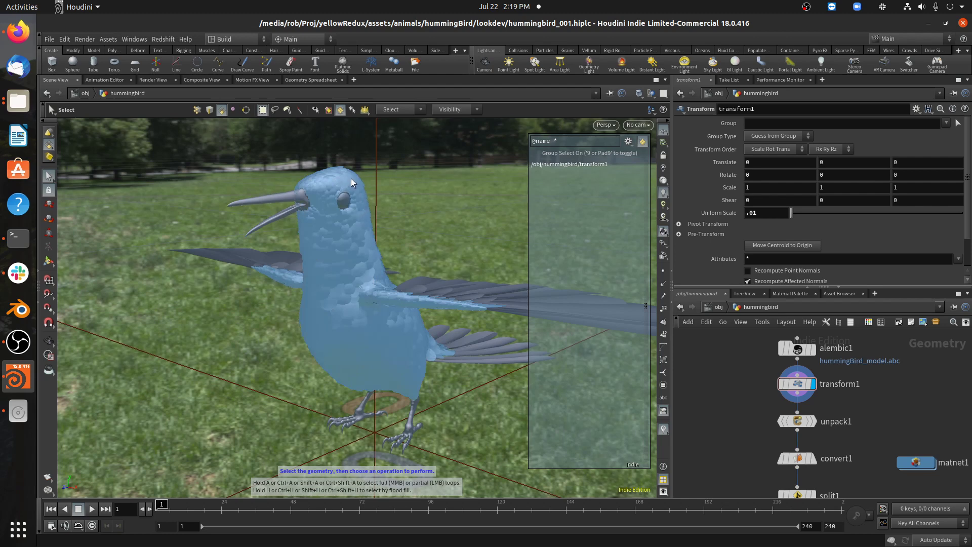
{"action": "mouse_move", "coordinate": [318, 201]}
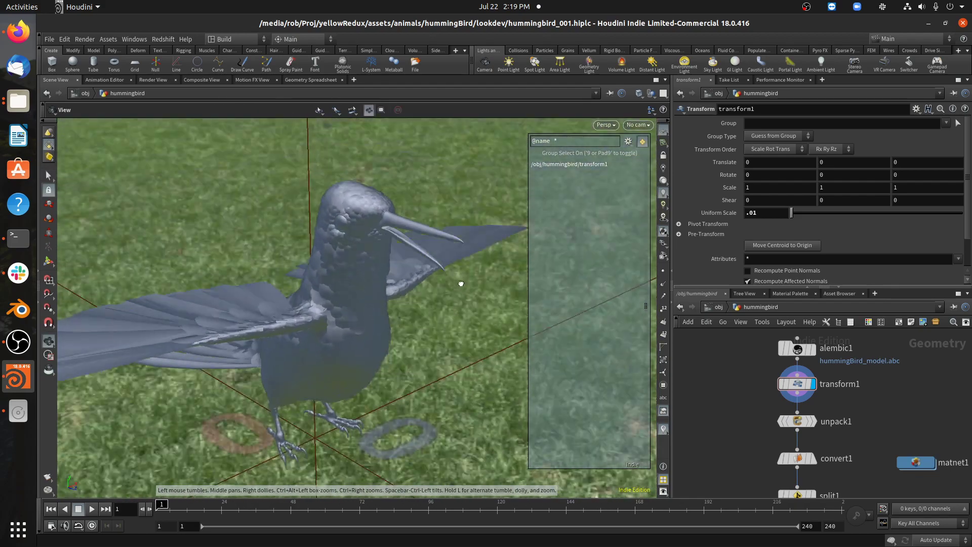
- Inspect unpack1 and convert, checking the eight path-named polygon pieces in the info window
{"action": "left_click", "coordinate": [796, 421]}
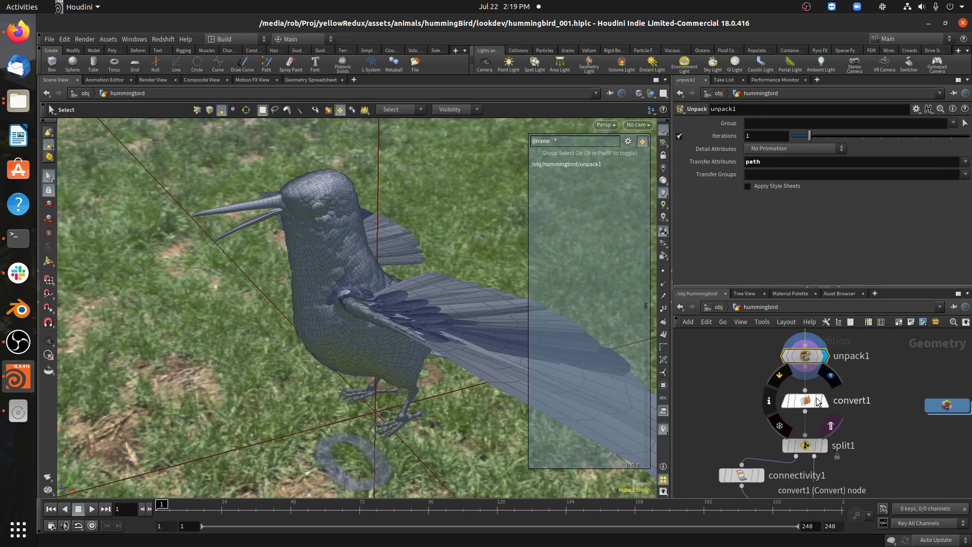
{"action": "left_click", "coordinate": [804, 400]}
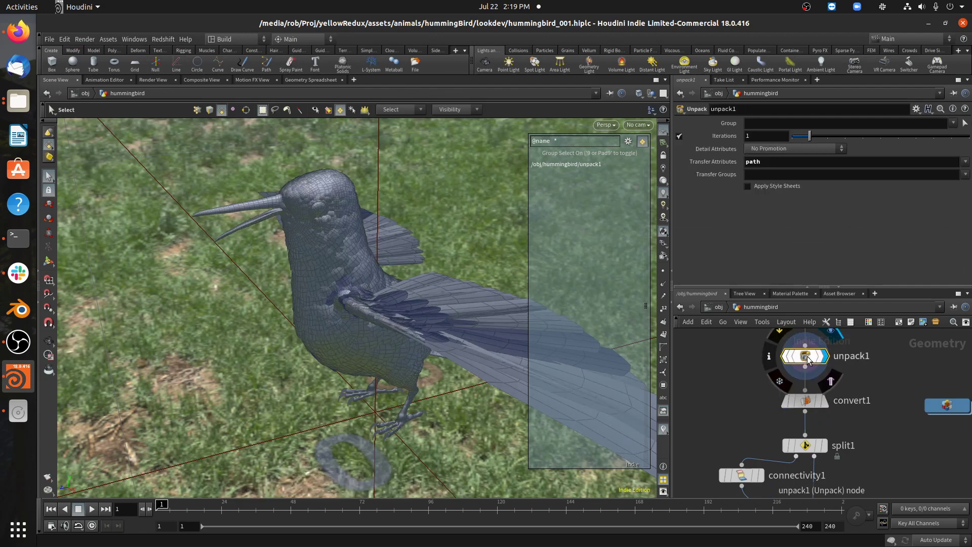
{"action": "left_click", "coordinate": [769, 355]}
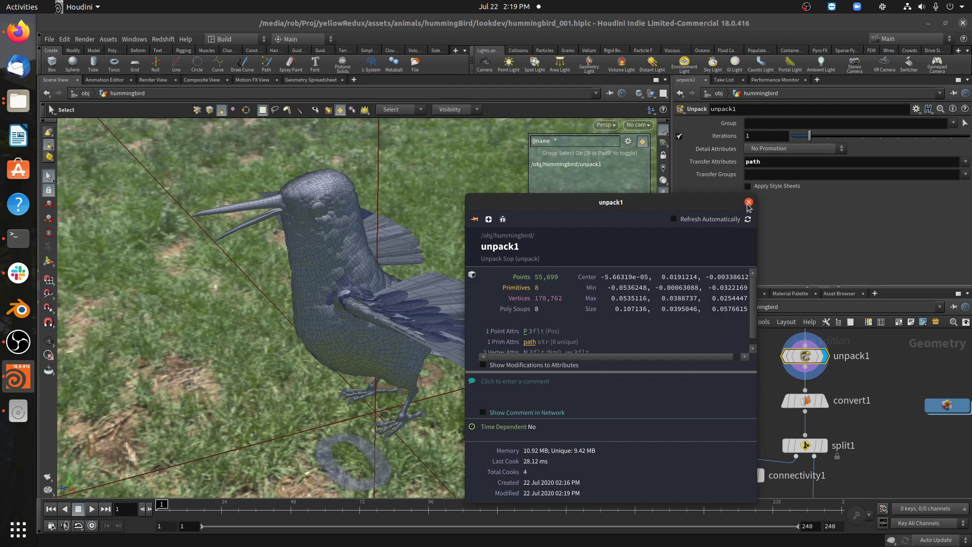
{"action": "left_click", "coordinate": [748, 202]}
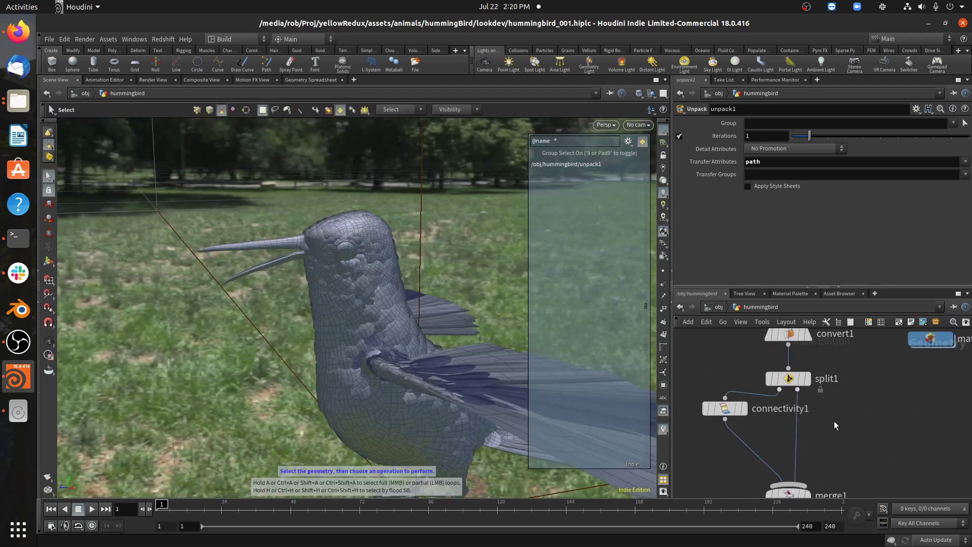
- Set split1's selection mode to Alembic Paths to isolate the bodyFeathers piece
{"action": "left_click", "coordinate": [788, 378]}
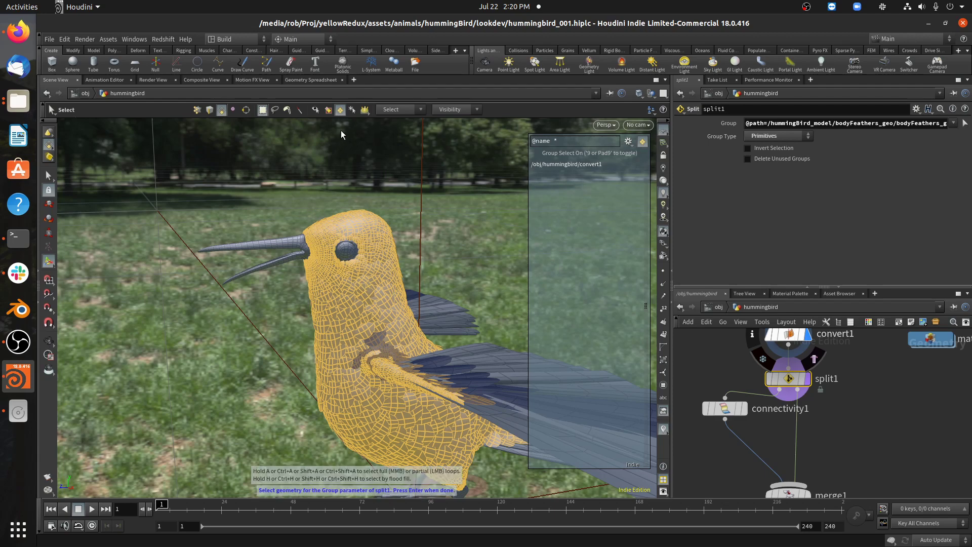
{"action": "left_click", "coordinate": [400, 110]}
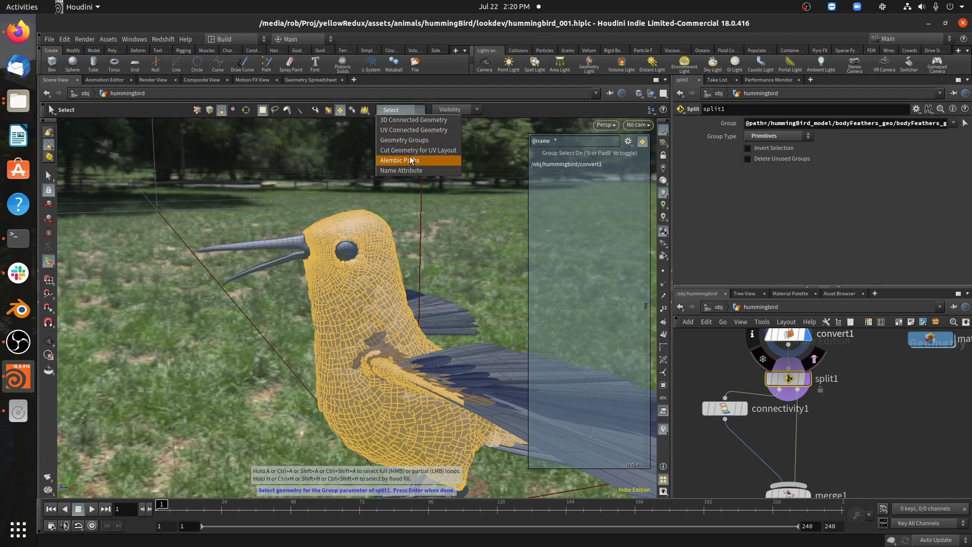
{"action": "left_click", "coordinate": [399, 160]}
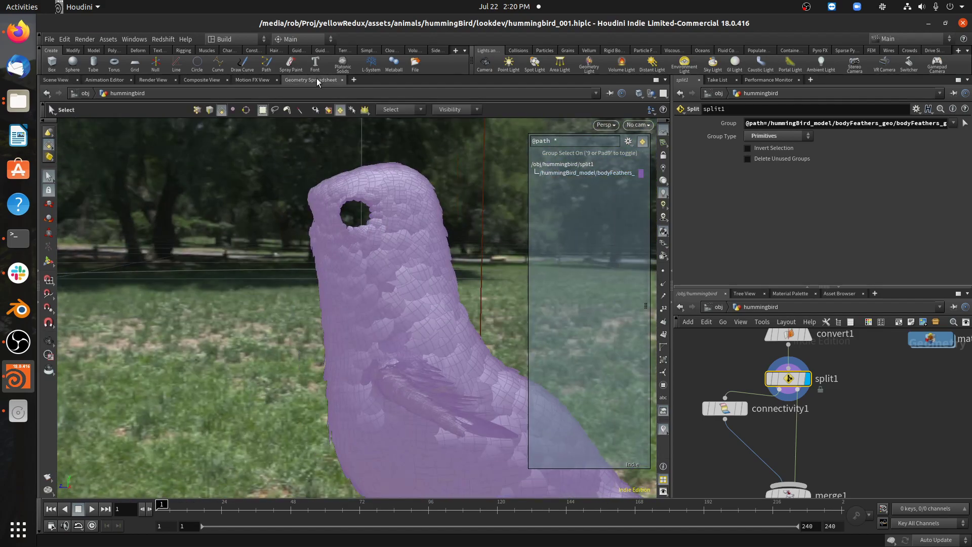
{"action": "left_click", "coordinate": [311, 80]}
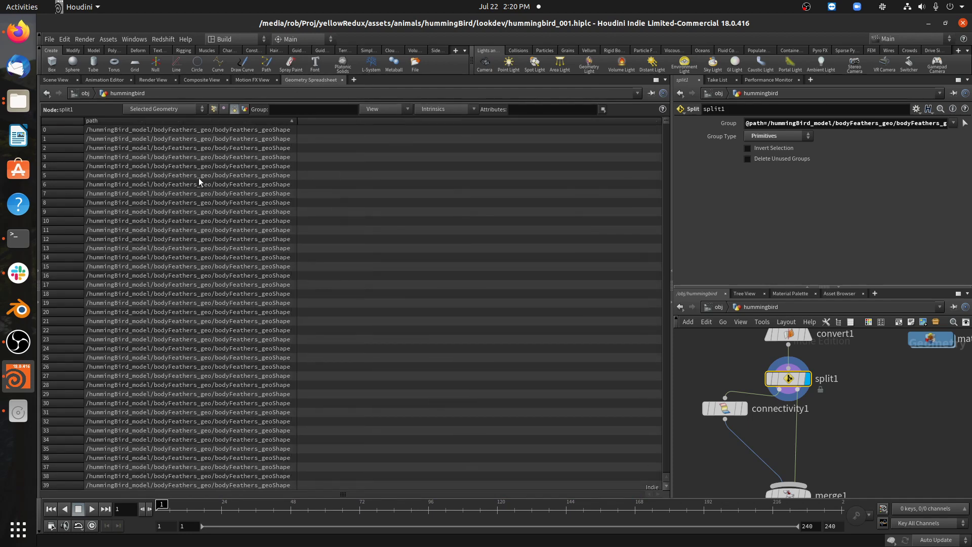
{"action": "left_click", "coordinate": [214, 109]}
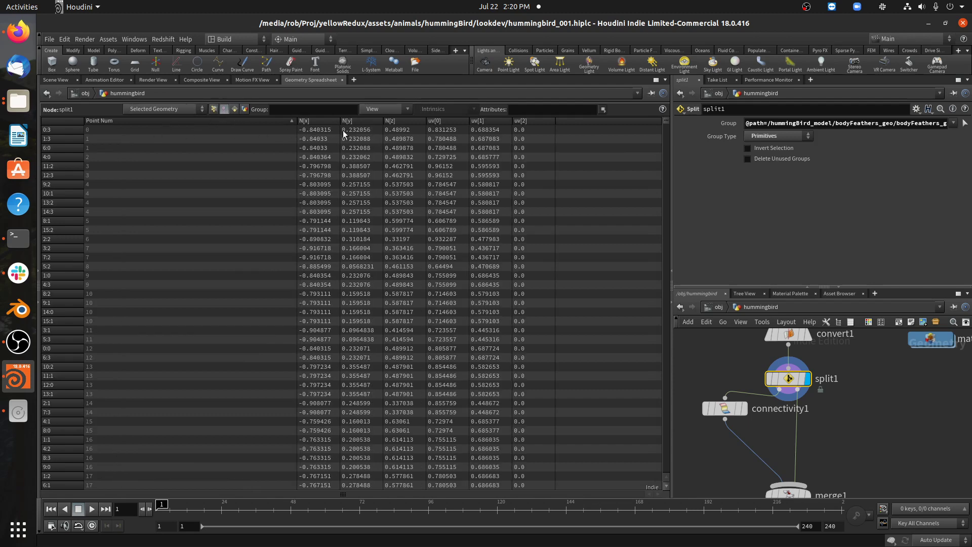
{"action": "mouse_move", "coordinate": [127, 138]}
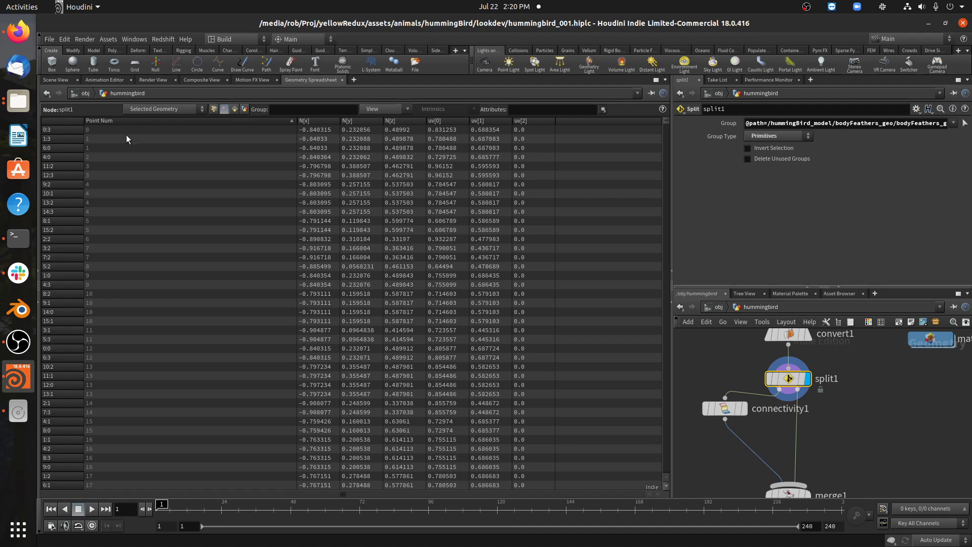
{"action": "left_click", "coordinate": [235, 110]}
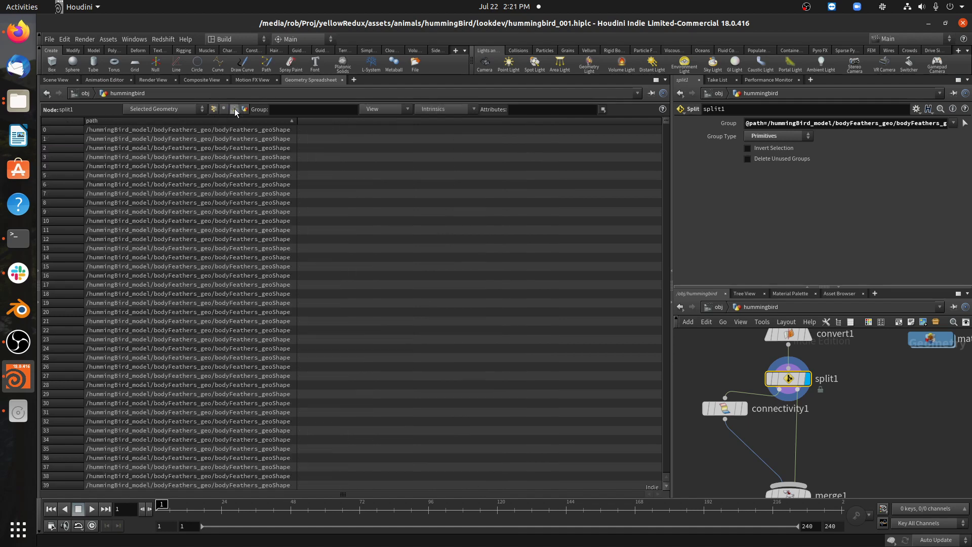
{"action": "left_click", "coordinate": [56, 80]}
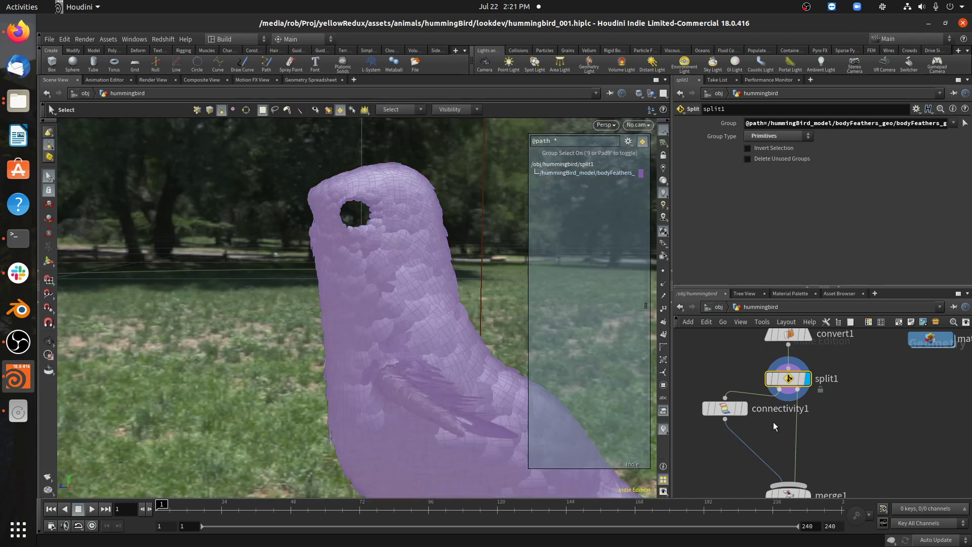
- Set connectivity1's selection mode to 3D Connected Geometry
{"action": "left_click", "coordinate": [724, 408]}
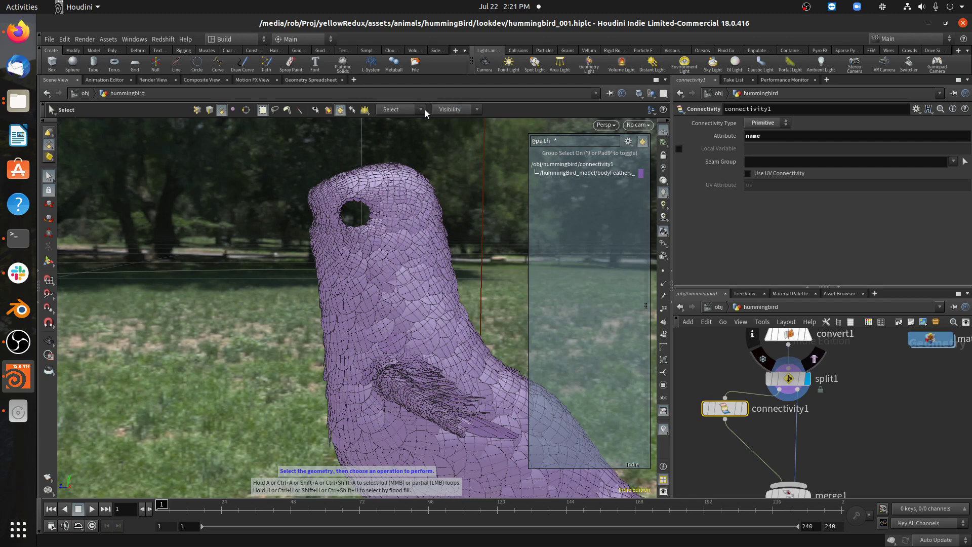
{"action": "left_click", "coordinate": [397, 110]}
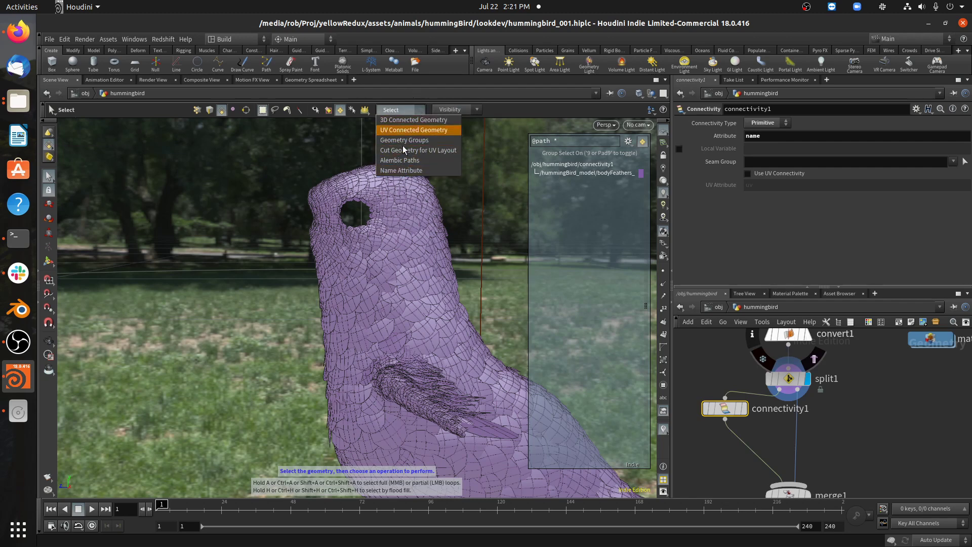
{"action": "left_click", "coordinate": [414, 130]}
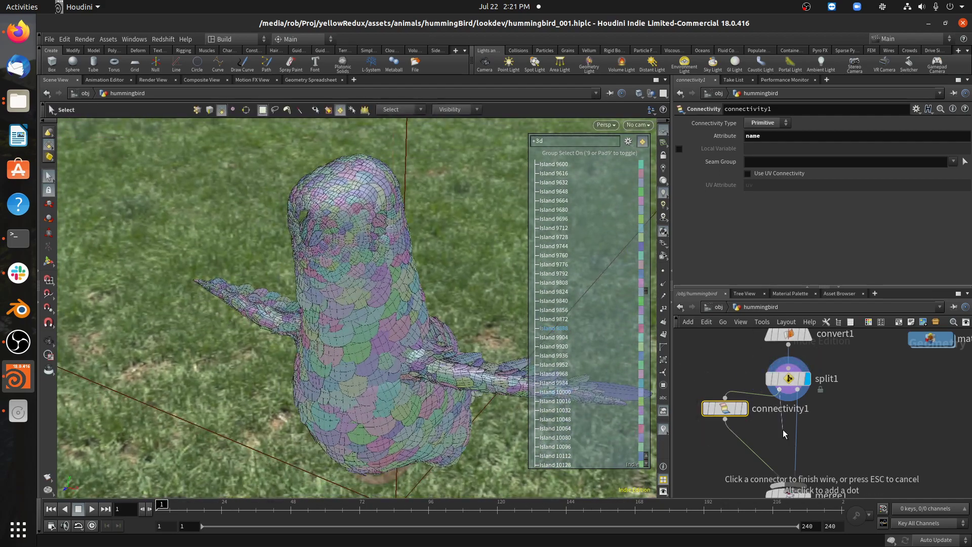
- Disconnect and delete connectivity1, then start adding a Null node
{"action": "left_click", "coordinate": [788, 379]}
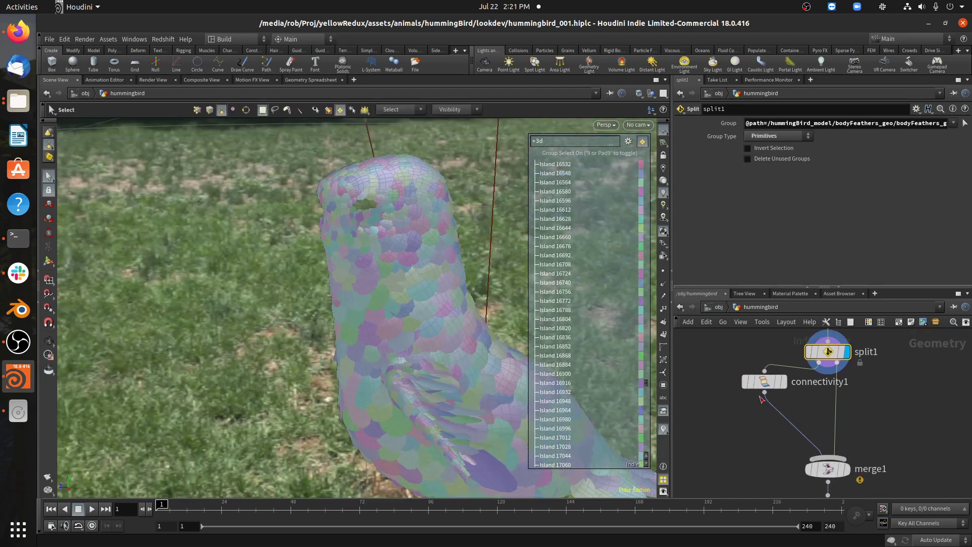
{"action": "key", "text": "Delete"}
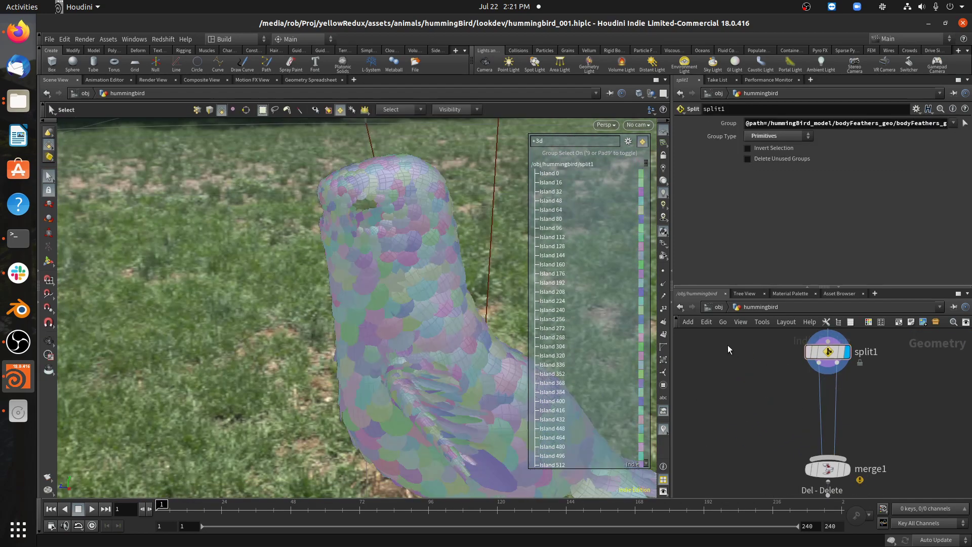
{"action": "key", "text": "Tab"}
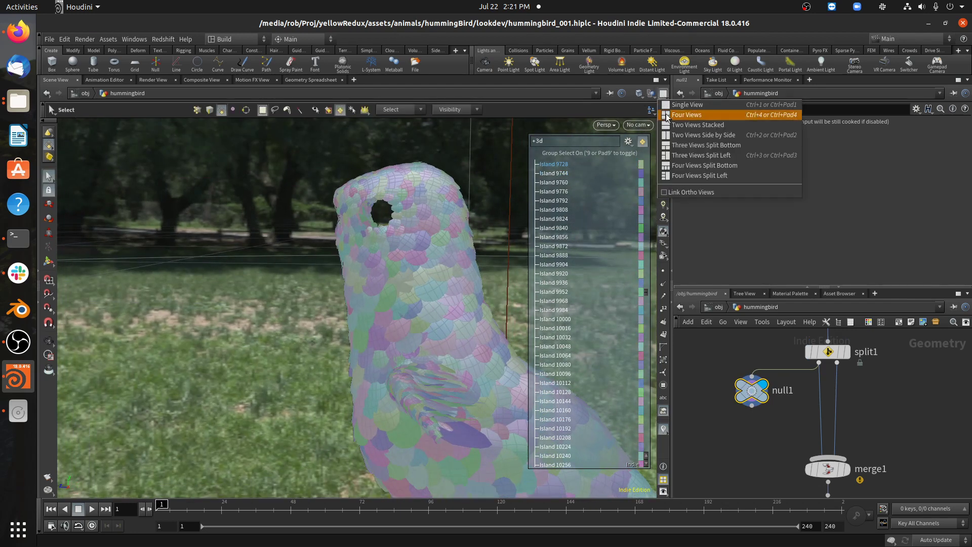
- Switch the viewport to Four Views and zoom in on the throat feathers
{"action": "left_click", "coordinate": [687, 115]}
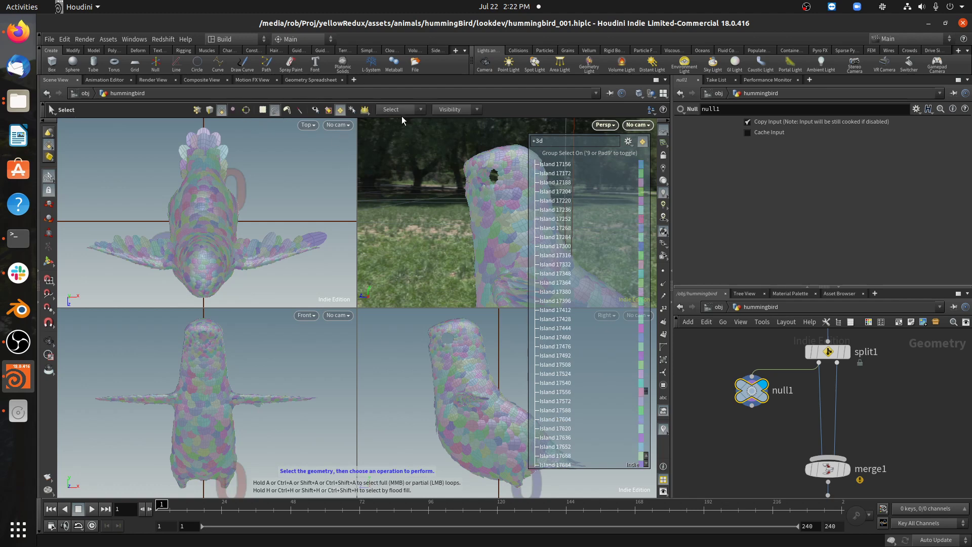
{"action": "scroll", "scroll_direction": "up", "scroll_amount": 3}
{"action": "type", "text": "grou"}
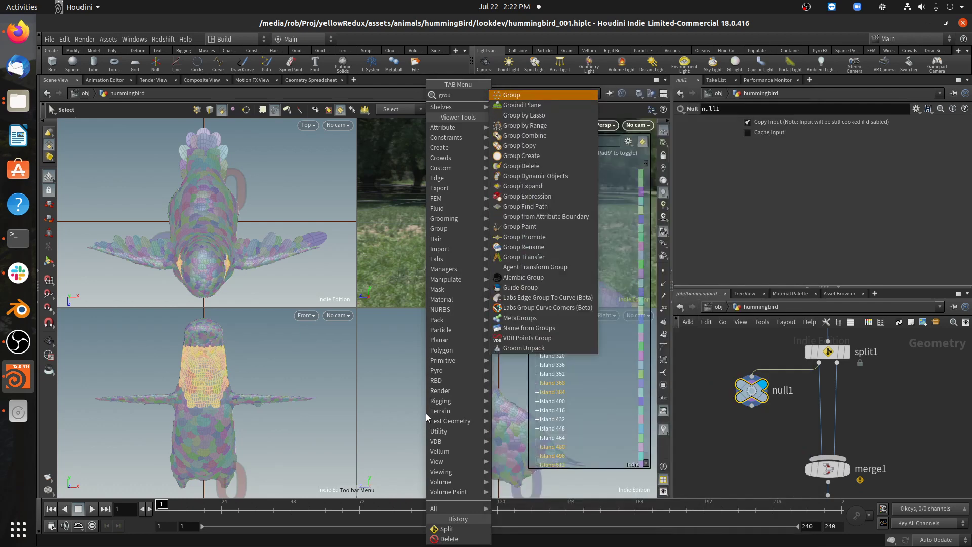
- Create a group from the selected throat feathers named throatFeathers
{"action": "left_click", "coordinate": [522, 156]}
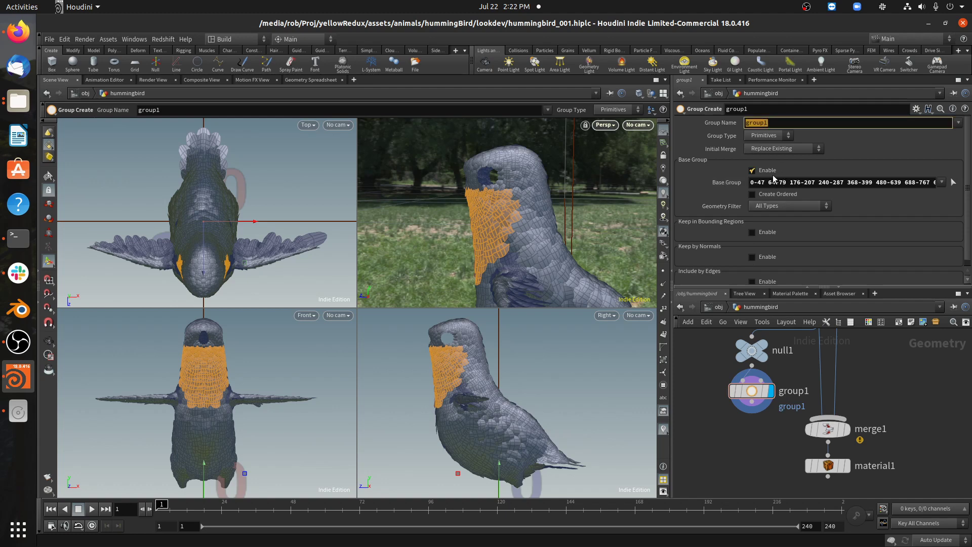
{"action": "left_click", "coordinate": [942, 182]}
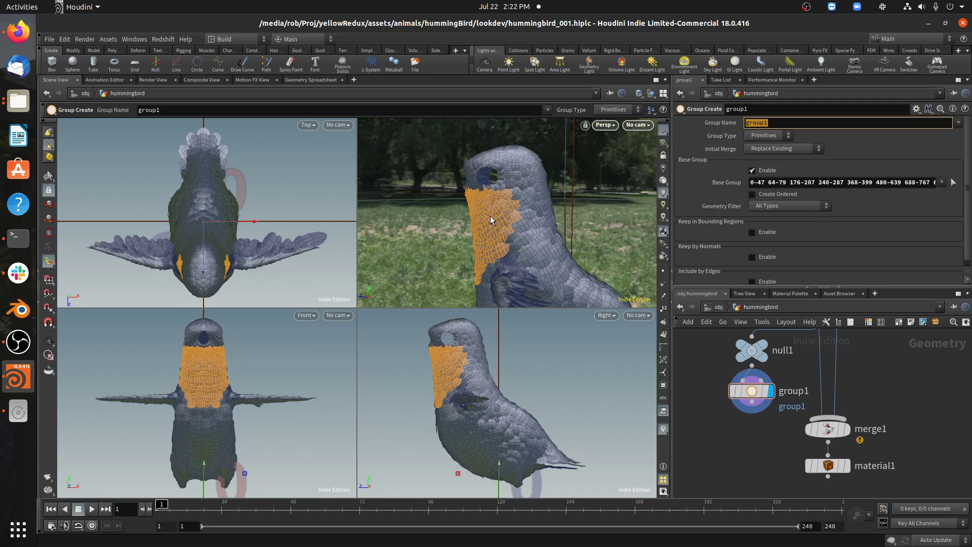
{"action": "mouse_move", "coordinate": [483, 208]}
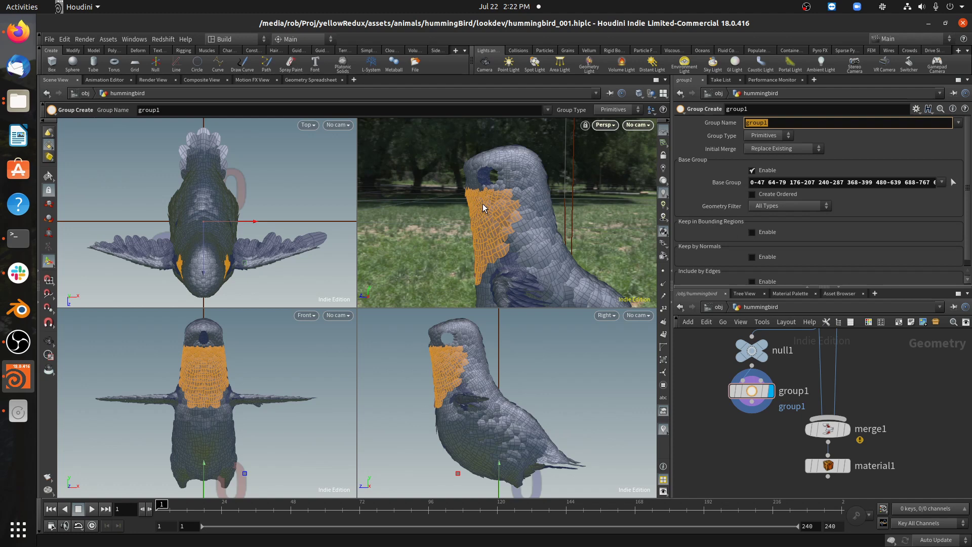
{"action": "mouse_move", "coordinate": [489, 234]}
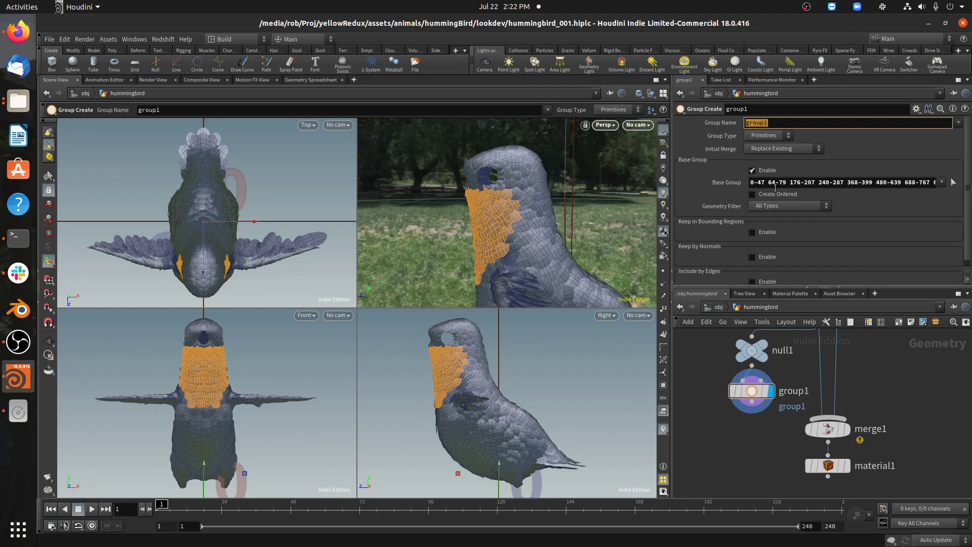
{"action": "type", "text": "thro"}
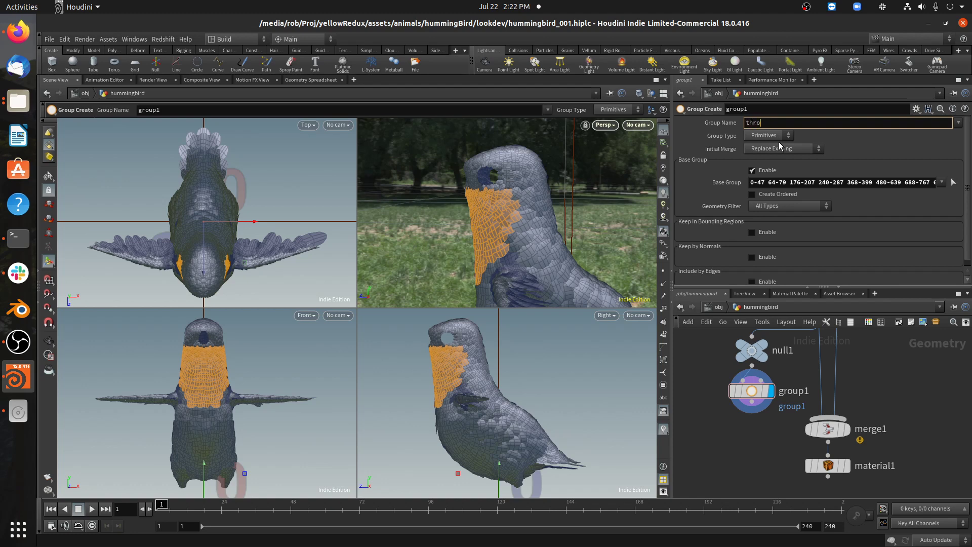
{"action": "type", "text": "atFeathers"}
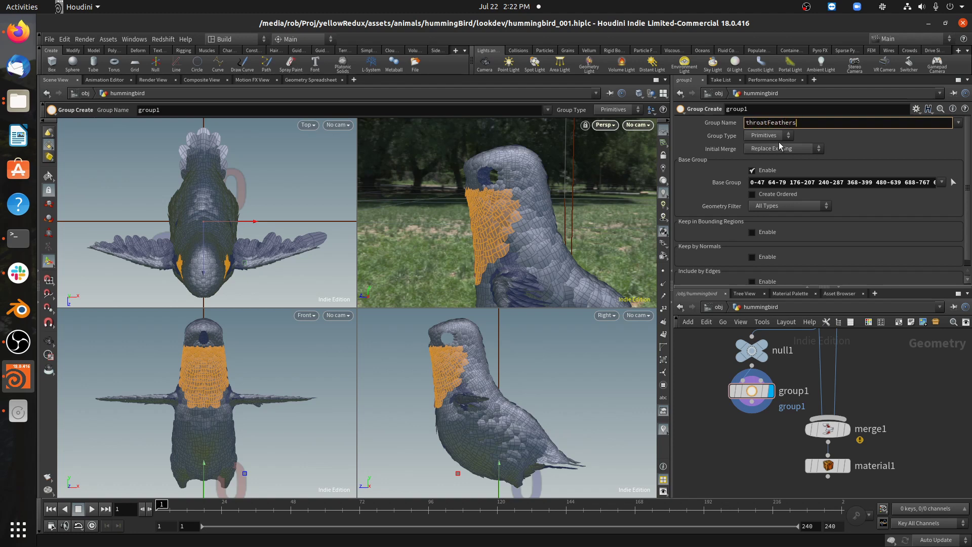
{"action": "key", "text": "Return"}
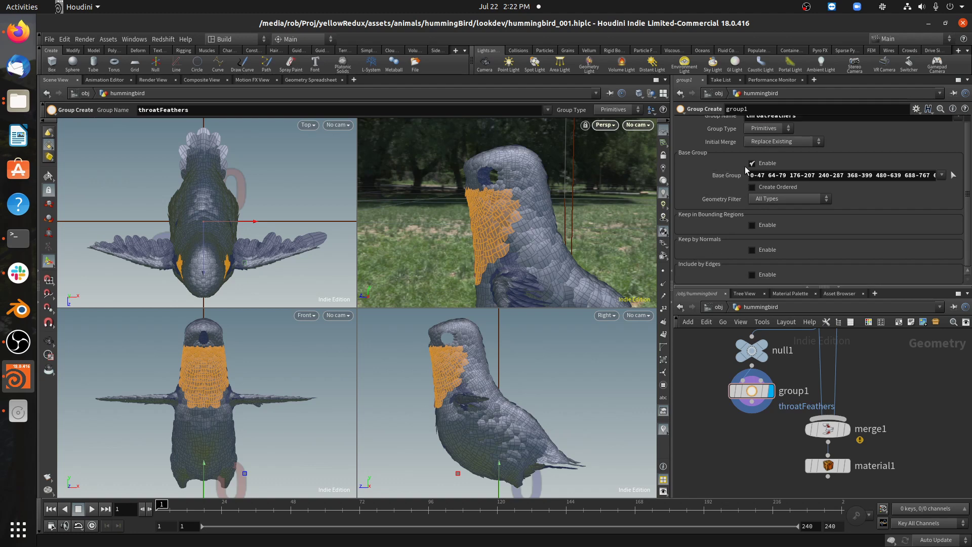
- Disable Base Group Enable on throatFeathers to drop the hand-picked primitives
{"action": "left_click", "coordinate": [751, 163]}
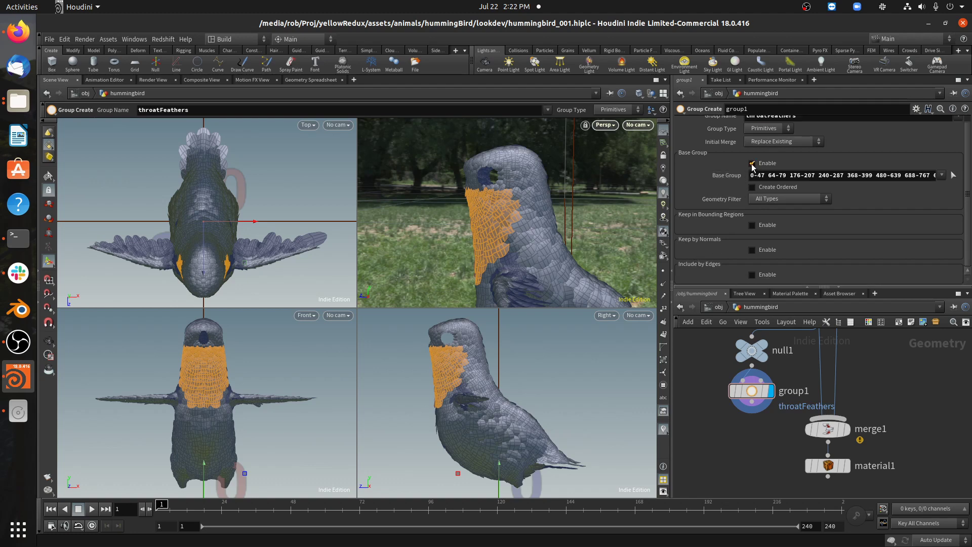
{"action": "left_click", "coordinate": [752, 163]}
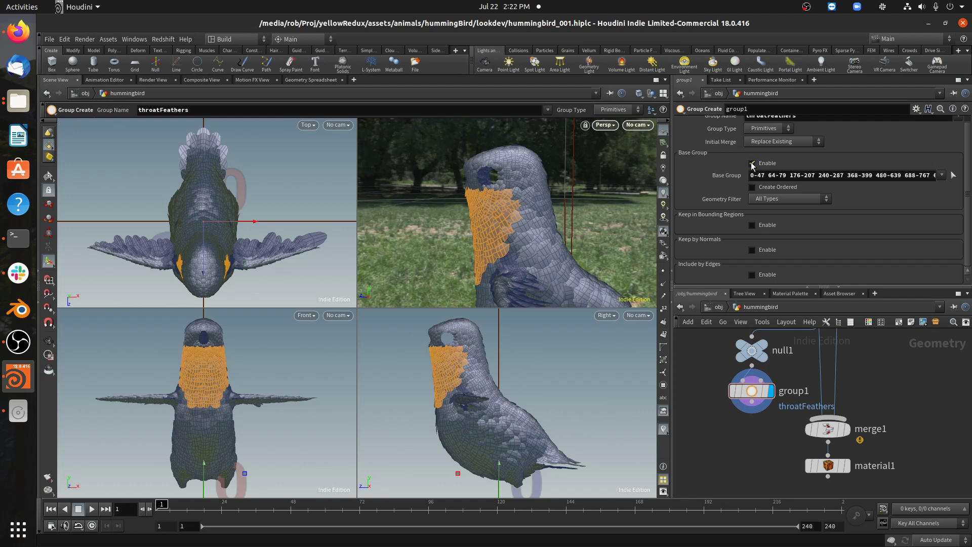
{"action": "left_click", "coordinate": [752, 163]}
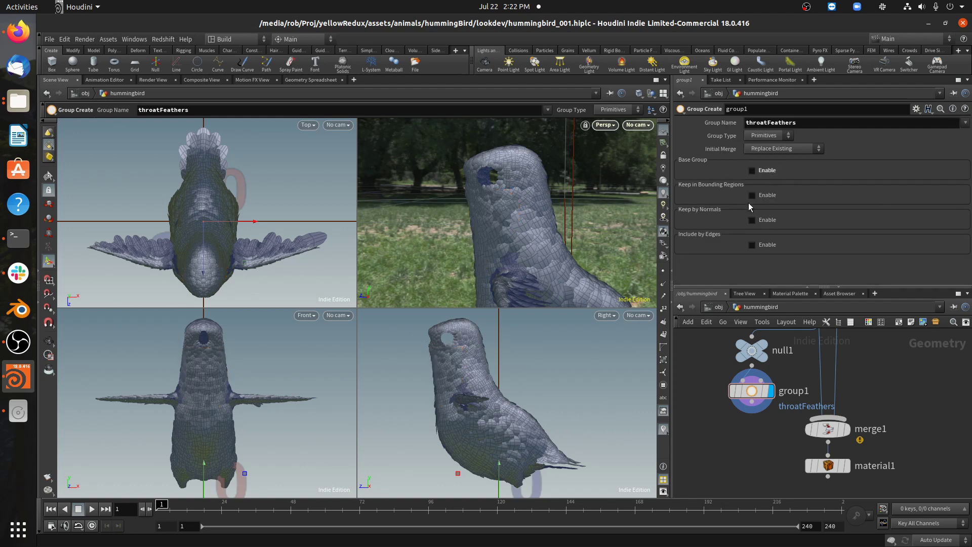
{"action": "mouse_move", "coordinate": [752, 195]}
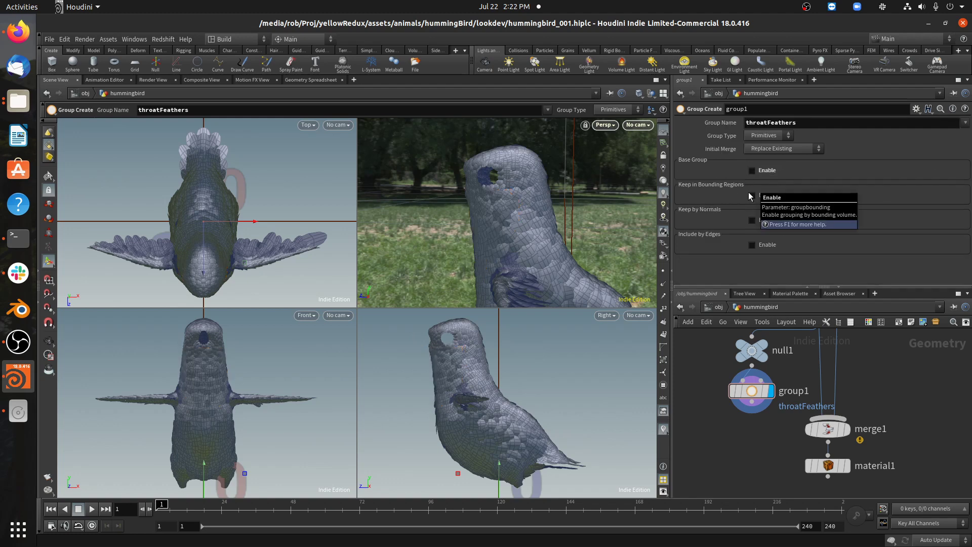
- Enable Keep in Bounding Regions on throatFeathers and choose the bounding shape type
{"action": "left_click", "coordinate": [752, 176]}
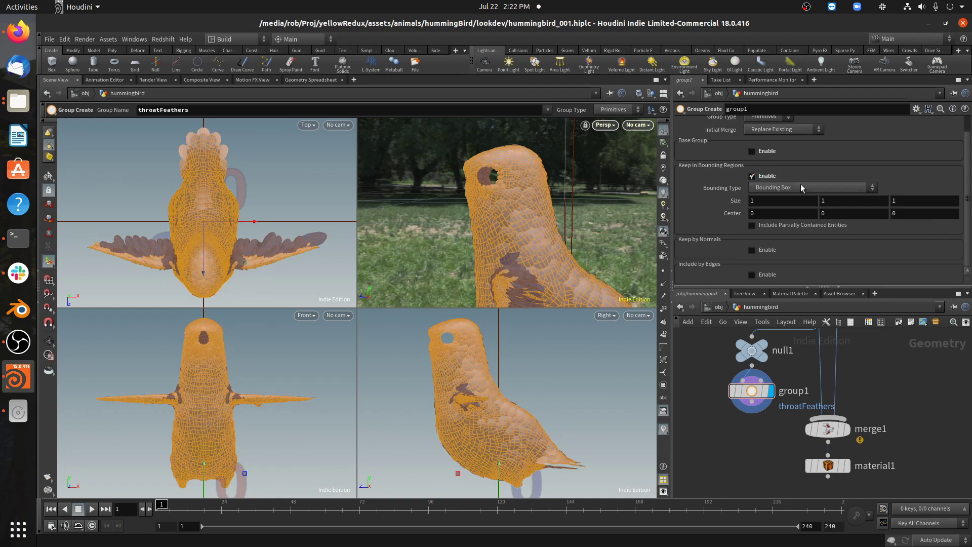
{"action": "left_click", "coordinate": [812, 187]}
{"action": "type", "text": "b"}
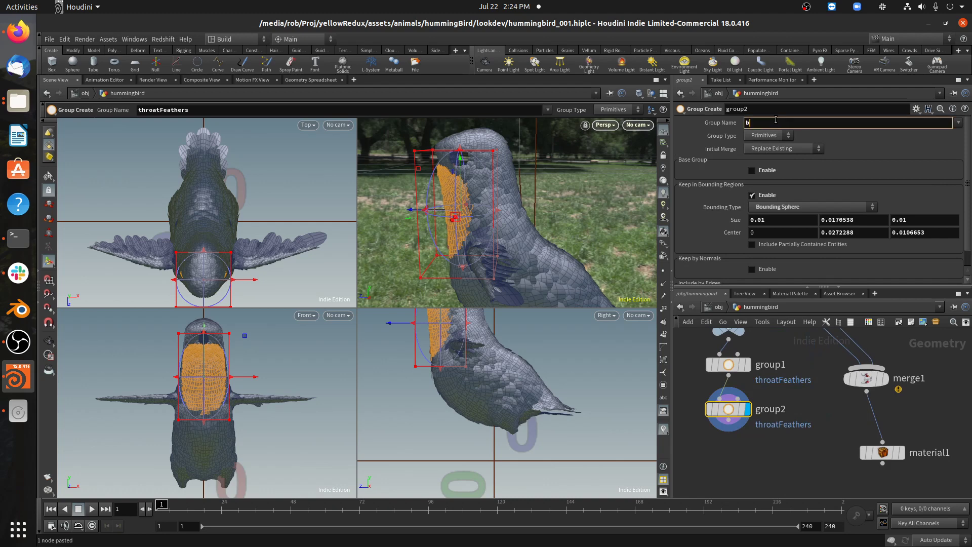
- Type bellyFeathers as the copied group's name, fixing a stray letter
{"action": "type", "text": "ellyG"}
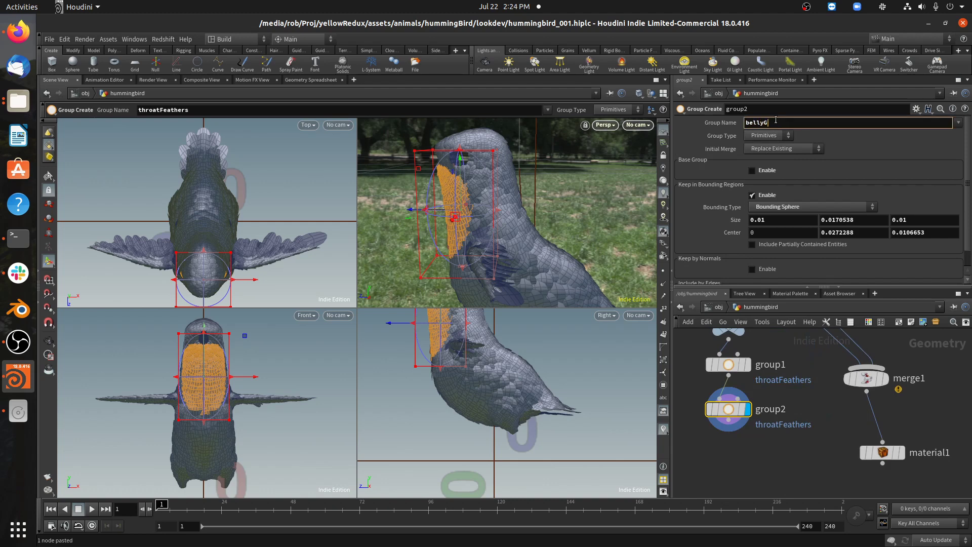
{"action": "key", "text": "BackSpace"}
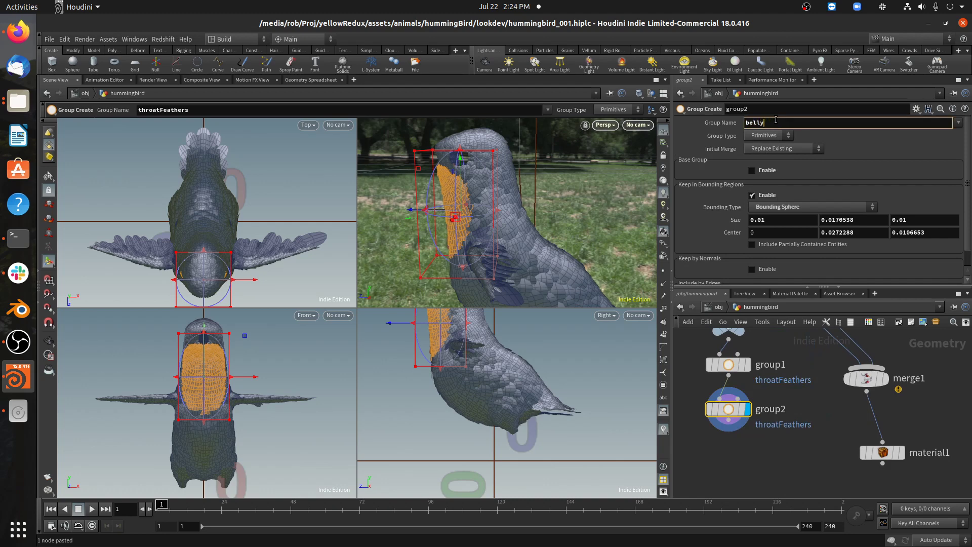
{"action": "type", "text": "Feathers"}
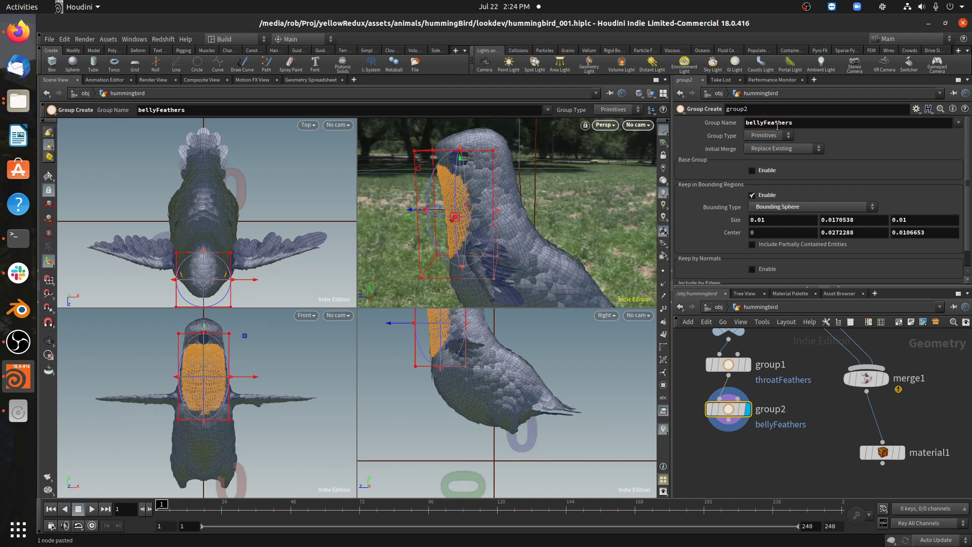
{"action": "mouse_move", "coordinate": [480, 169]}
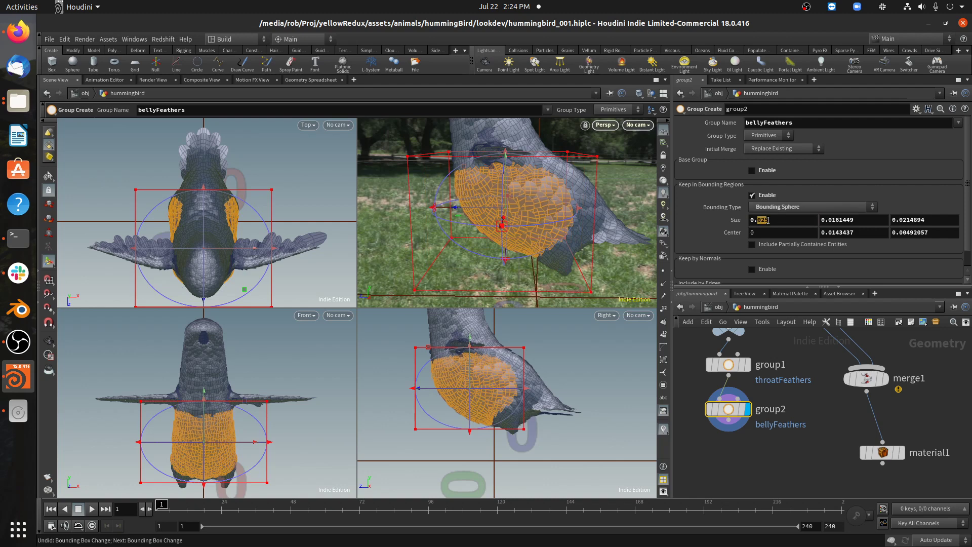
- Shrink the bellyFeathers bounding sphere Size X through 0.015, 0.0125, 0.012 to 0.011
{"action": "type", "text": "0.015"}
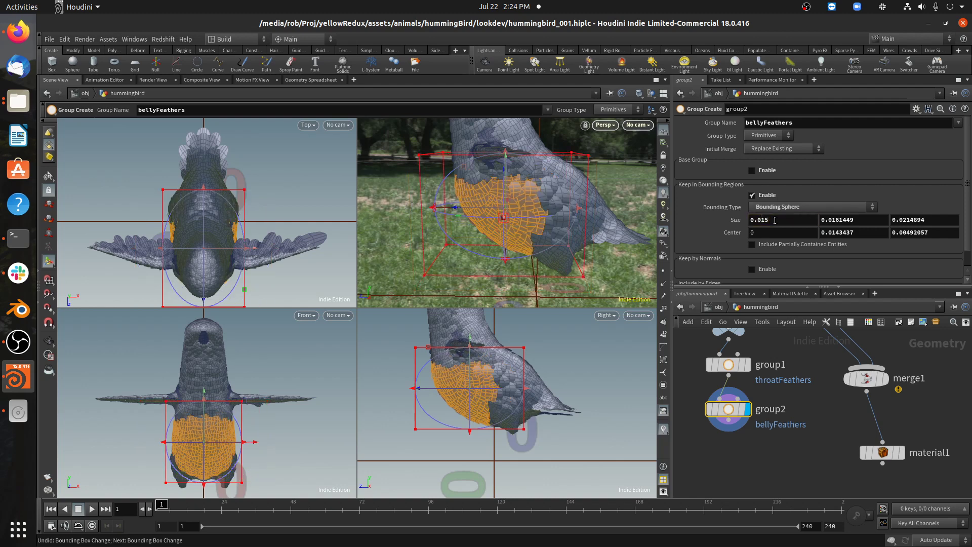
{"action": "type", "text": "0.0125"}
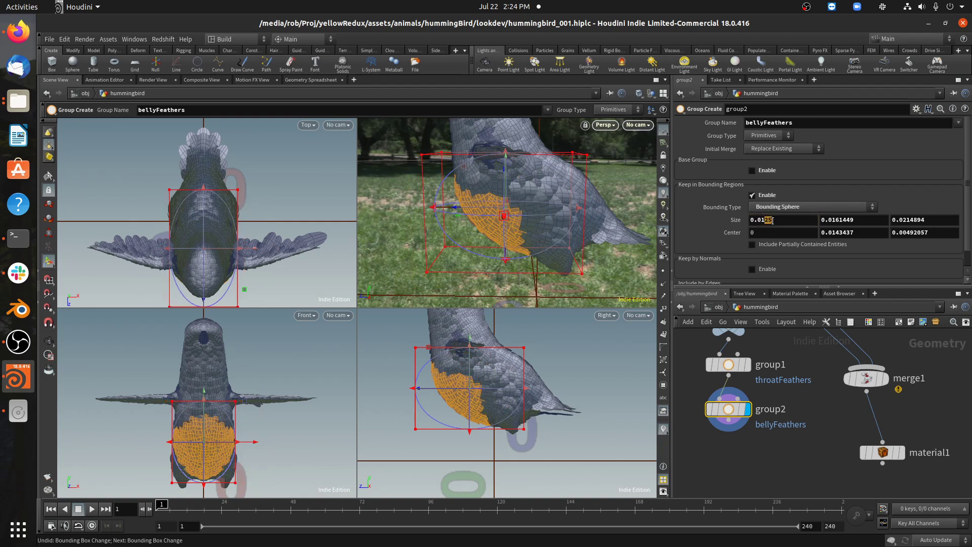
{"action": "type", "text": "0.012"}
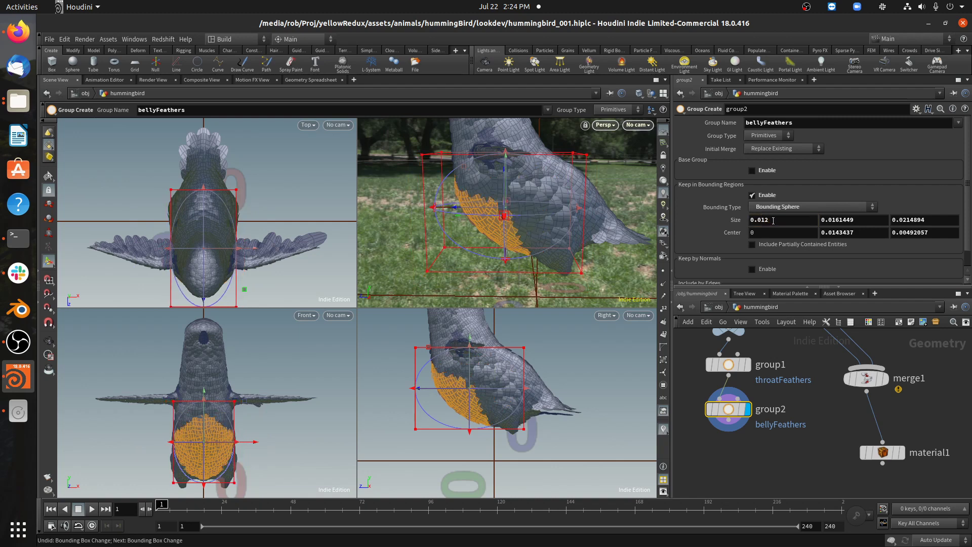
{"action": "type", "text": "0.011"}
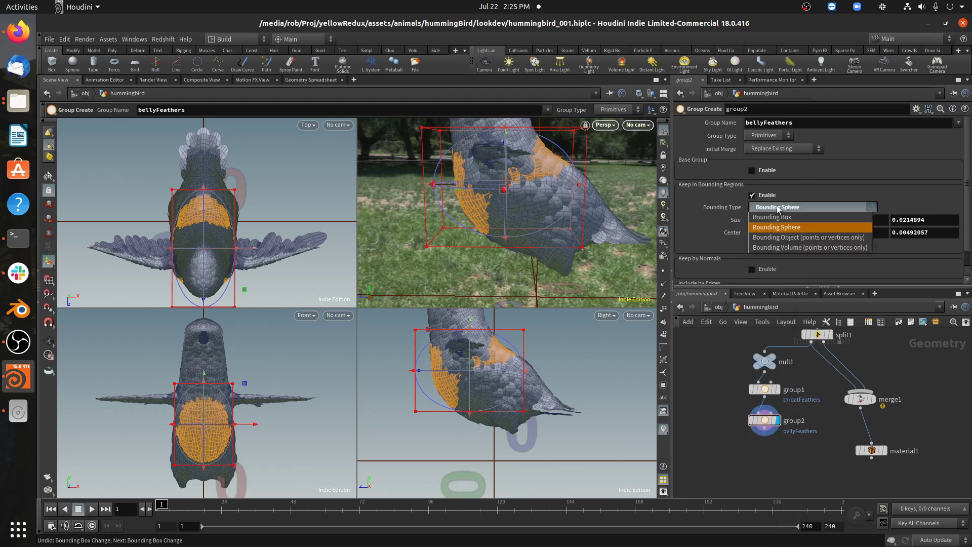
- Keep Bounding Sphere as the bellyFeathers bounding type
{"action": "left_click", "coordinate": [776, 226]}
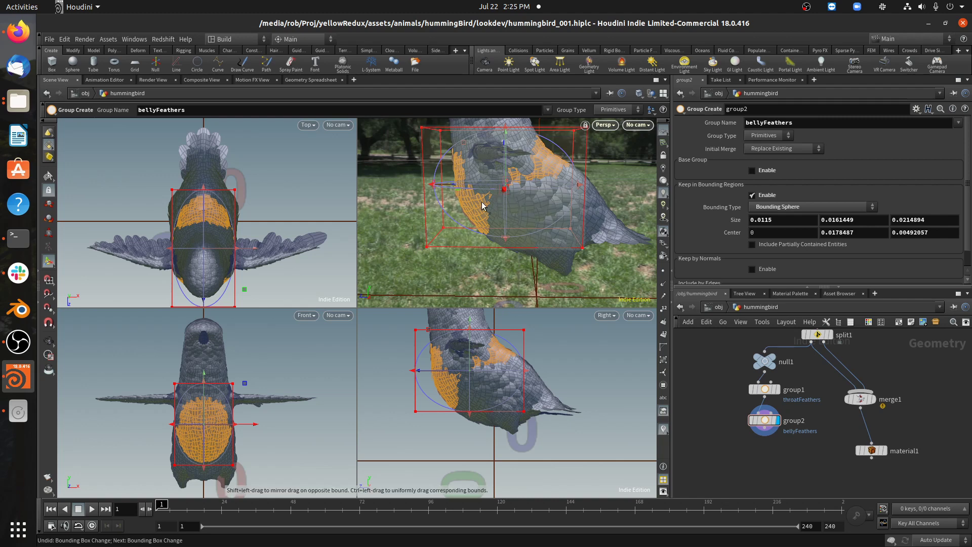
{"action": "mouse_move", "coordinate": [495, 206]}
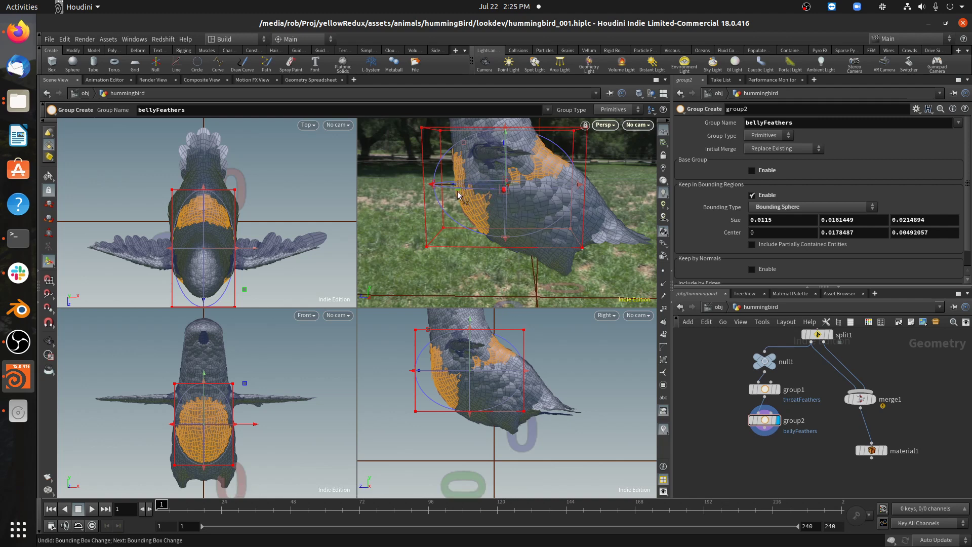
{"action": "mouse_move", "coordinate": [500, 223]}
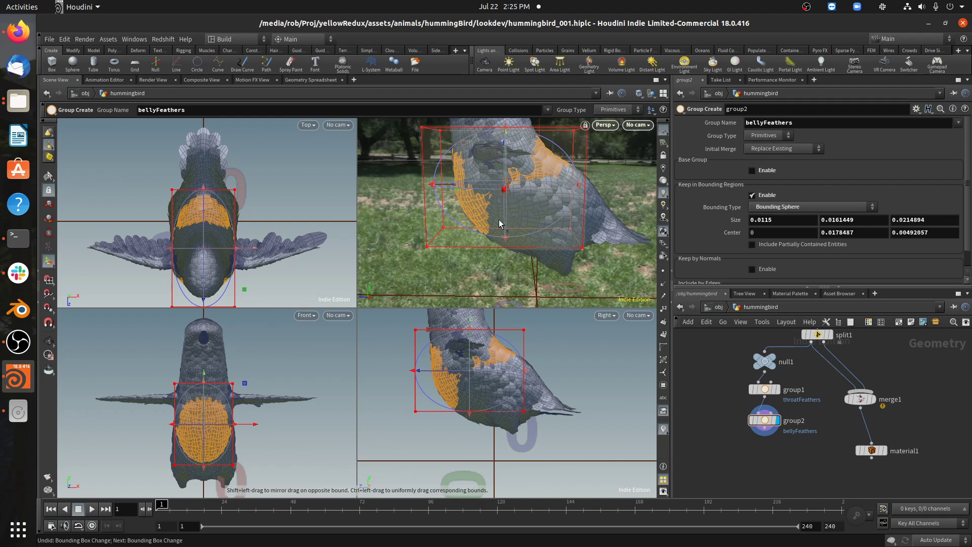
{"action": "mouse_move", "coordinate": [516, 217]}
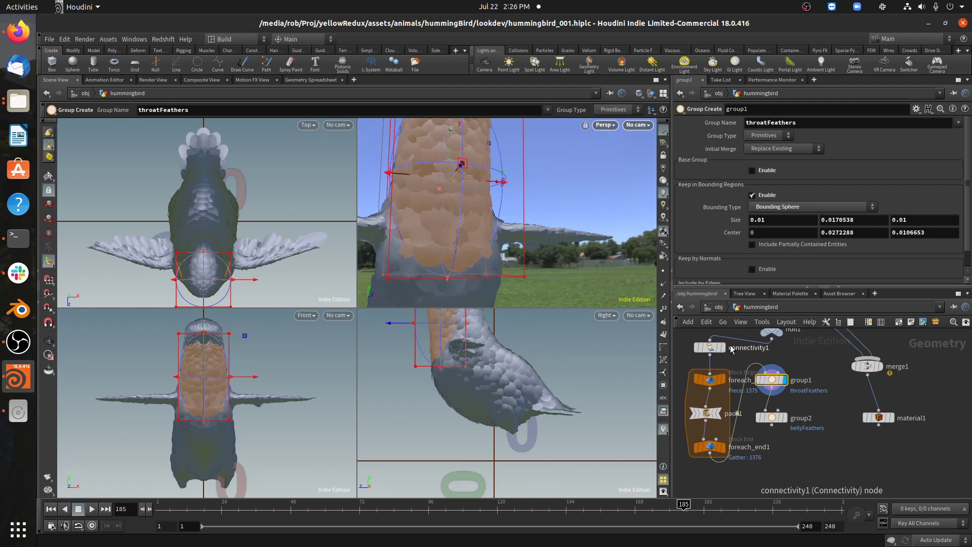
{"action": "mouse_move", "coordinate": [724, 356]}
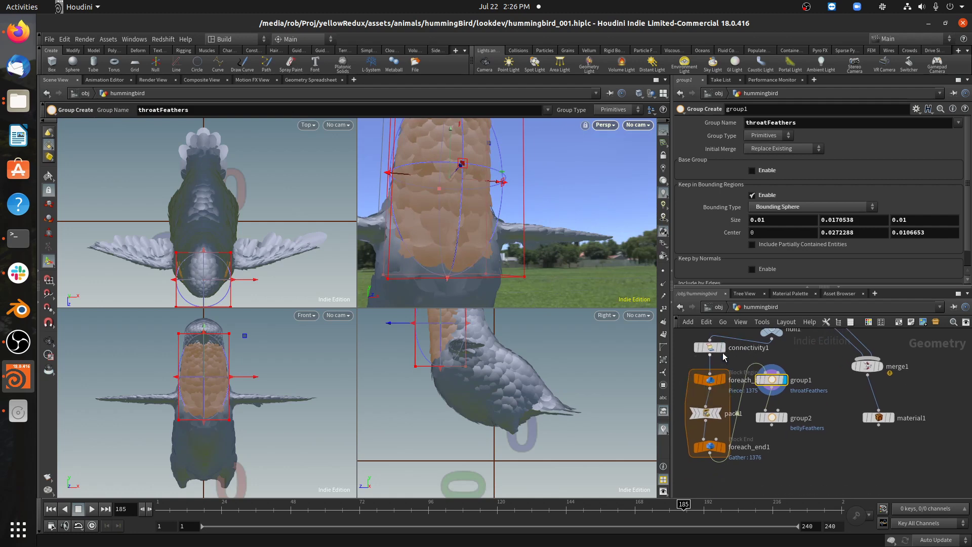
{"action": "mouse_move", "coordinate": [709, 447]}
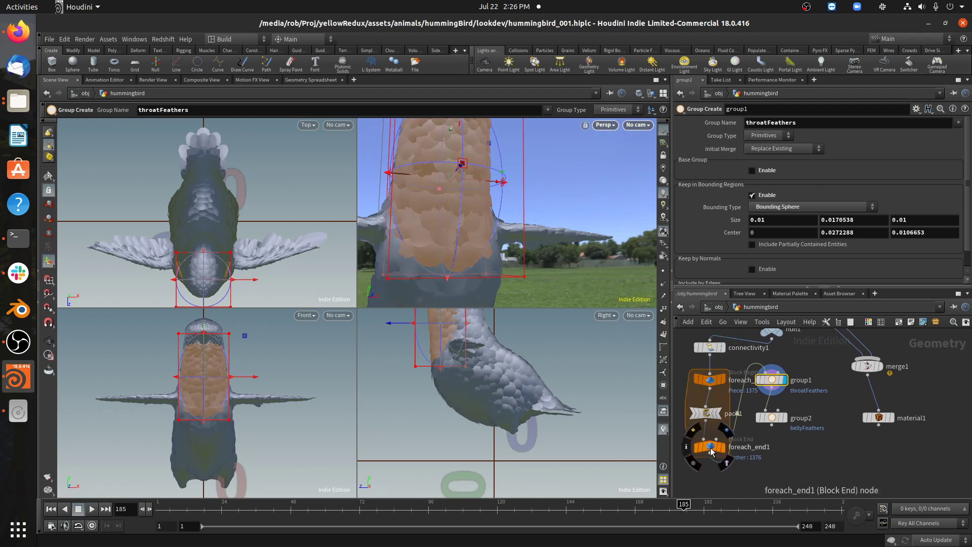
- Display foreach_end1 and confirm 1,376 packed feather pieces, then select pack1
{"action": "left_click", "coordinate": [708, 446]}
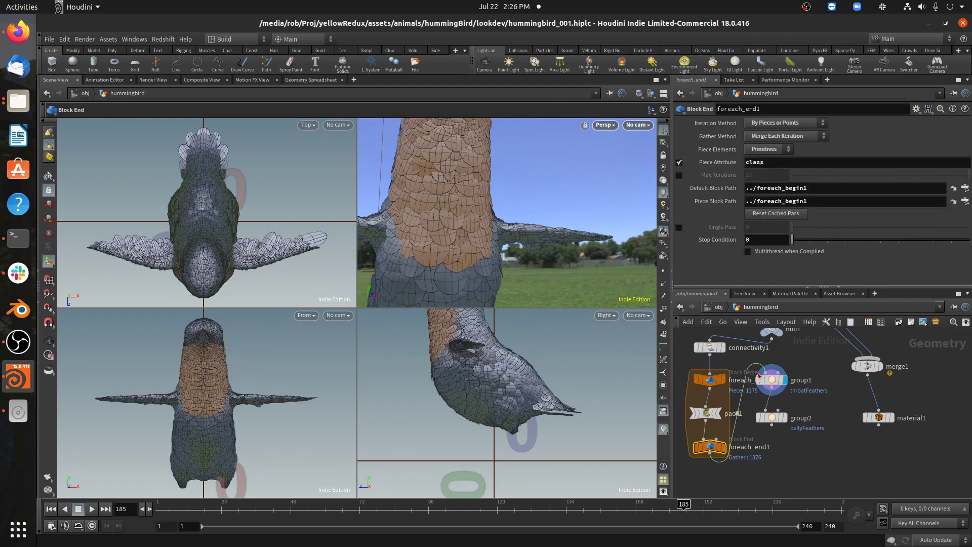
{"action": "left_click", "coordinate": [707, 414]}
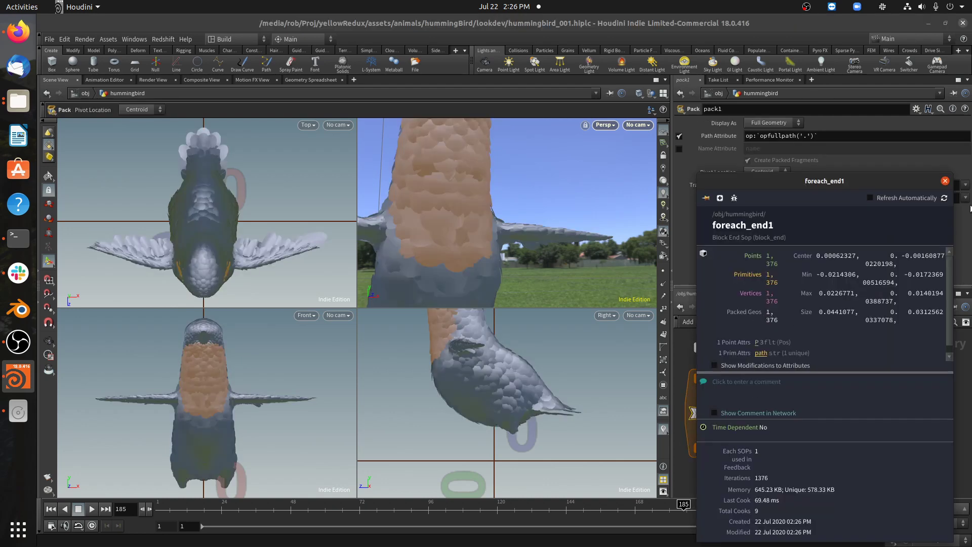
{"action": "left_click", "coordinate": [944, 180]}
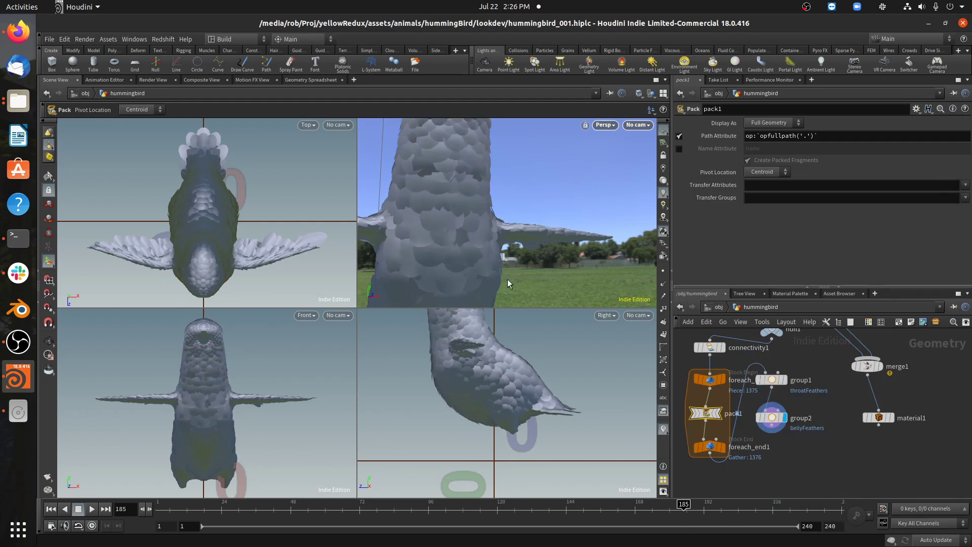
{"action": "left_click", "coordinate": [771, 417]}
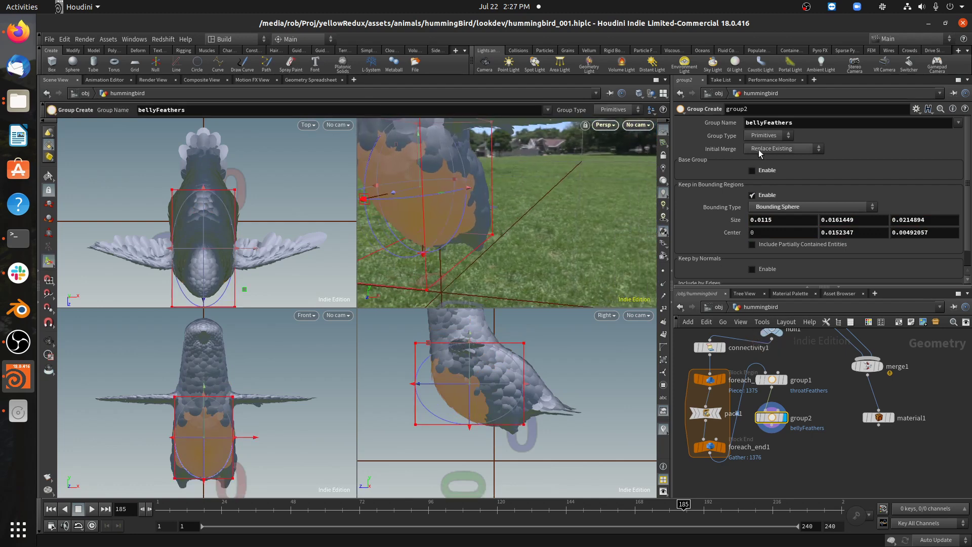
- Switch group2's Group Type from Primitives to Points for bellyFeathers
{"action": "left_click", "coordinate": [765, 135]}
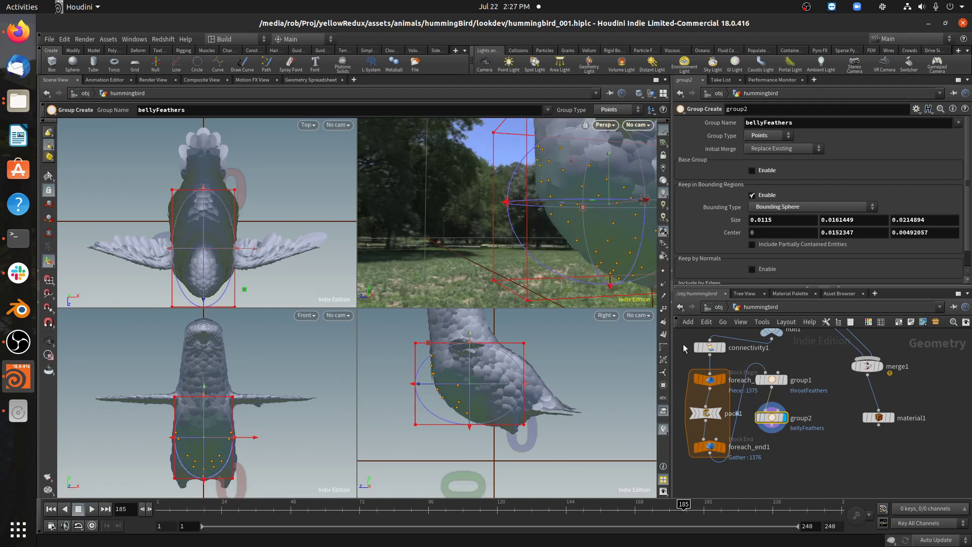
{"action": "mouse_move", "coordinate": [713, 434]}
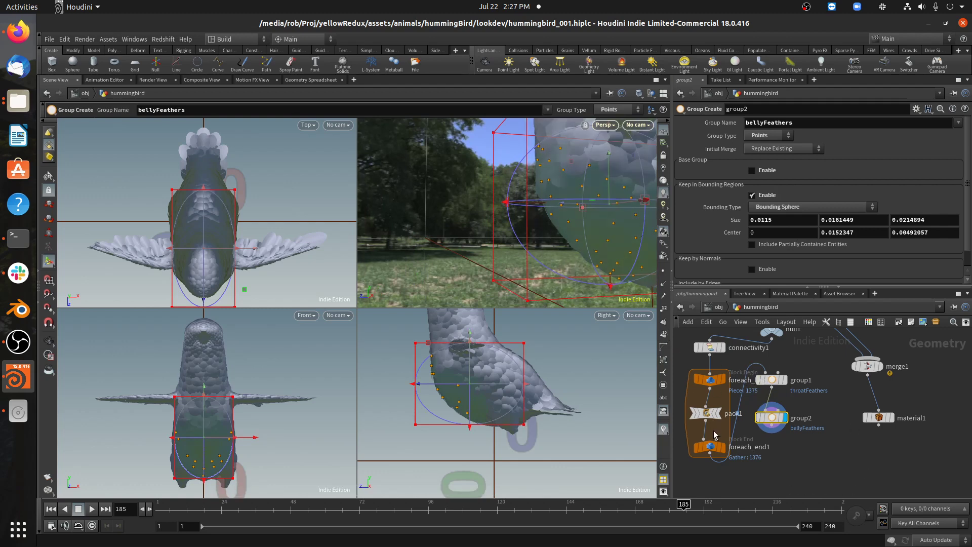
{"action": "key", "text": "Tab"}
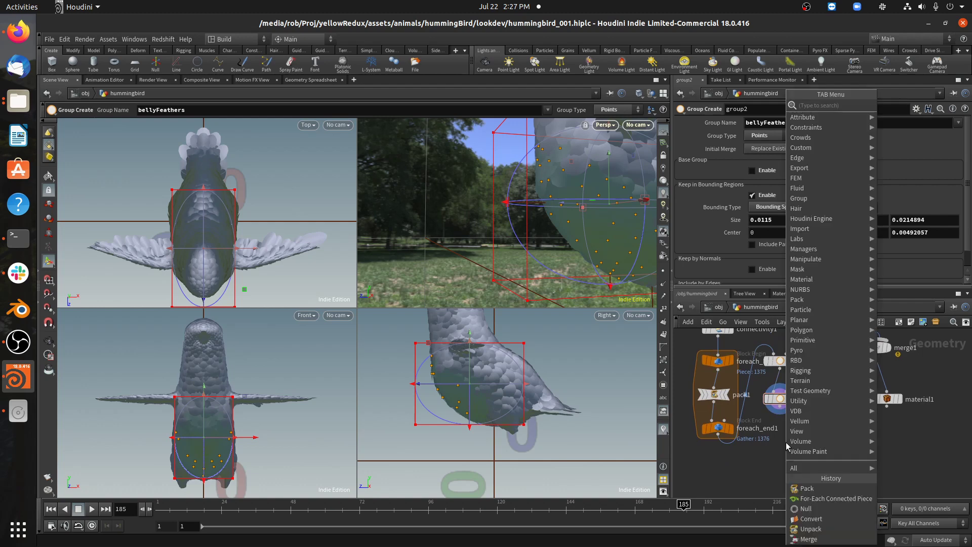
- Add a Group Promote after group2 converting bellyFeathers to Primitives, and display it
{"action": "type", "text": "group"}
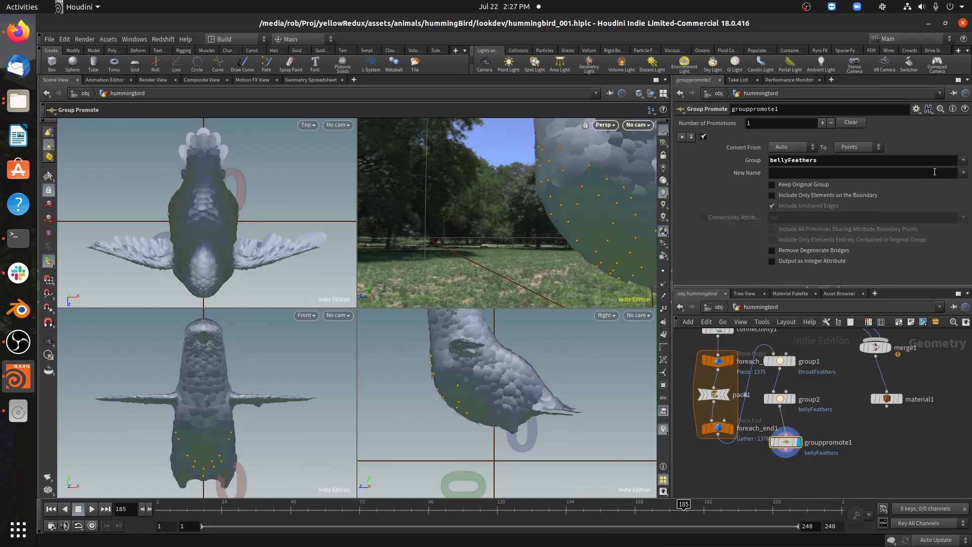
{"action": "left_click", "coordinate": [857, 147]}
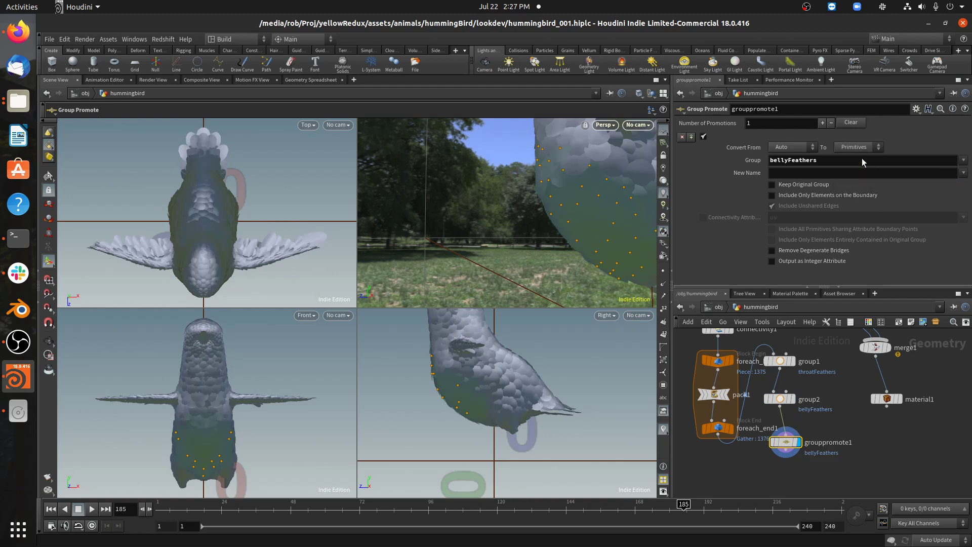
{"action": "left_click", "coordinate": [962, 172]}
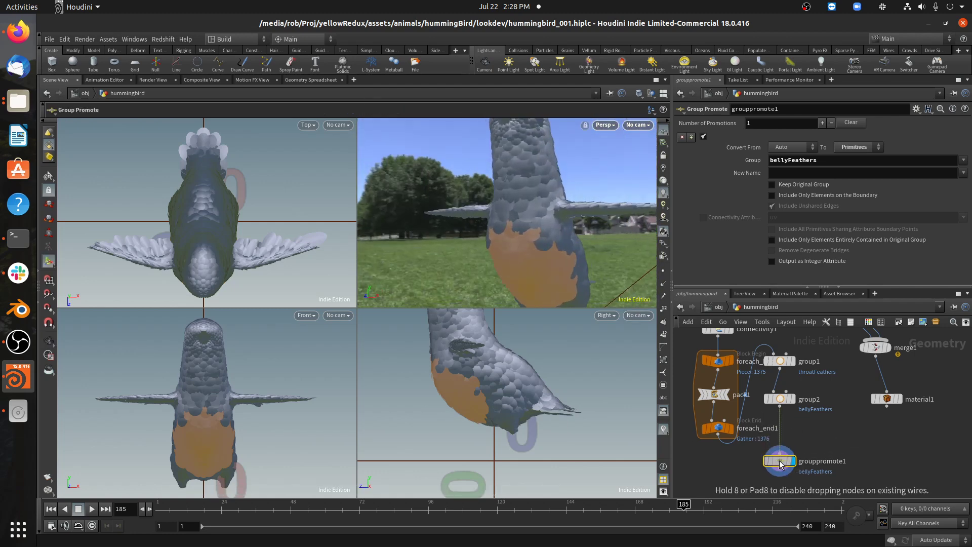
- Shrink group3's bounding sphere to 0.007 and union it with the existing bellyFeathers
{"action": "left_click", "coordinate": [779, 399]}
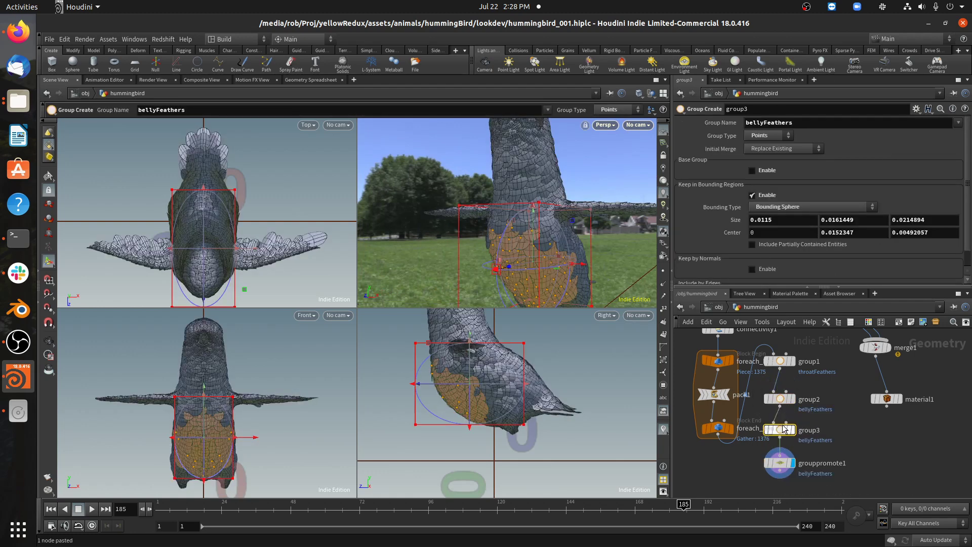
{"action": "mouse_move", "coordinate": [781, 433]}
{"action": "type", "text": "0.01"}
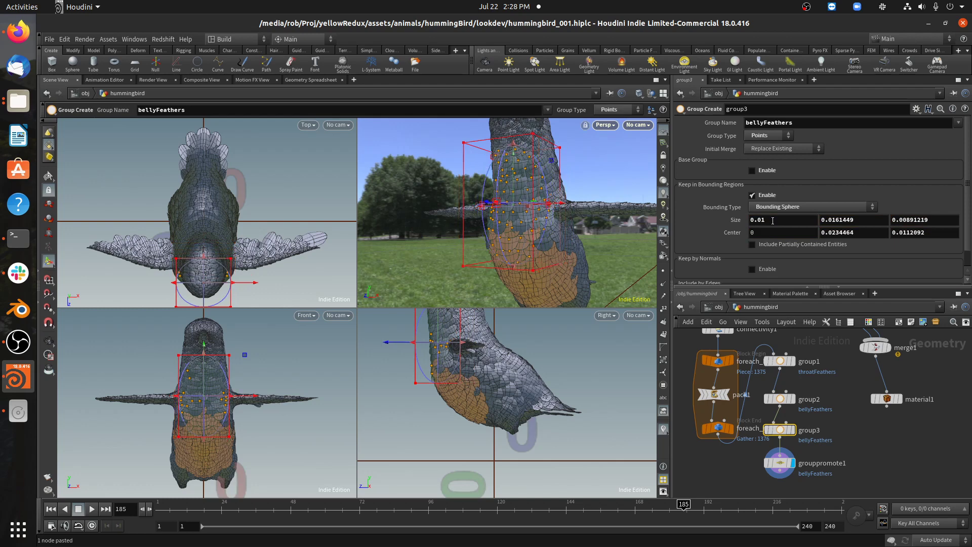
{"action": "type", "text": "0.0075"}
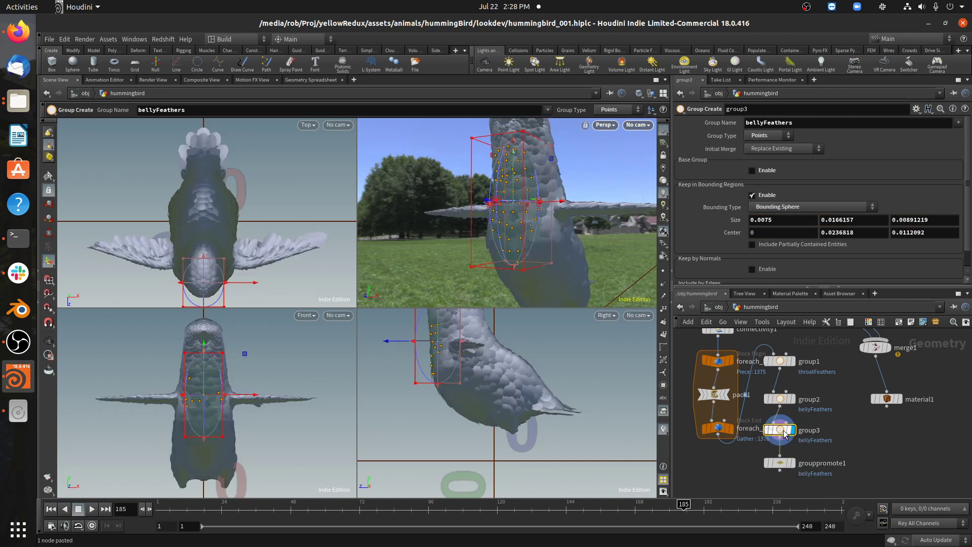
{"action": "left_click", "coordinate": [781, 149]}
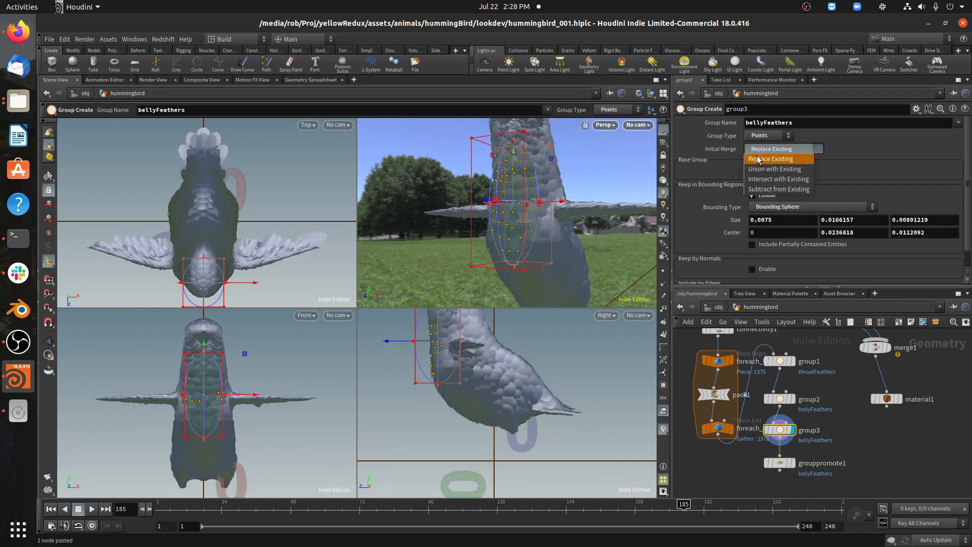
{"action": "left_click", "coordinate": [775, 169]}
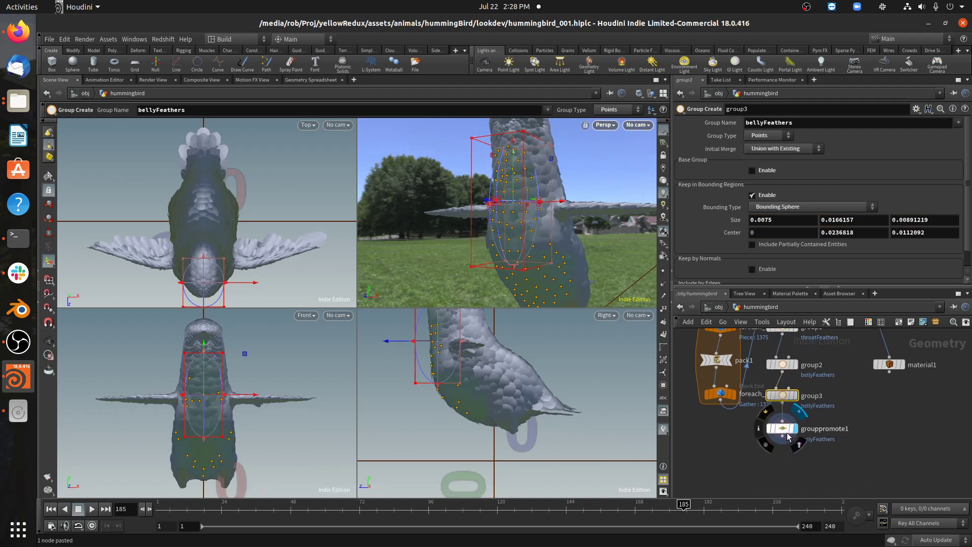
{"action": "left_click", "coordinate": [783, 429]}
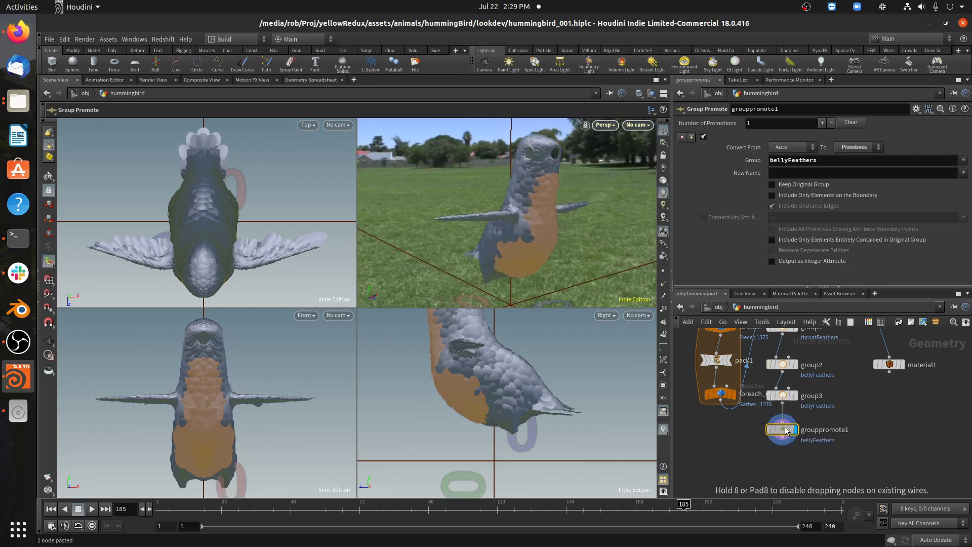
{"action": "mouse_move", "coordinate": [780, 334]}
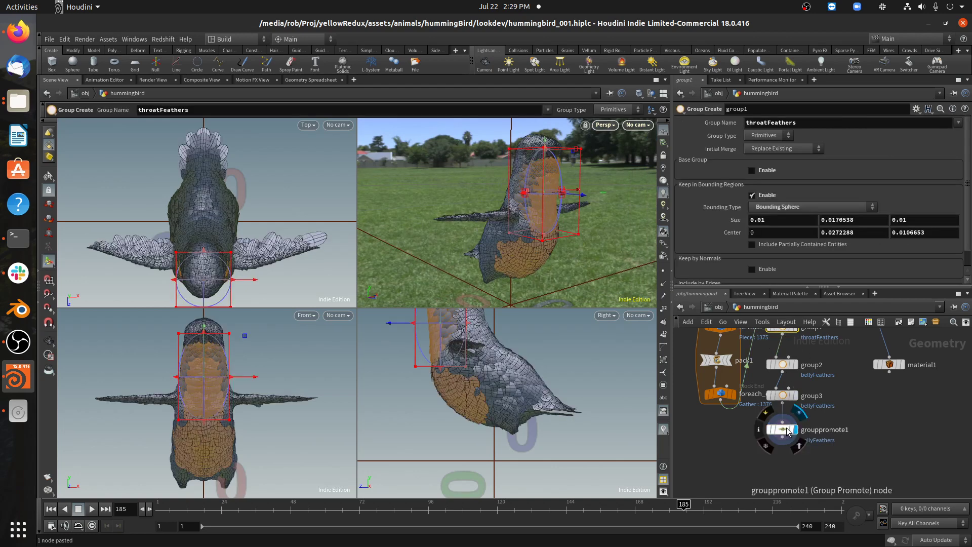
- Add a Group Combine setting bellyFeathers = bellyFeathers Subtraction With throatFeathers
{"action": "key", "text": "Tab"}
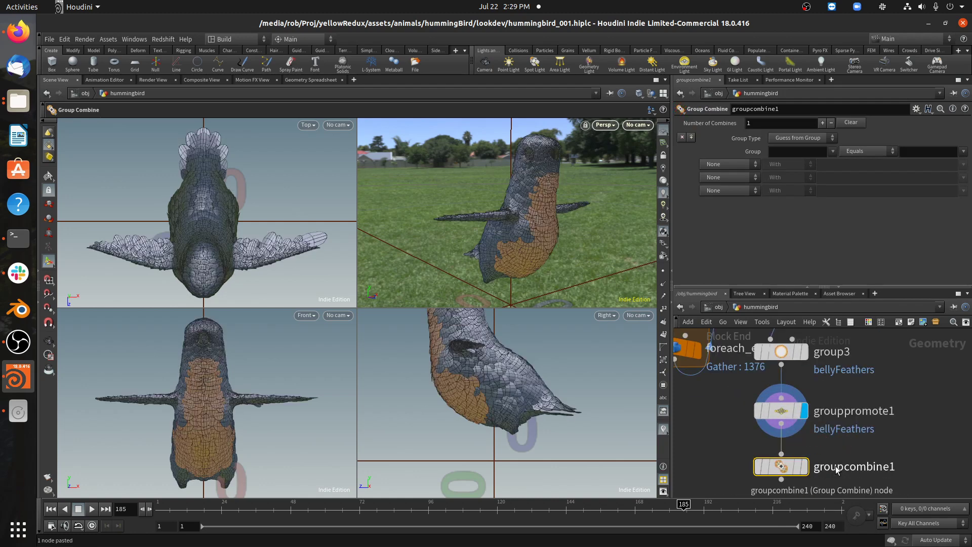
{"action": "left_click", "coordinate": [823, 151]}
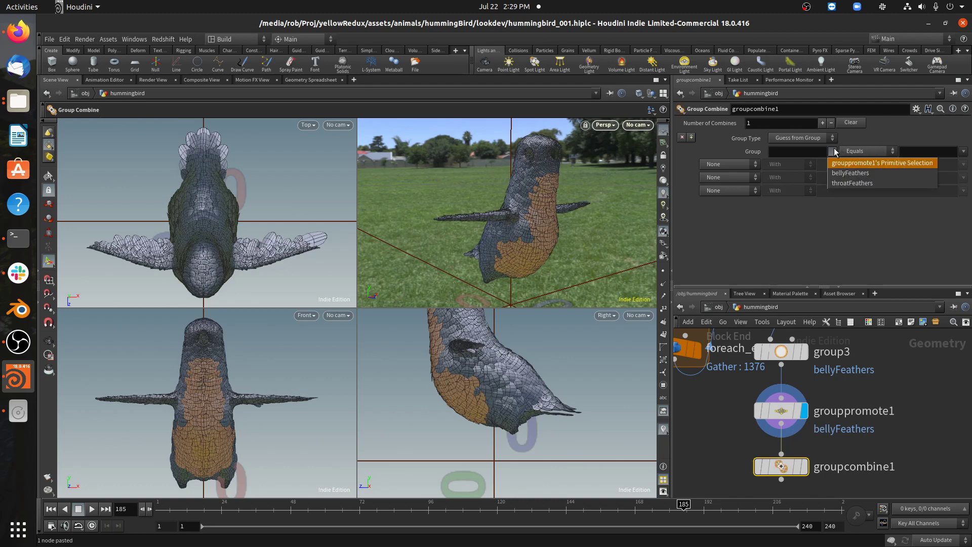
{"action": "mouse_move", "coordinate": [851, 172]}
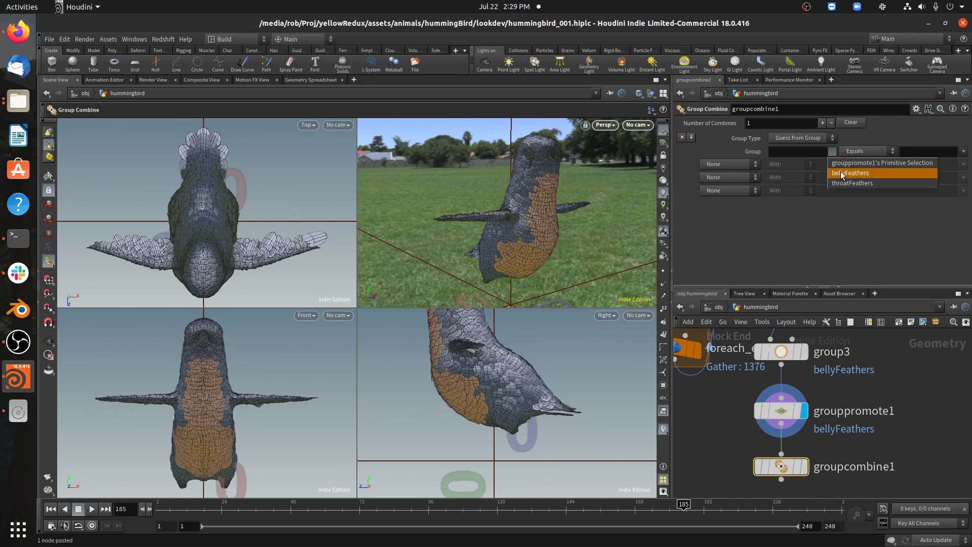
{"action": "left_click", "coordinate": [850, 173]}
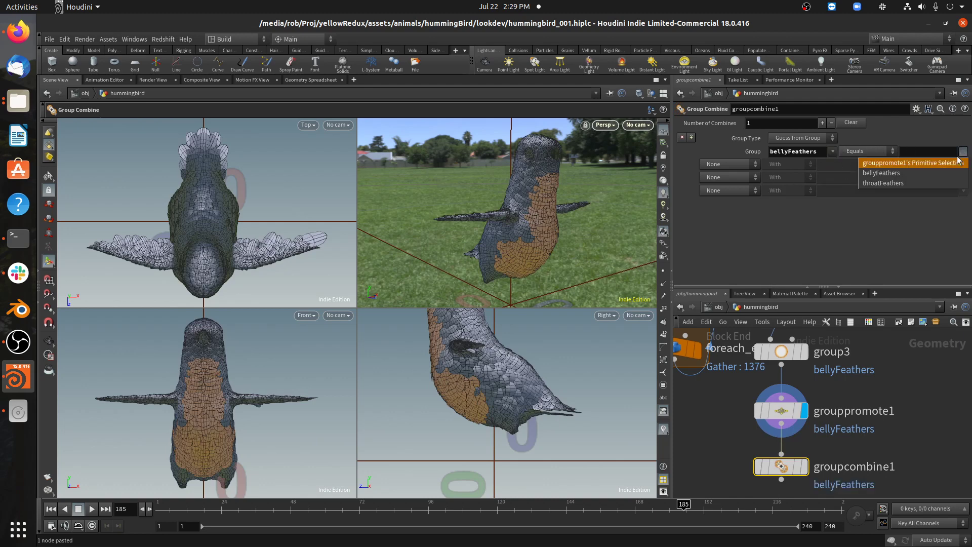
{"action": "left_click", "coordinate": [881, 172]}
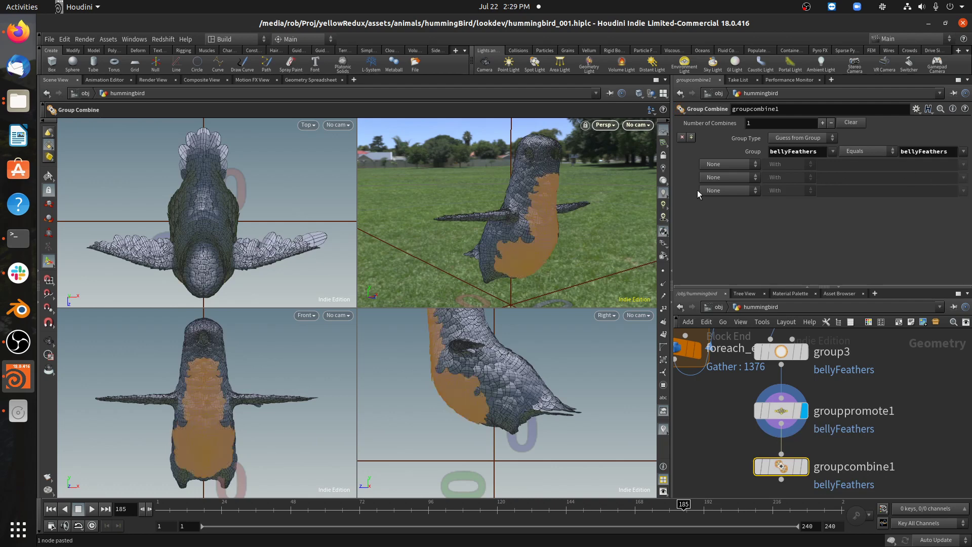
{"action": "left_click", "coordinate": [728, 163]}
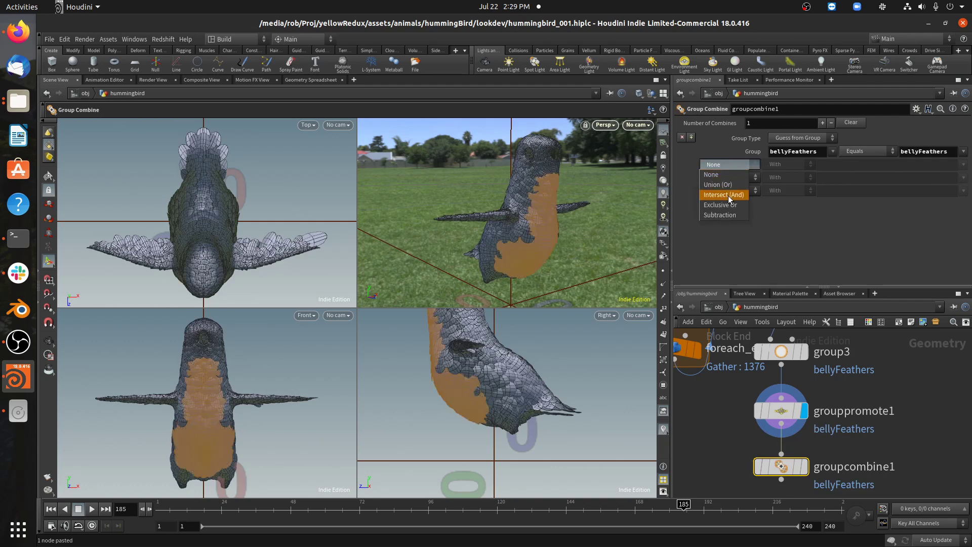
{"action": "mouse_move", "coordinate": [721, 205]}
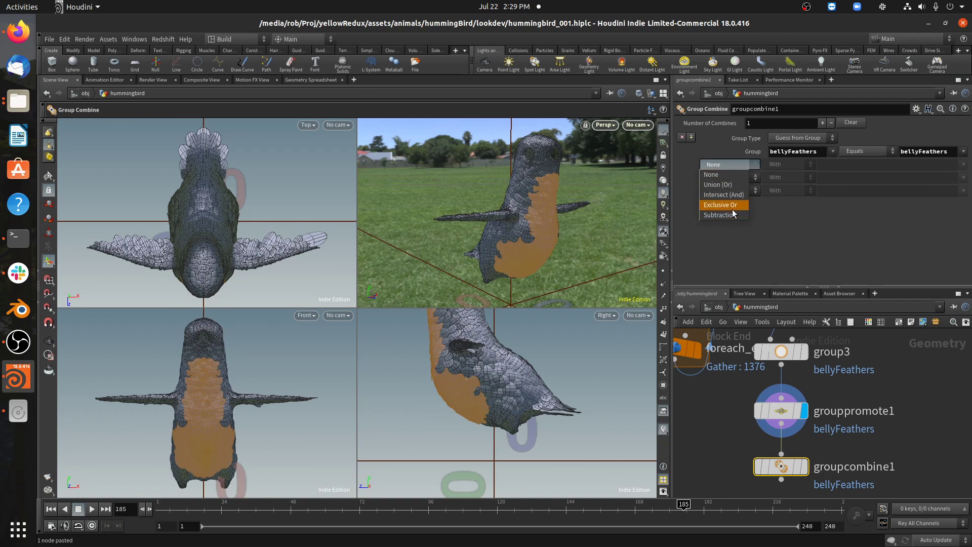
{"action": "left_click", "coordinate": [719, 215]}
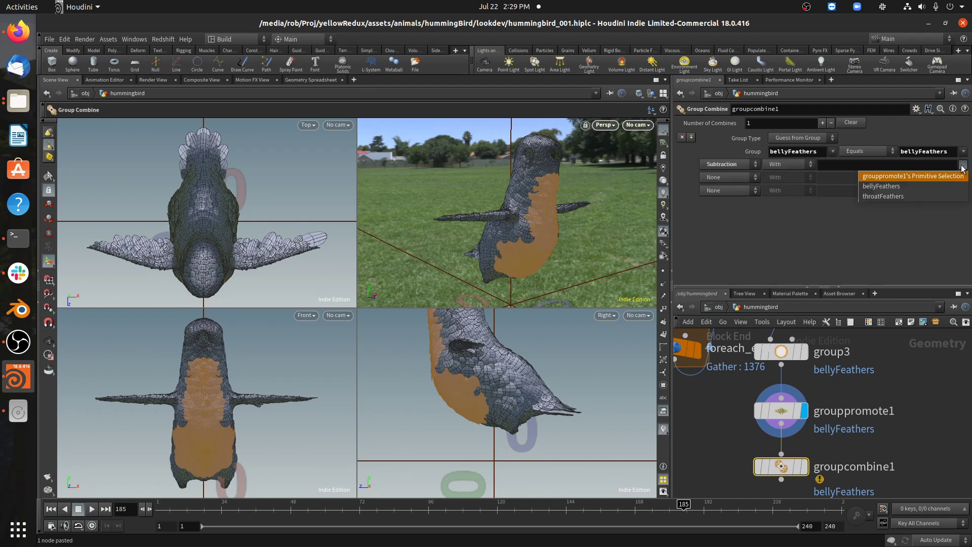
{"action": "left_click", "coordinate": [883, 196]}
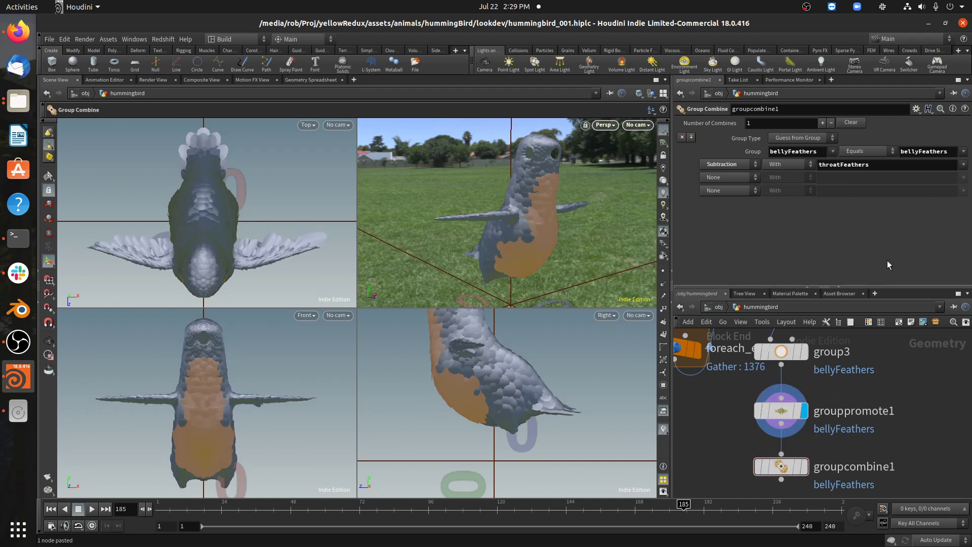
- Test Exclusive Or and Union, display the combine, then settle on Subtraction
{"action": "left_click", "coordinate": [788, 164]}
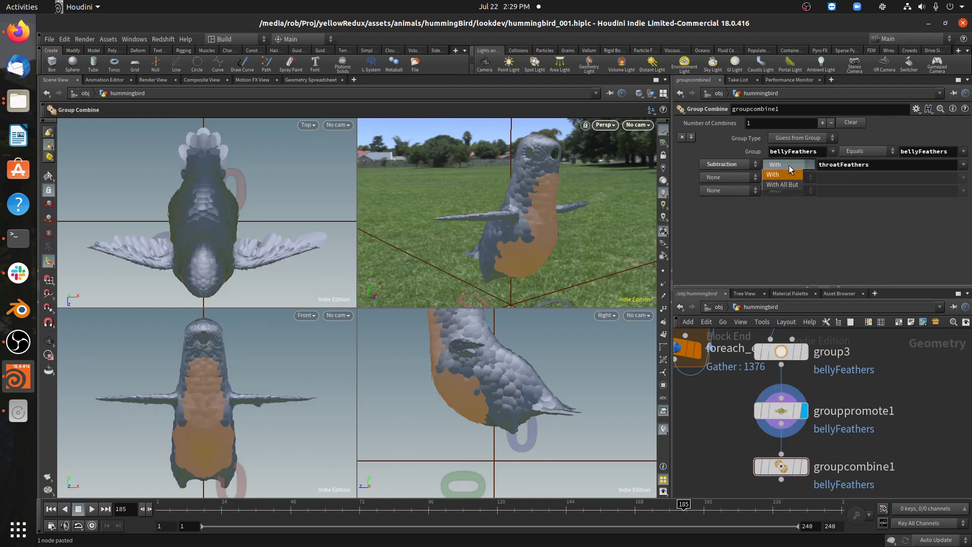
{"action": "left_click", "coordinate": [720, 163]}
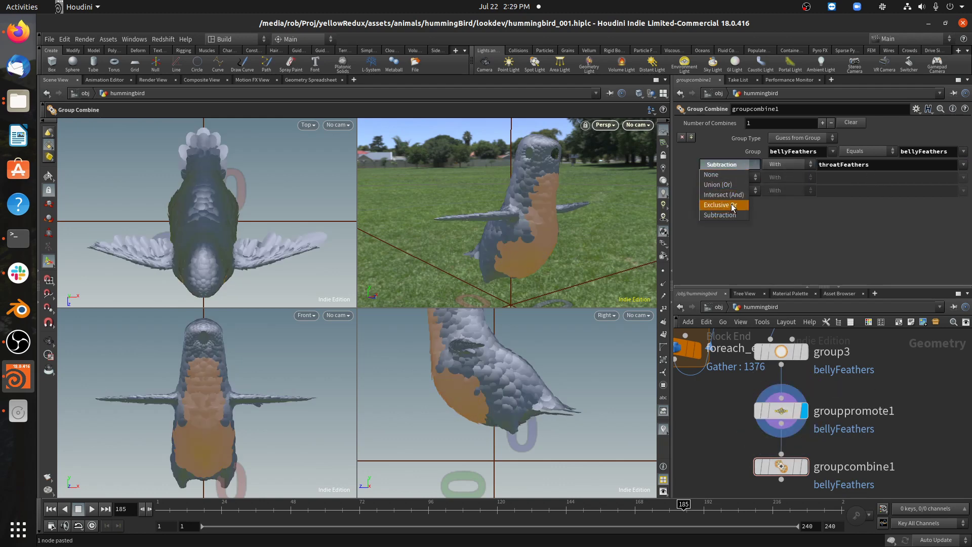
{"action": "left_click", "coordinate": [723, 204]}
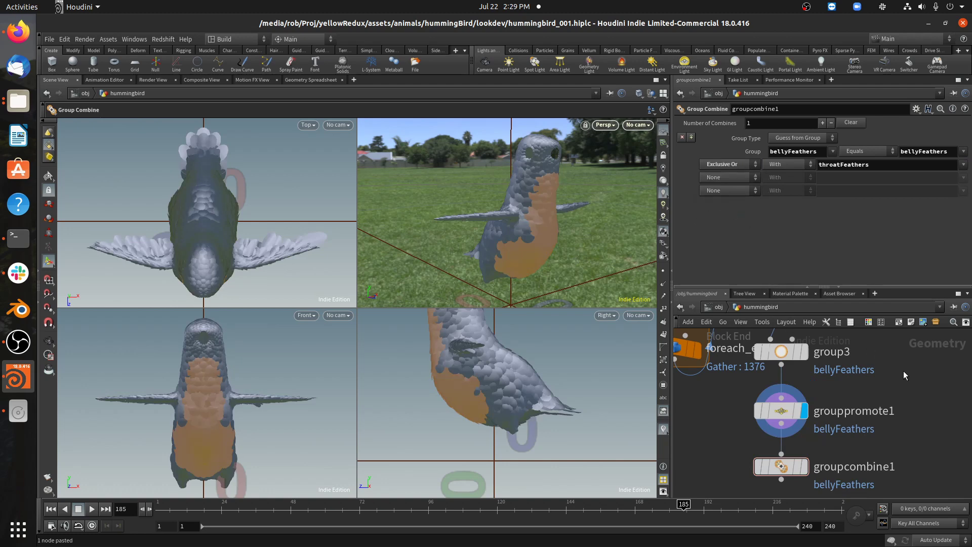
{"action": "left_click", "coordinate": [726, 164]}
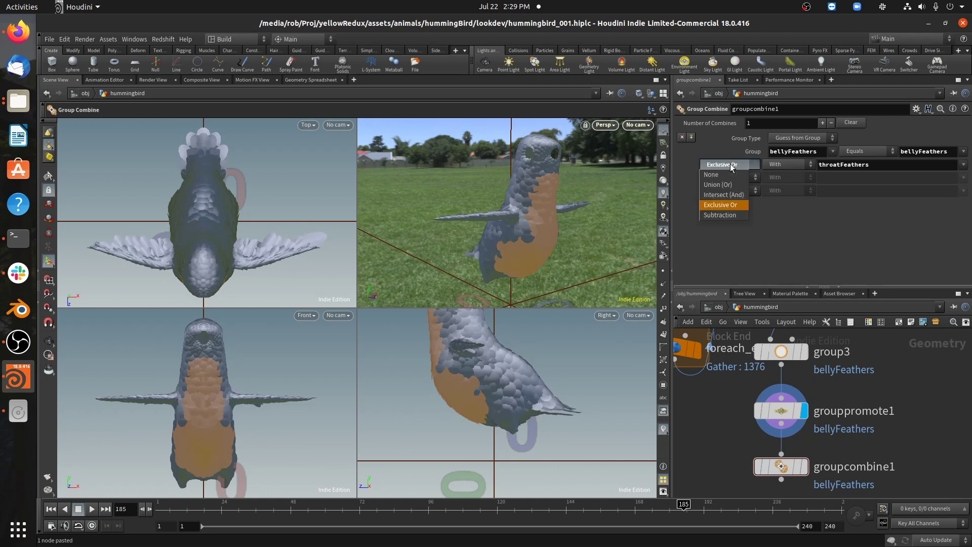
{"action": "left_click", "coordinate": [719, 184]}
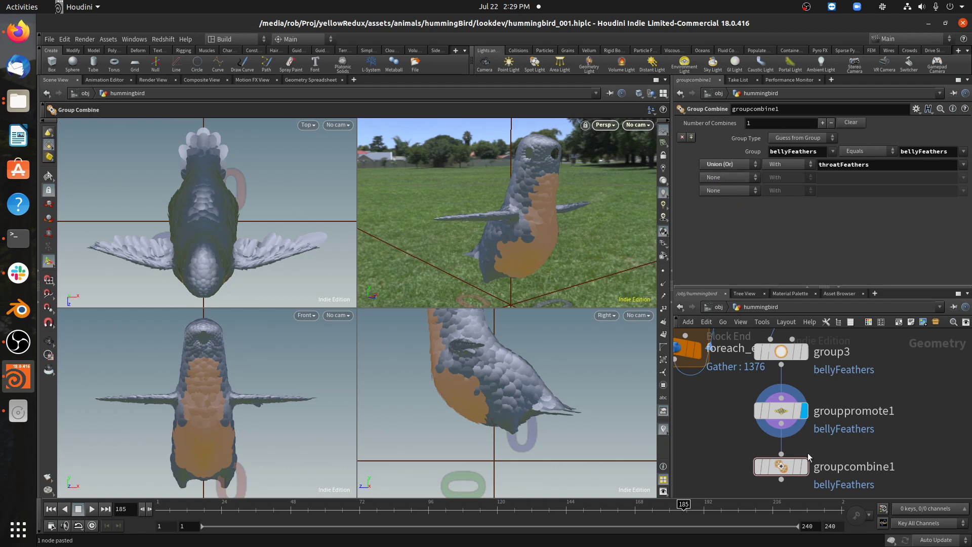
{"action": "left_click", "coordinate": [781, 466]}
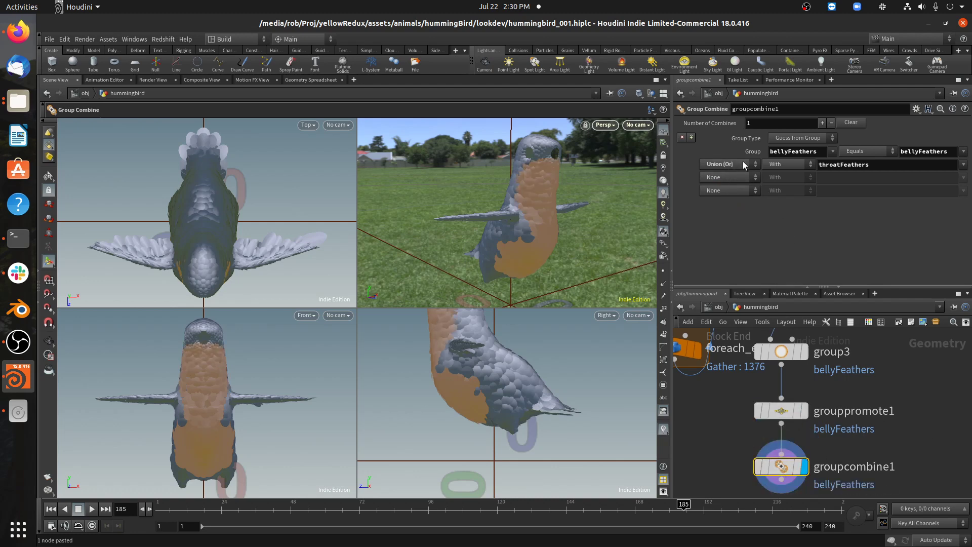
{"action": "left_click", "coordinate": [726, 164]}
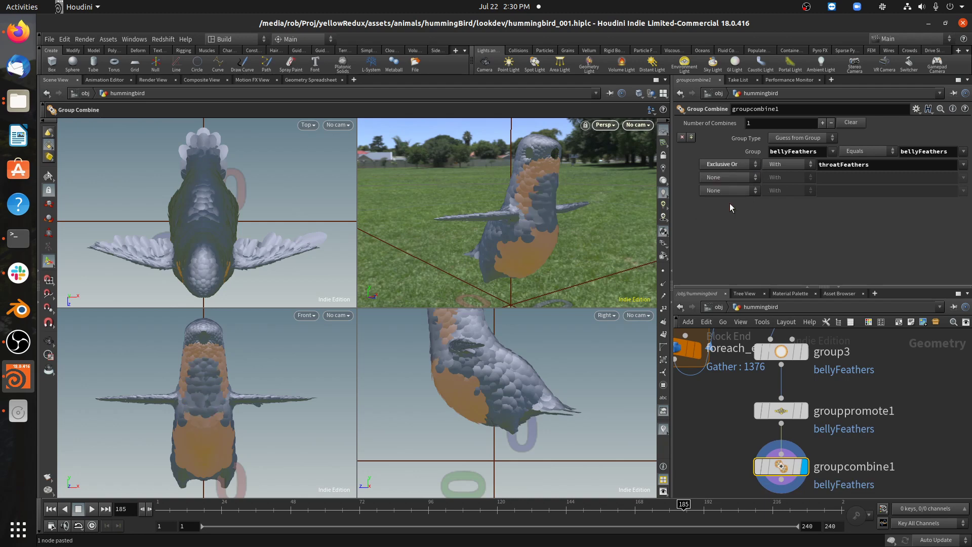
{"action": "left_click", "coordinate": [728, 164]}
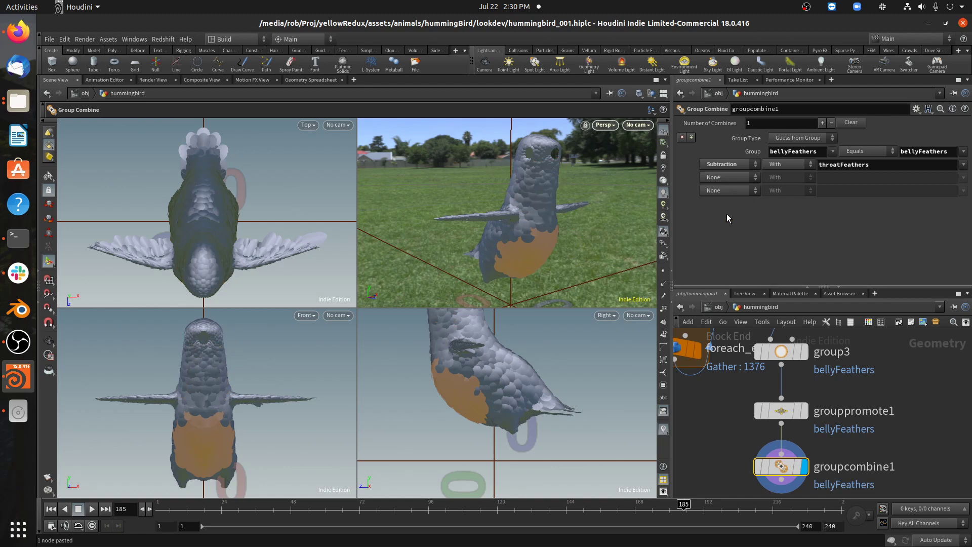
{"action": "mouse_move", "coordinate": [588, 210]}
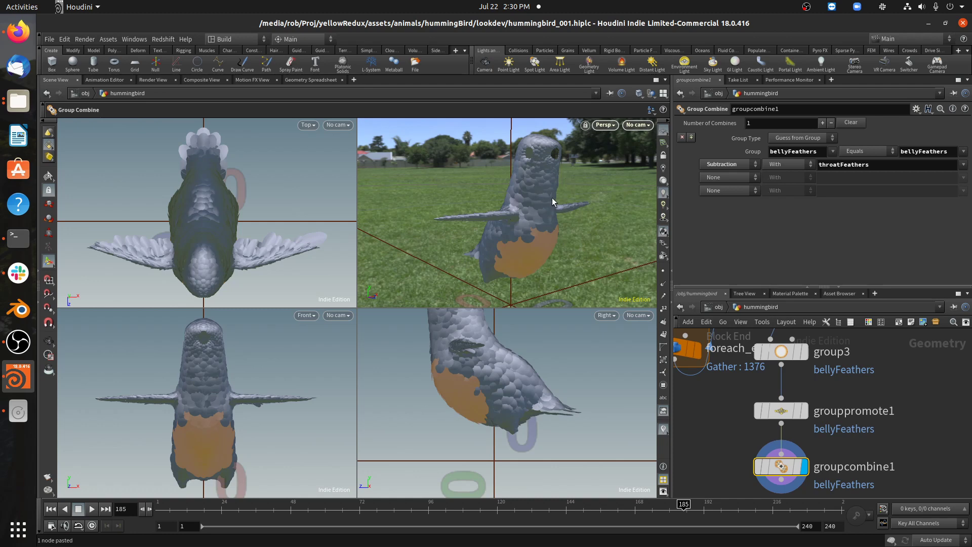
{"action": "mouse_move", "coordinate": [548, 199]}
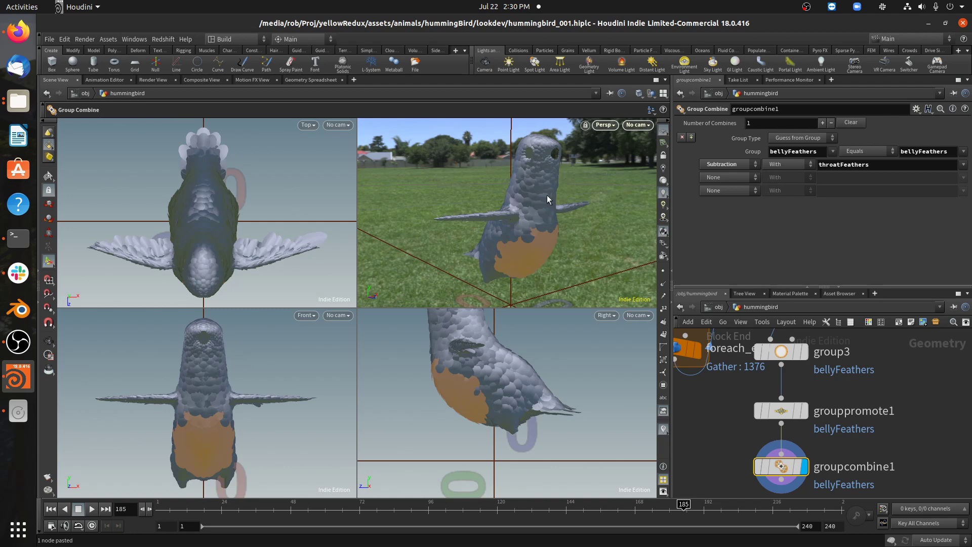
{"action": "mouse_move", "coordinate": [528, 183]}
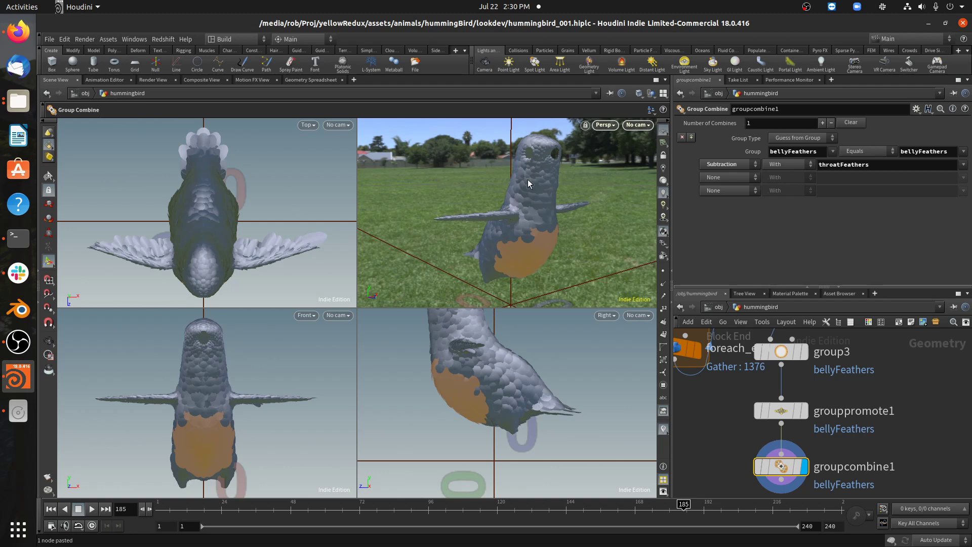
{"action": "mouse_move", "coordinate": [563, 243]}
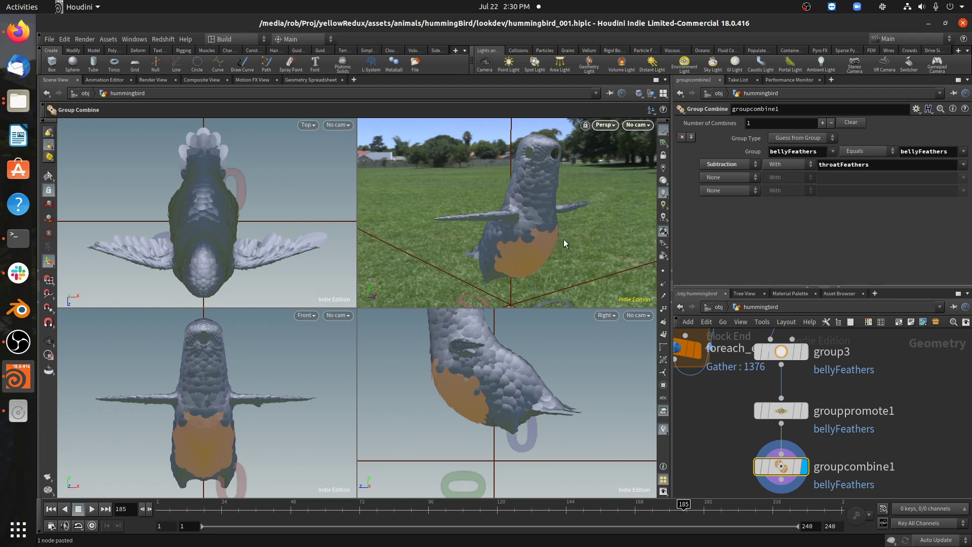
{"action": "mouse_move", "coordinate": [556, 222]}
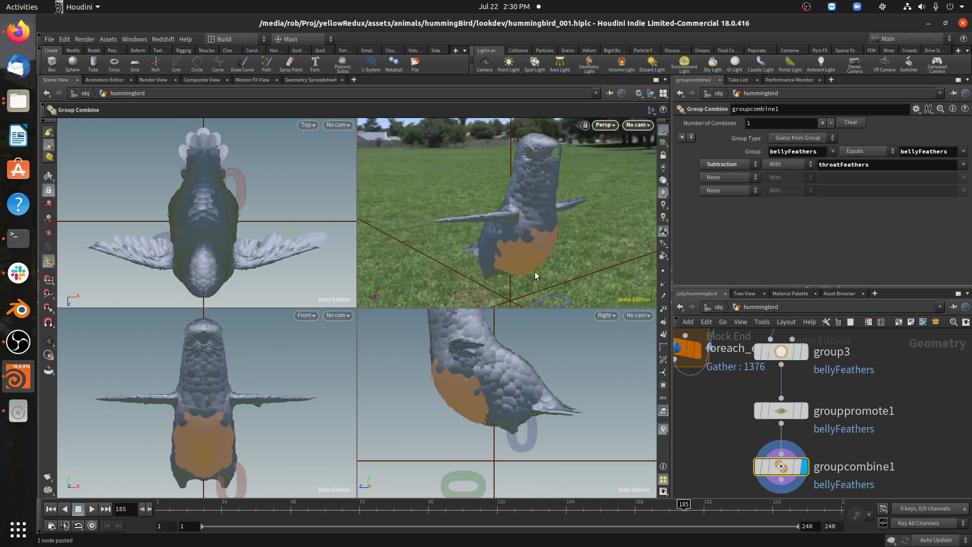
- Resize and recenter group3's bellyFeathers sphere, checking groupcombine1's subtracted result
{"action": "left_click", "coordinate": [781, 410]}
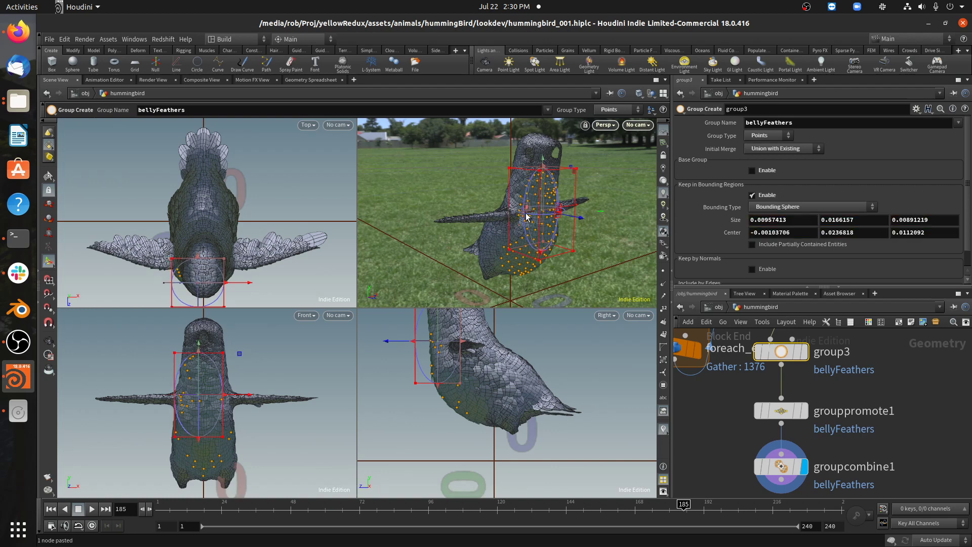
{"action": "left_click", "coordinate": [781, 467]}
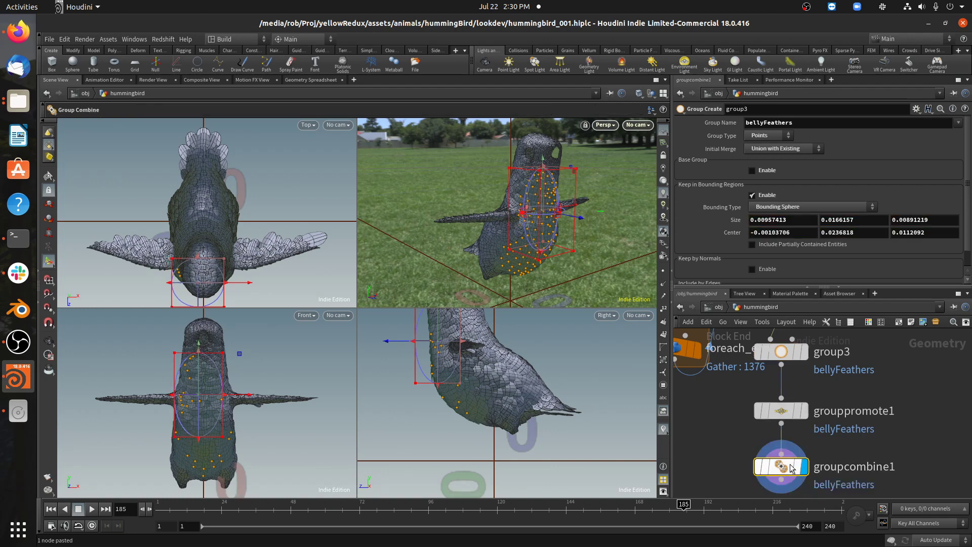
{"action": "left_click", "coordinate": [781, 466]}
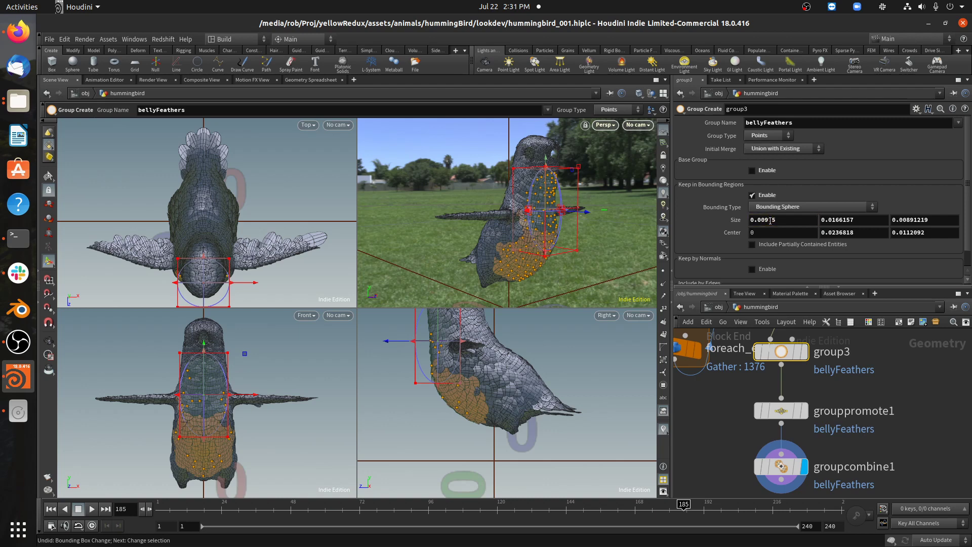
{"action": "left_click", "coordinate": [781, 466]}
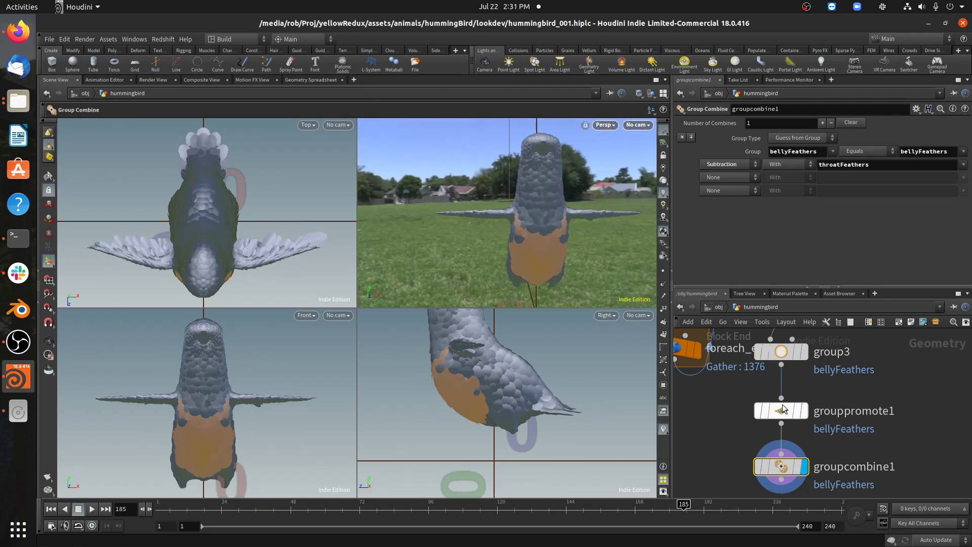
{"action": "left_click", "coordinate": [780, 351]}
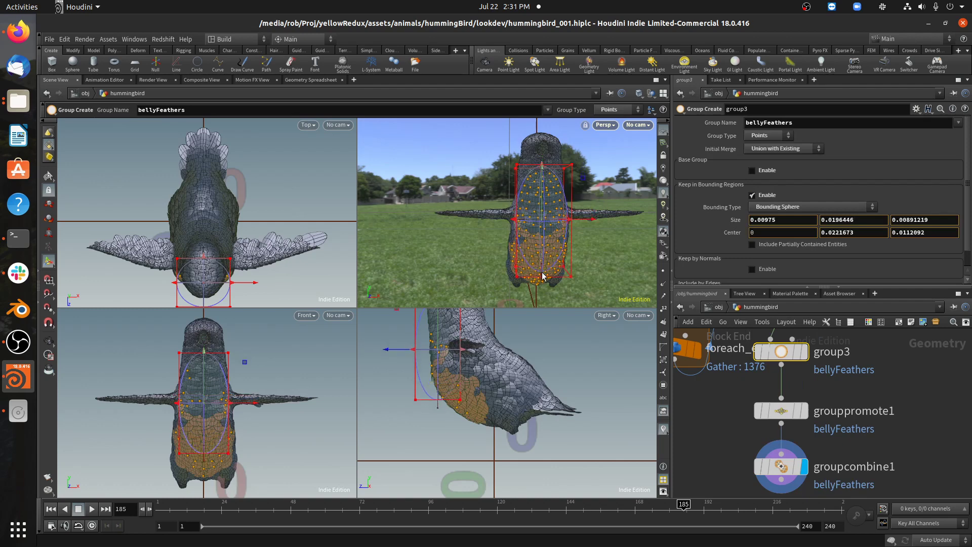
{"action": "left_click", "coordinate": [780, 466]}
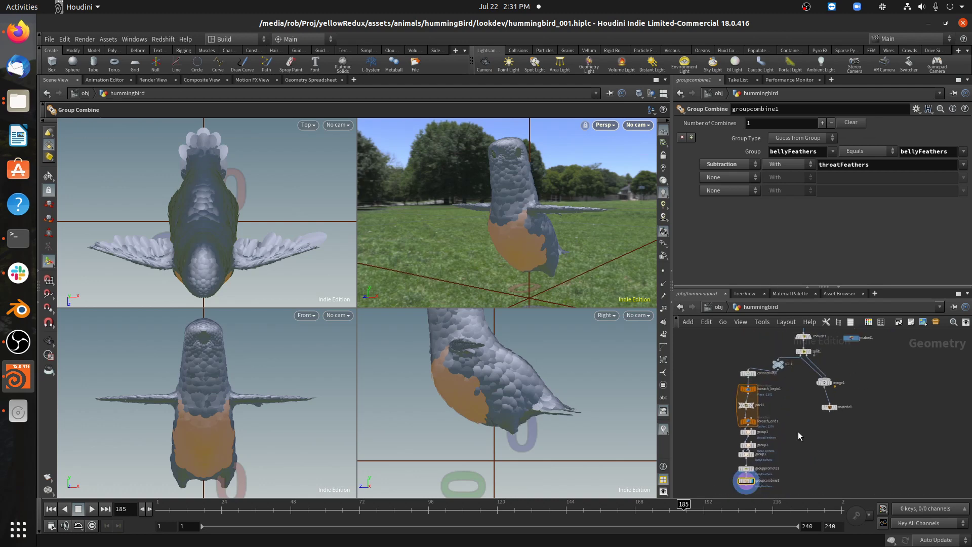
- Select material1, then enter matnet1 to reach the Redshift material builders
{"action": "left_click", "coordinate": [837, 473]}
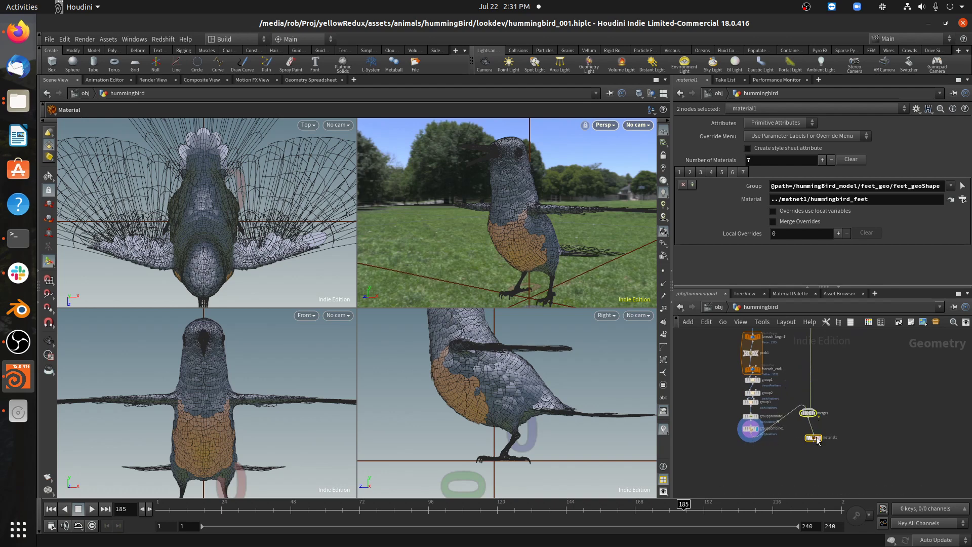
{"action": "left_click", "coordinate": [806, 437]}
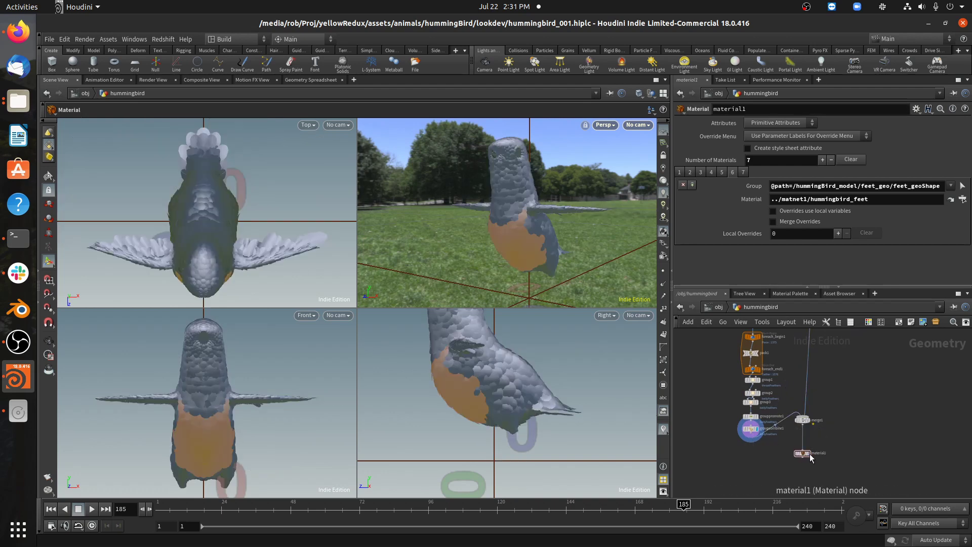
{"action": "left_click", "coordinate": [802, 453]}
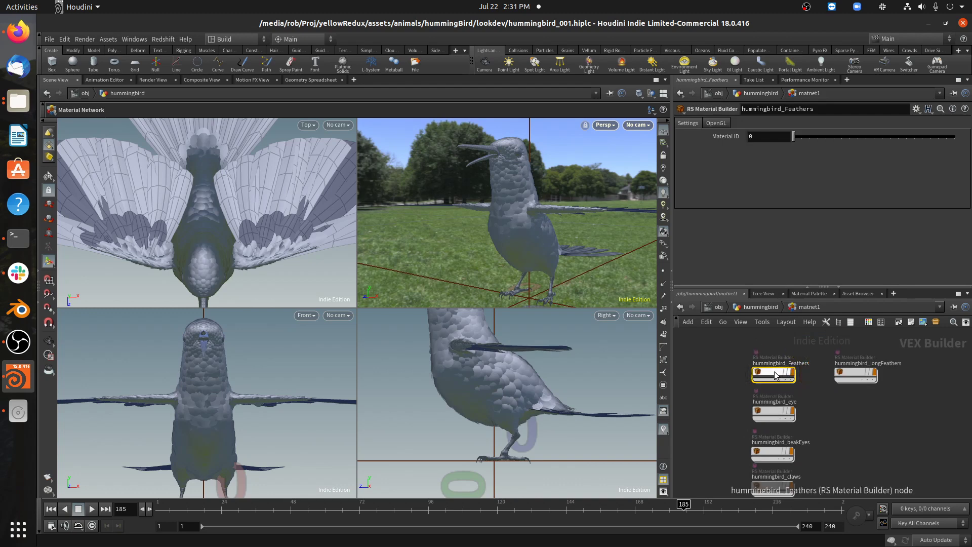
- Duplicate hummingbird_Feathers twice as hummingbird_throatFeathers and hummingbird_bellyFeathers
{"action": "key", "text": "ctrl+c"}
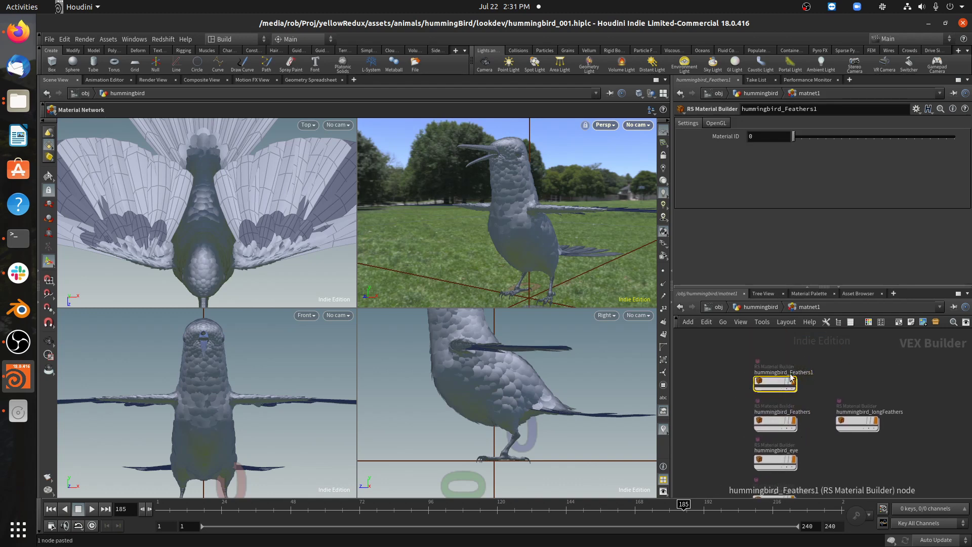
{"action": "double_click", "coordinate": [783, 372]}
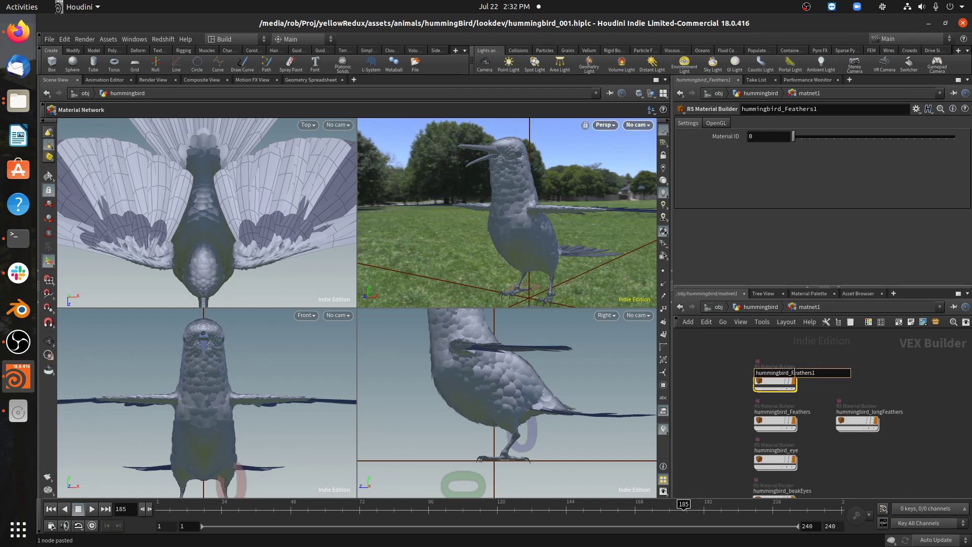
{"action": "type", "text": "hummingbird_tr"}
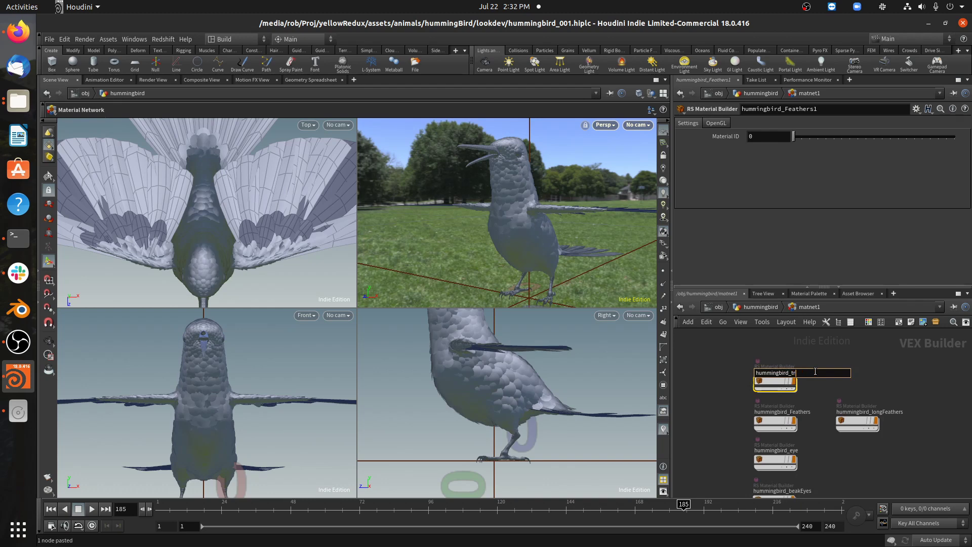
{"action": "type", "text": "hroatFeathers"}
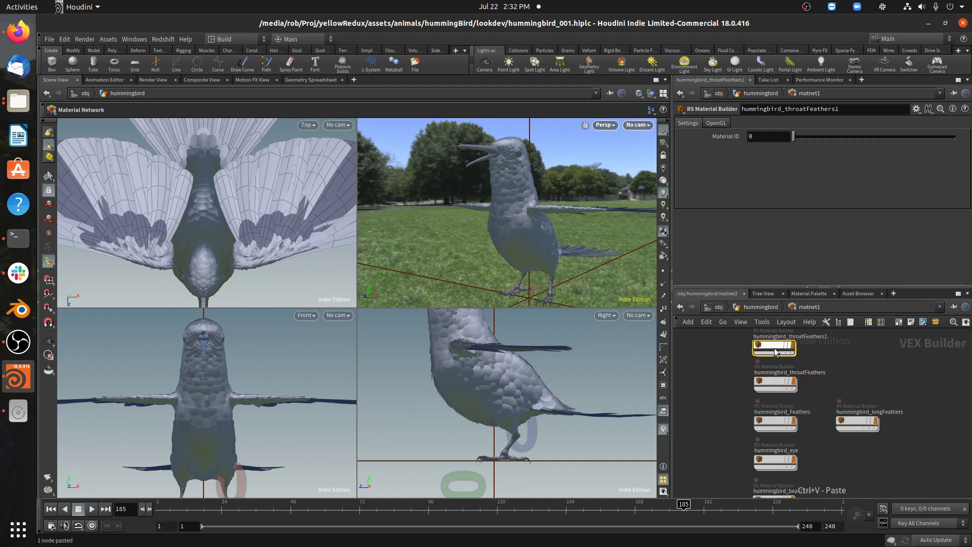
{"action": "double_click", "coordinate": [773, 348]}
{"action": "type", "text": "belly"}
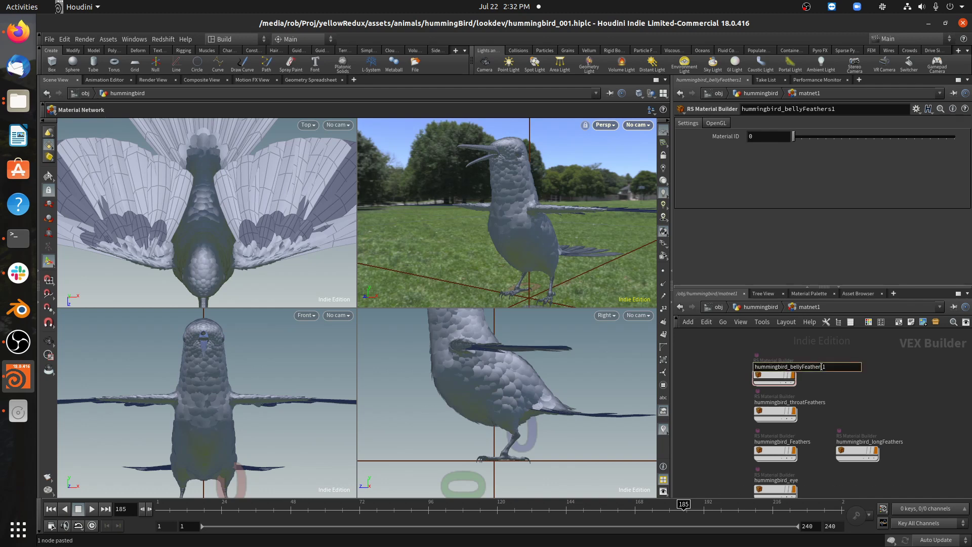
{"action": "key", "text": "Return"}
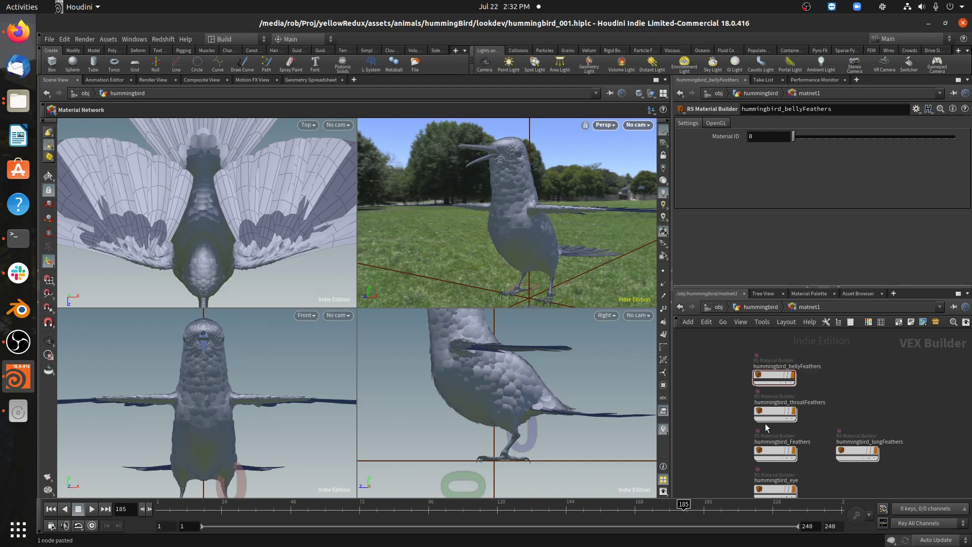
- Enter hummingbird_bellyFeathers, select RSRamp1 and pick the ramp's green first key
{"action": "double_click", "coordinate": [774, 412]}
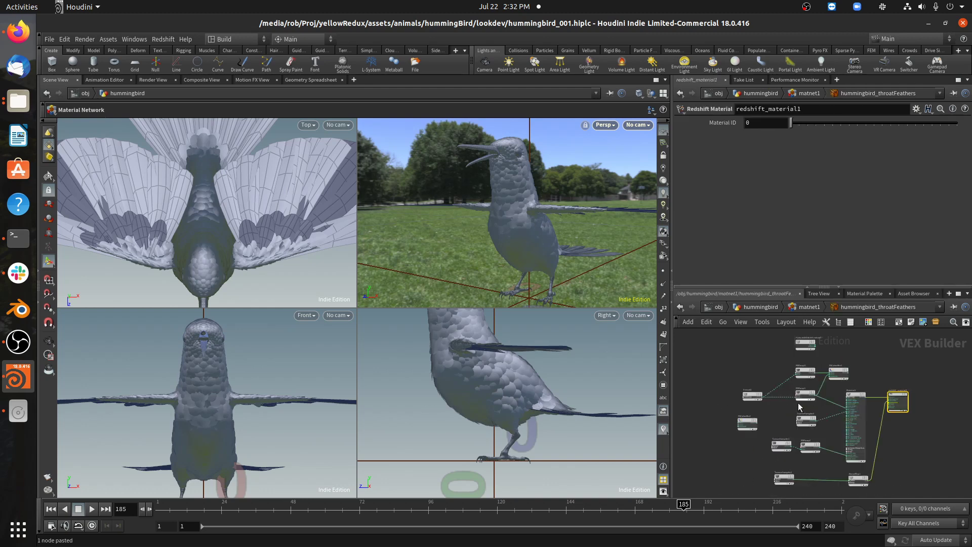
{"action": "left_click", "coordinate": [792, 360]}
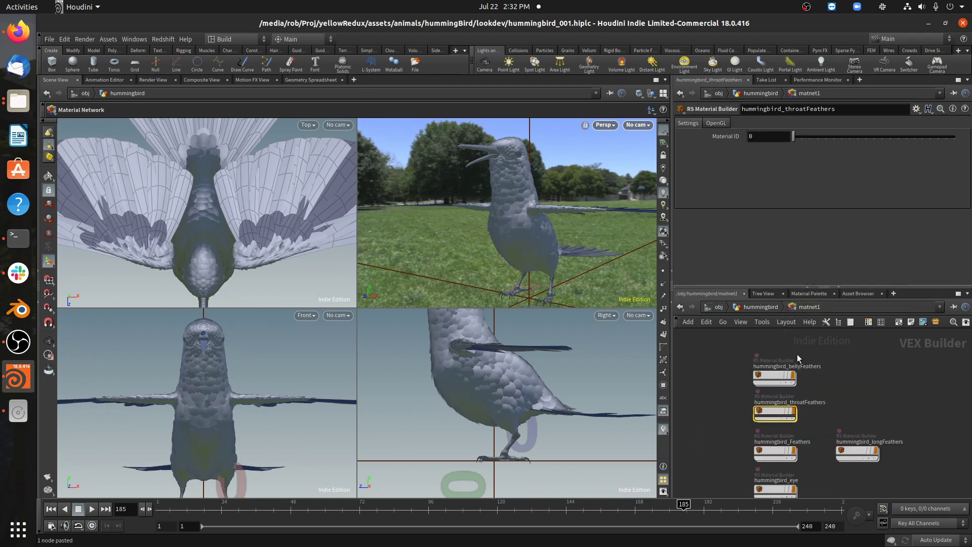
{"action": "double_click", "coordinate": [774, 375]}
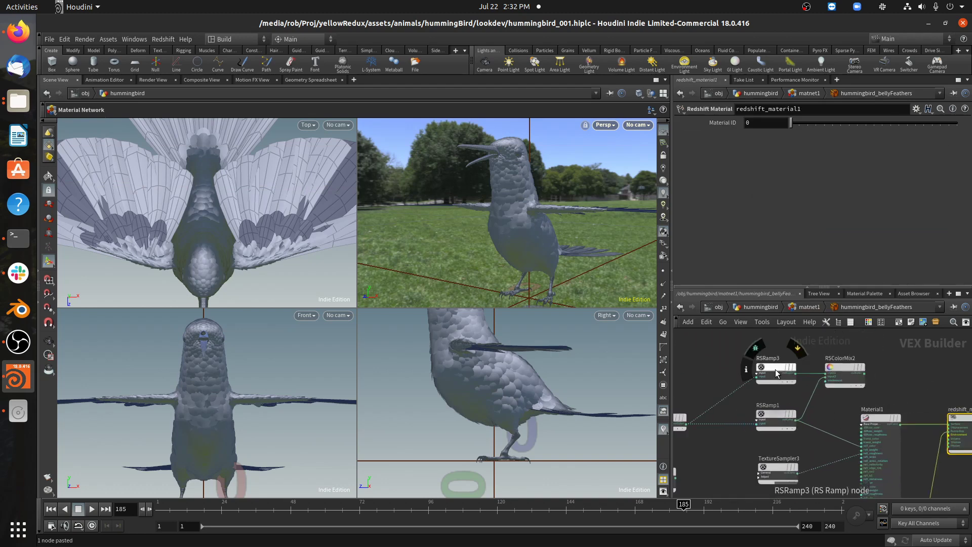
{"action": "left_click", "coordinate": [776, 418]}
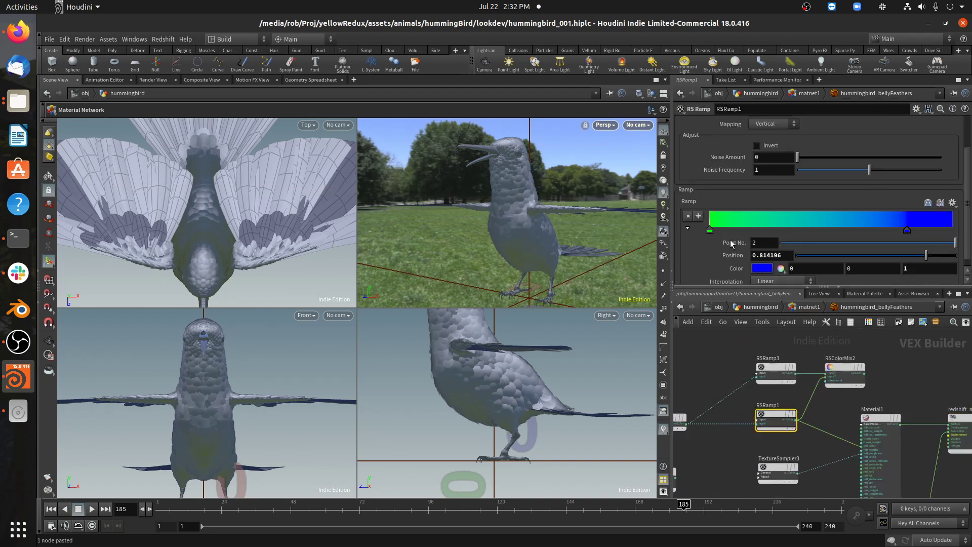
{"action": "left_click", "coordinate": [709, 228]}
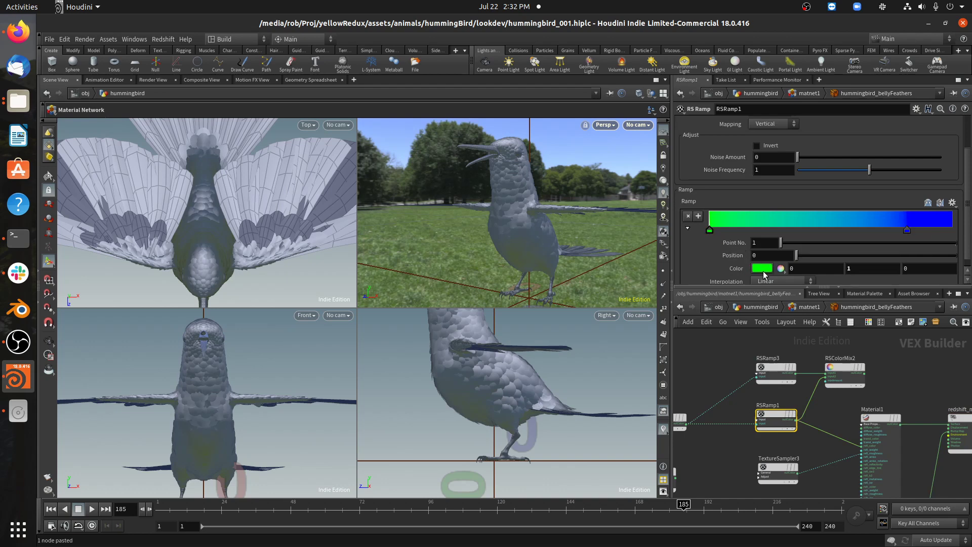
- Recolour RSRamp1's keys to a pale purple start and a soft blue end
{"action": "left_click", "coordinate": [761, 268]}
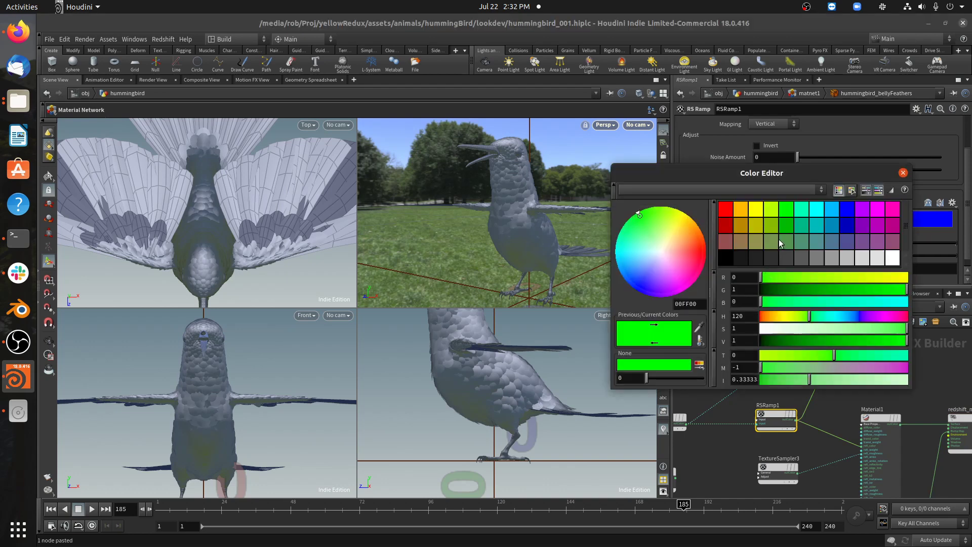
{"action": "left_click", "coordinate": [864, 214]}
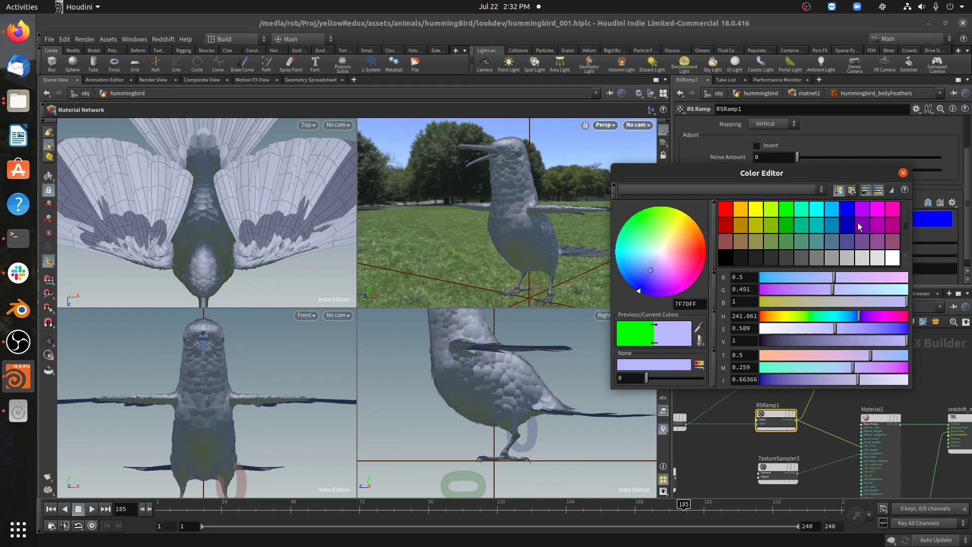
{"action": "mouse_move", "coordinate": [817, 305]}
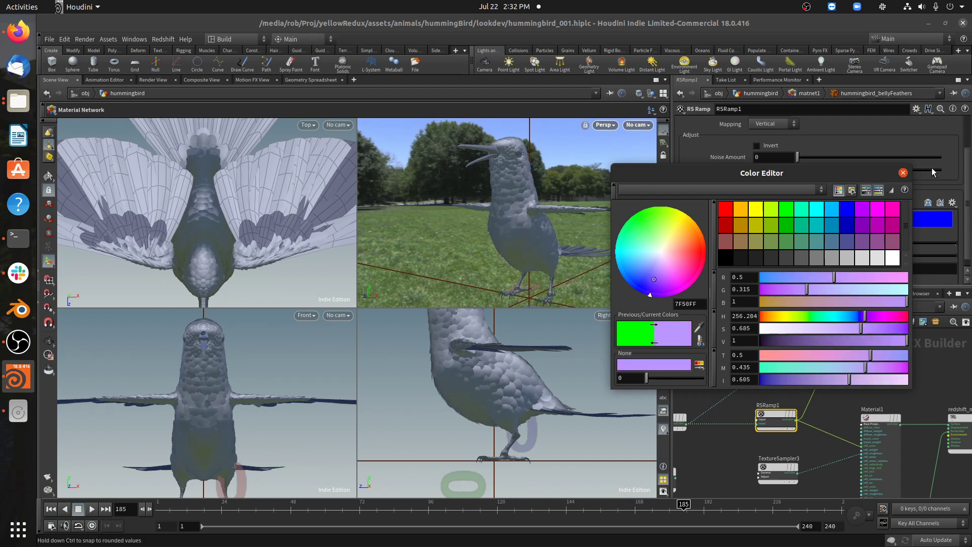
{"action": "left_click", "coordinate": [903, 172]}
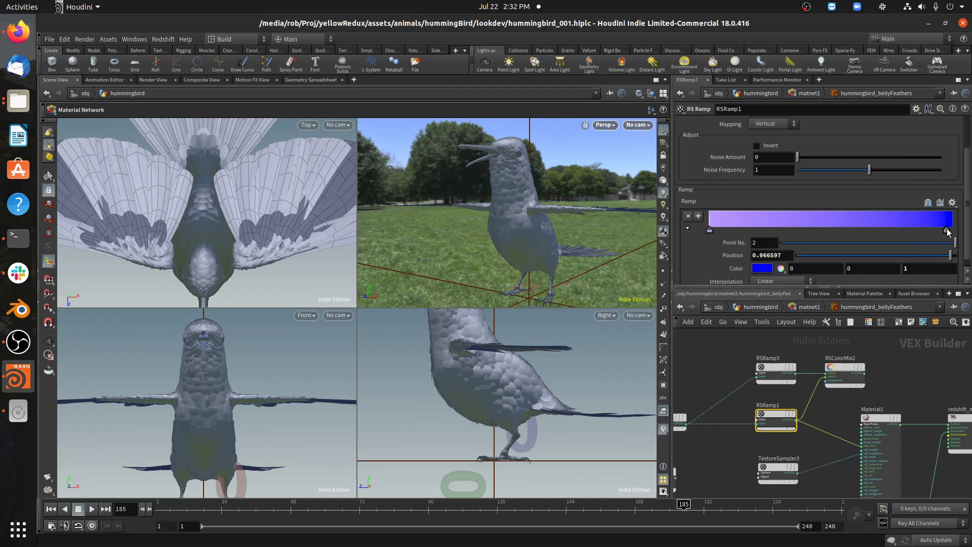
{"action": "left_click", "coordinate": [762, 268]}
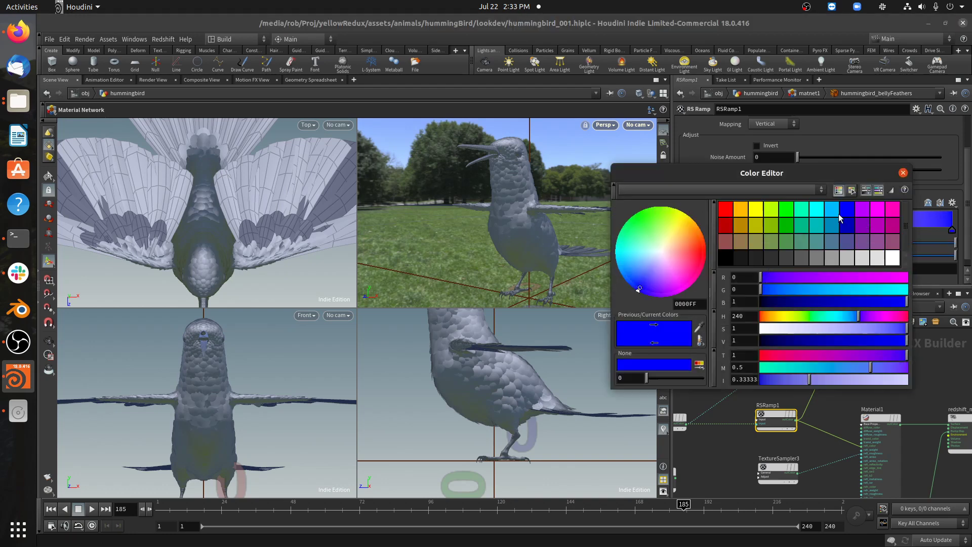
{"action": "left_click", "coordinate": [903, 172]}
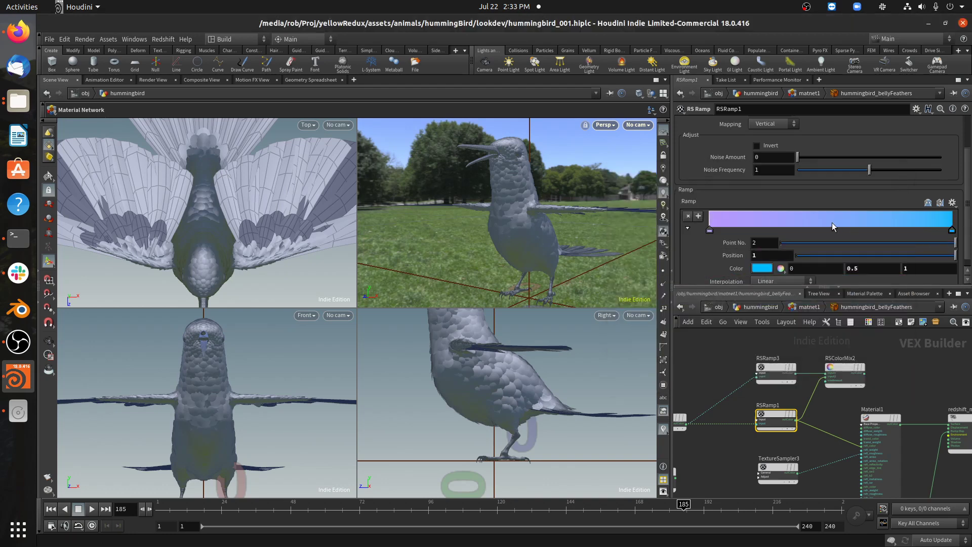
{"action": "left_click", "coordinate": [761, 268]}
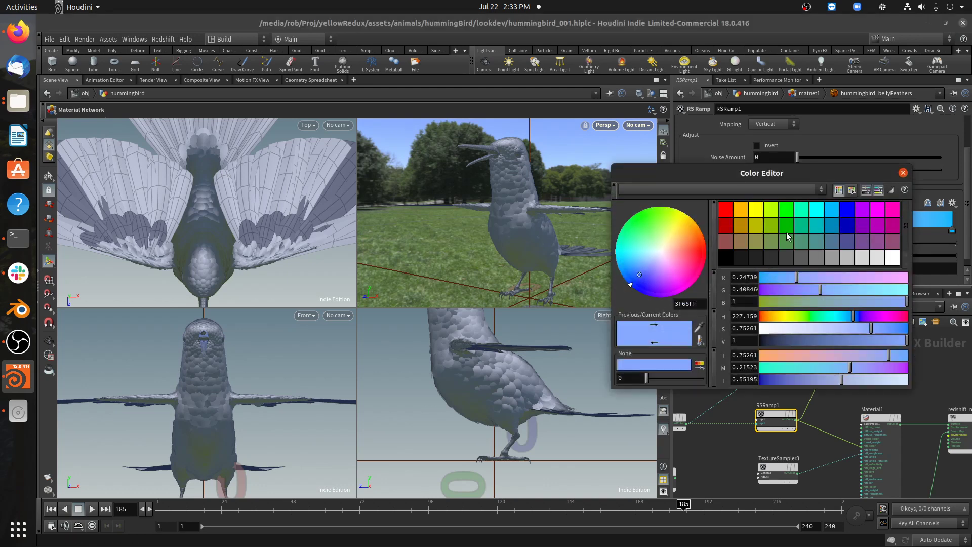
{"action": "mouse_move", "coordinate": [876, 214]}
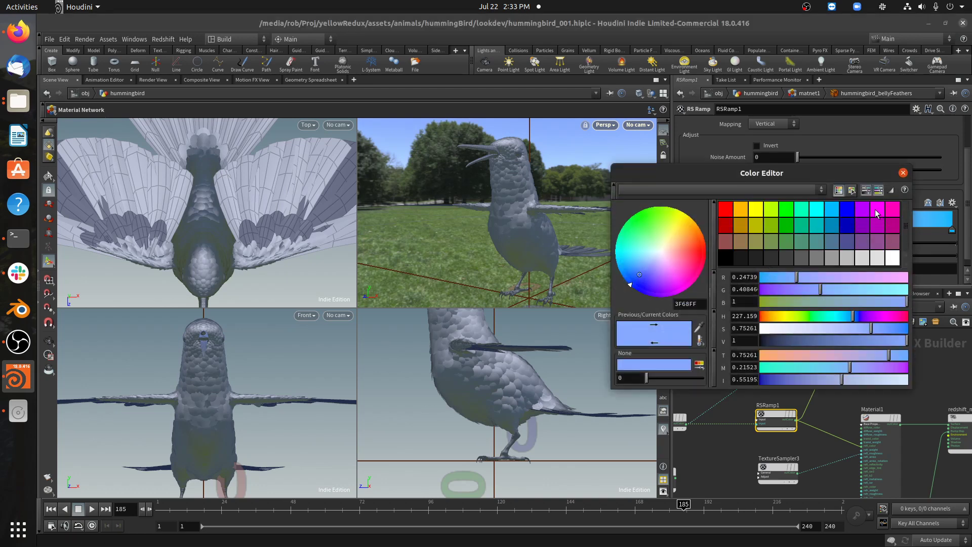
{"action": "mouse_move", "coordinate": [784, 212]}
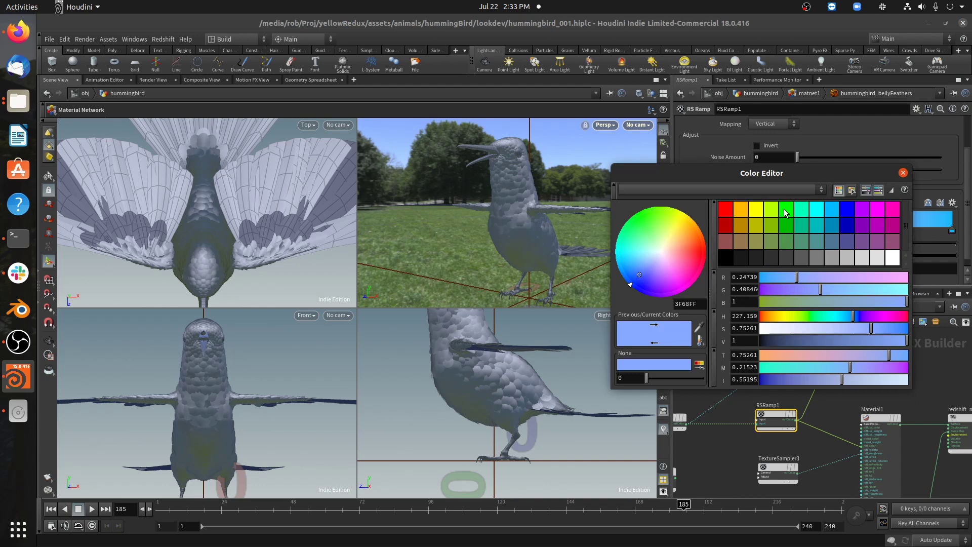
{"action": "left_click", "coordinate": [903, 172]}
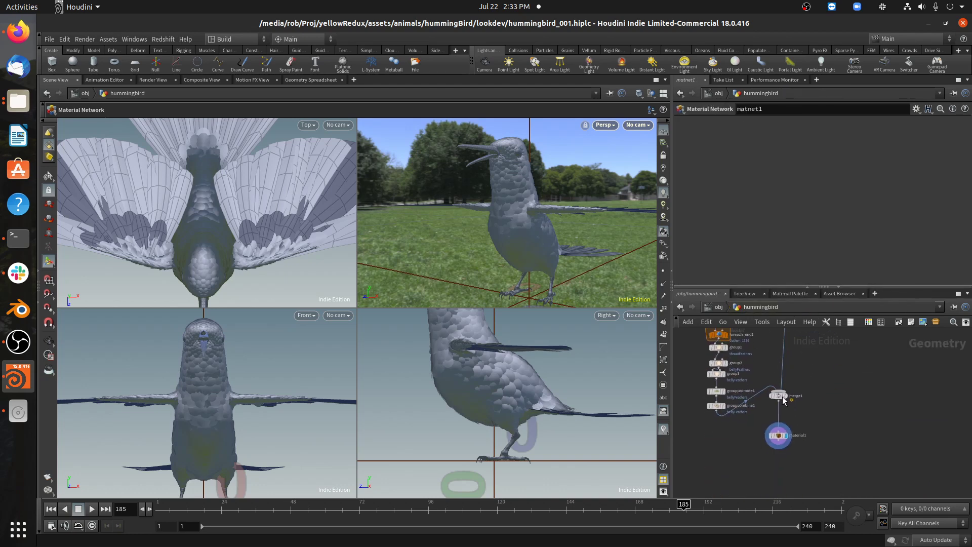
- Inspect material1's existing body feather and skin material assignments
{"action": "left_click", "coordinate": [777, 436]}
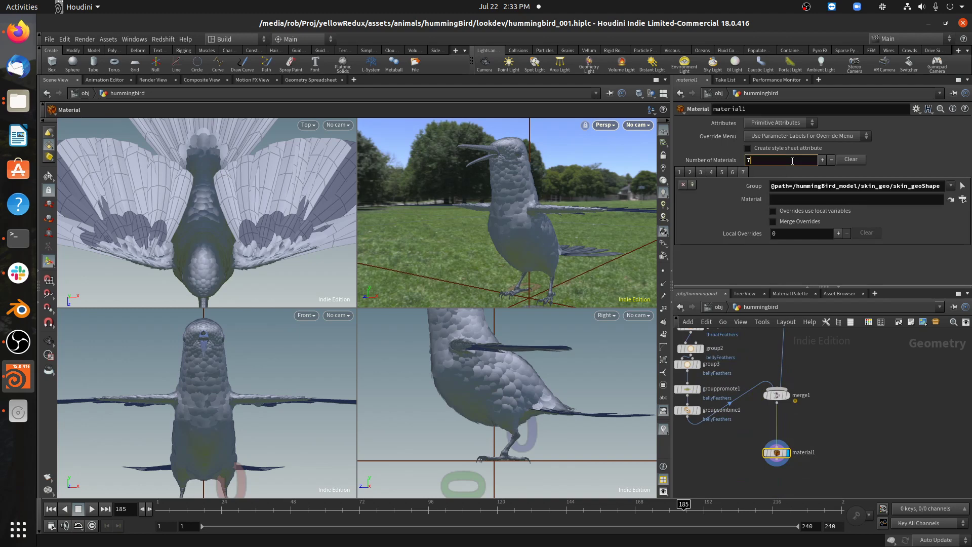
{"action": "left_click", "coordinate": [700, 172]}
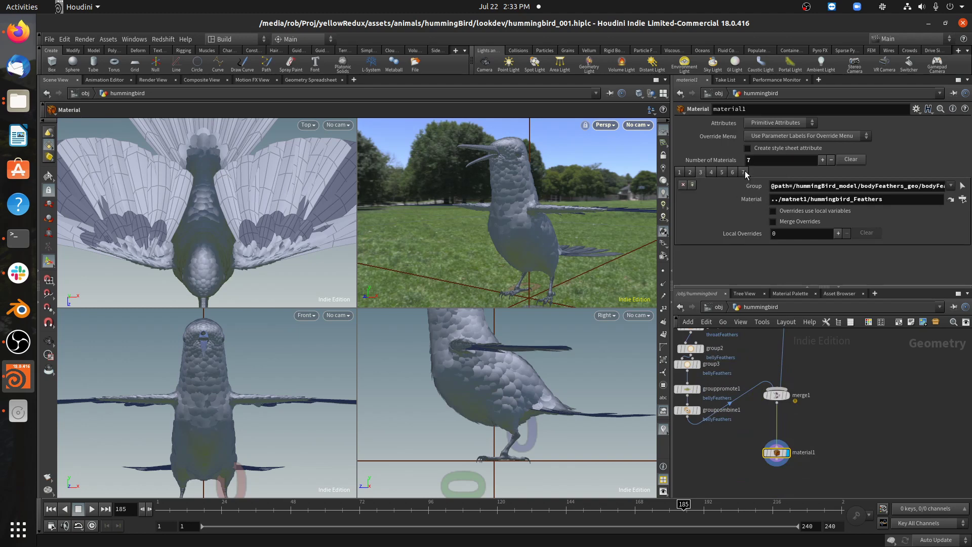
{"action": "left_click", "coordinate": [742, 171]}
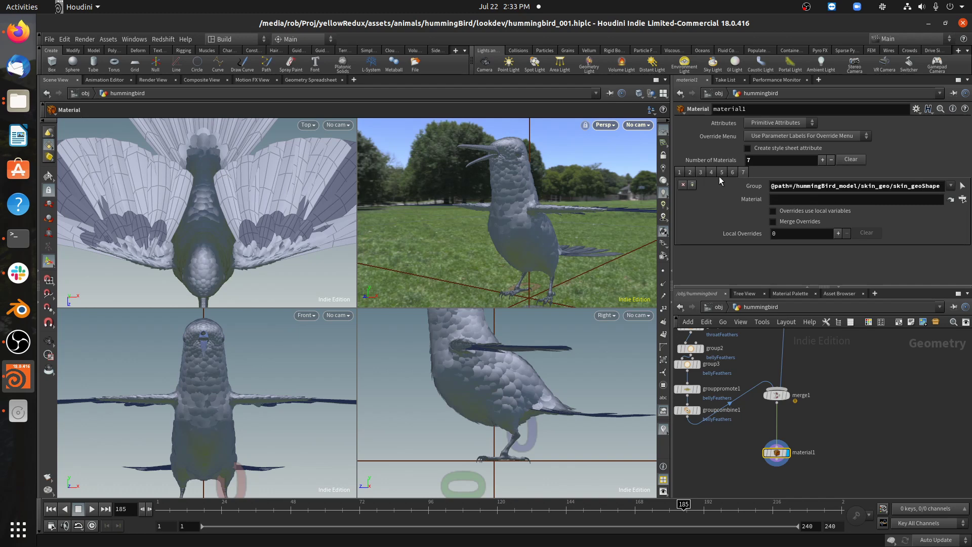
{"action": "mouse_move", "coordinate": [767, 172]}
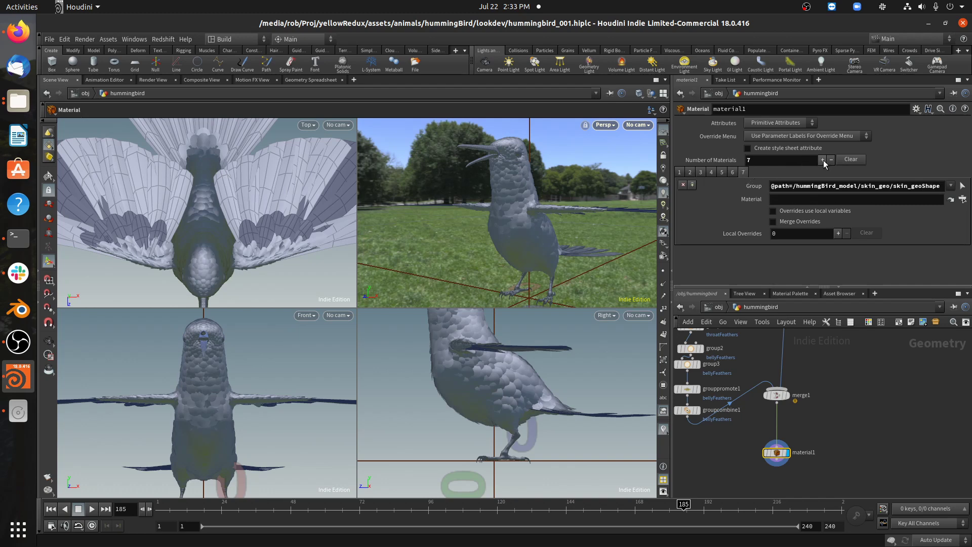
- Add a material1 entry assigning the throat feathers material to the throatFeathers group
{"action": "left_click", "coordinate": [823, 159]}
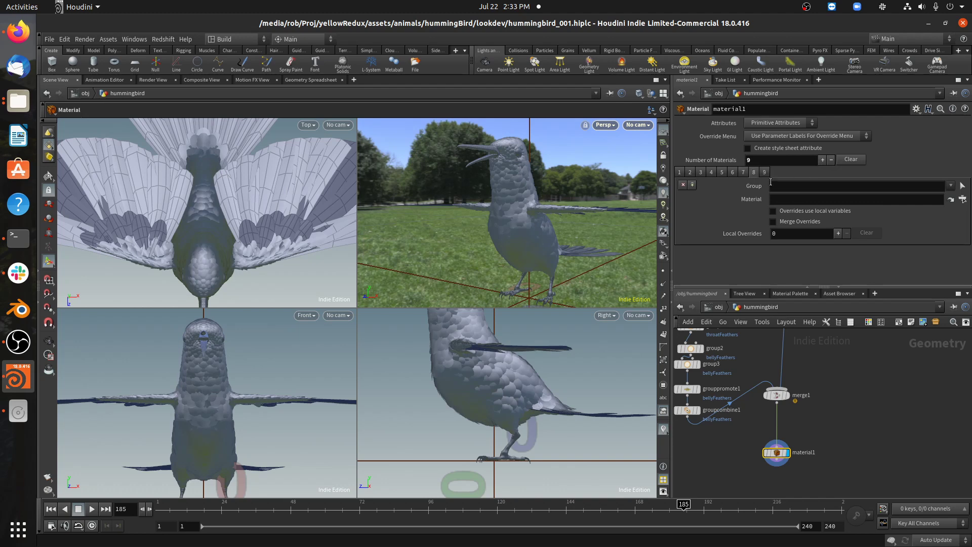
{"action": "left_click", "coordinate": [952, 186]}
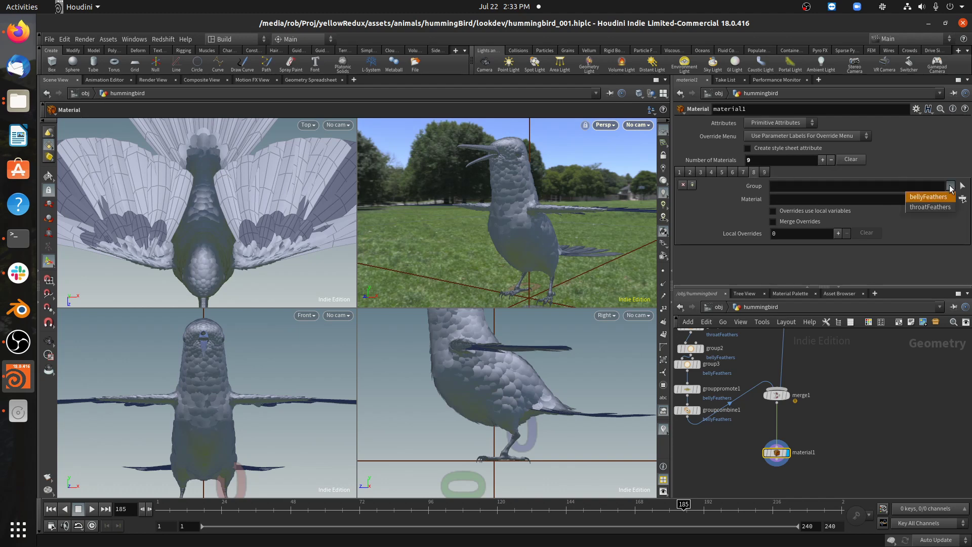
{"action": "left_click", "coordinate": [929, 206]}
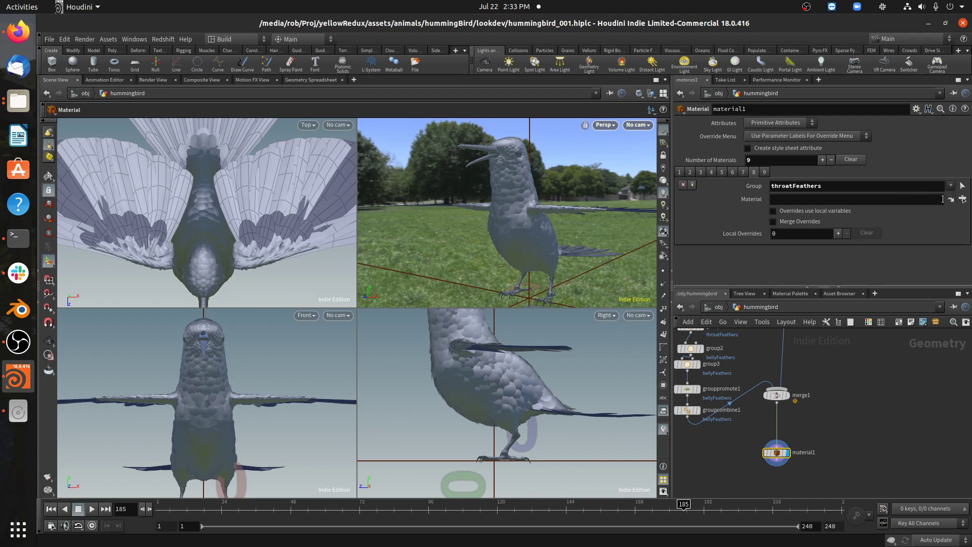
{"action": "left_click", "coordinate": [962, 198]}
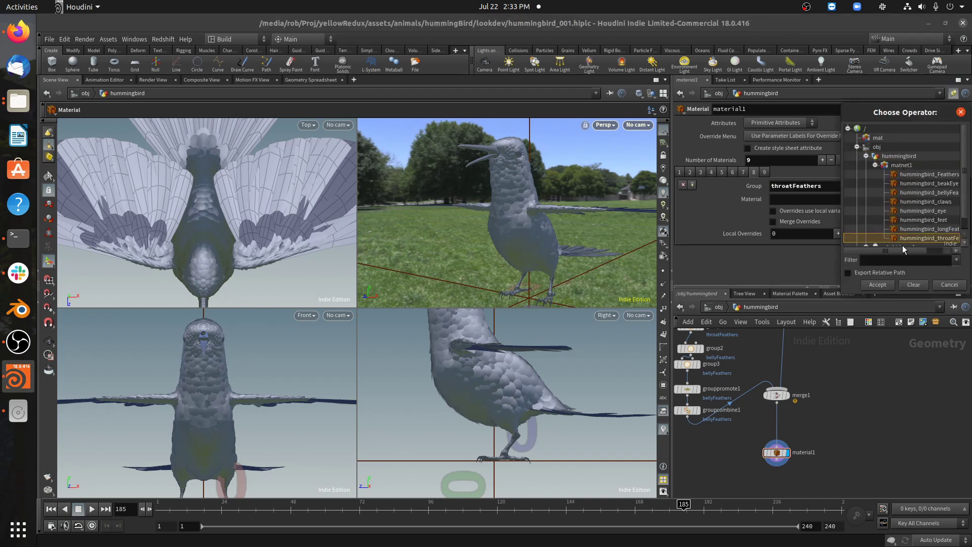
{"action": "left_click", "coordinate": [848, 273]}
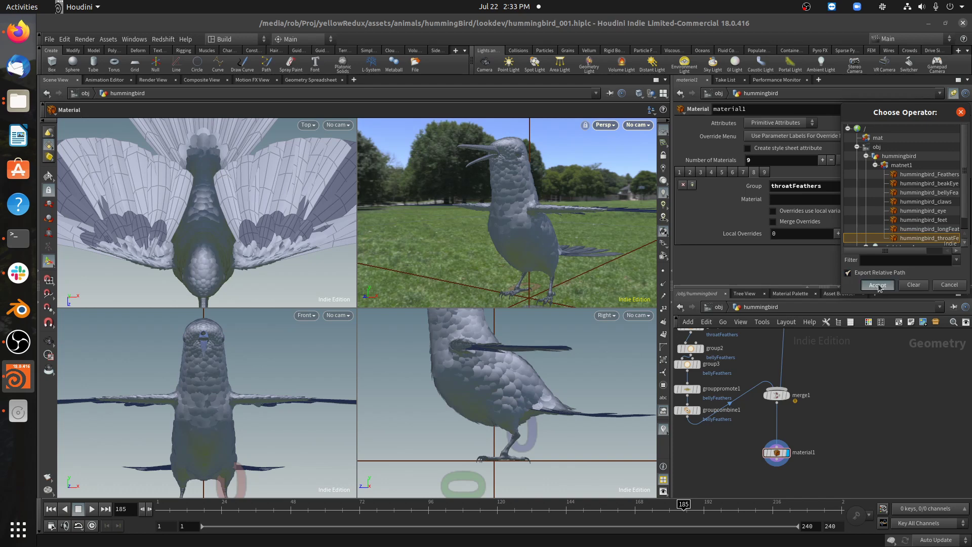
{"action": "left_click", "coordinate": [877, 285]}
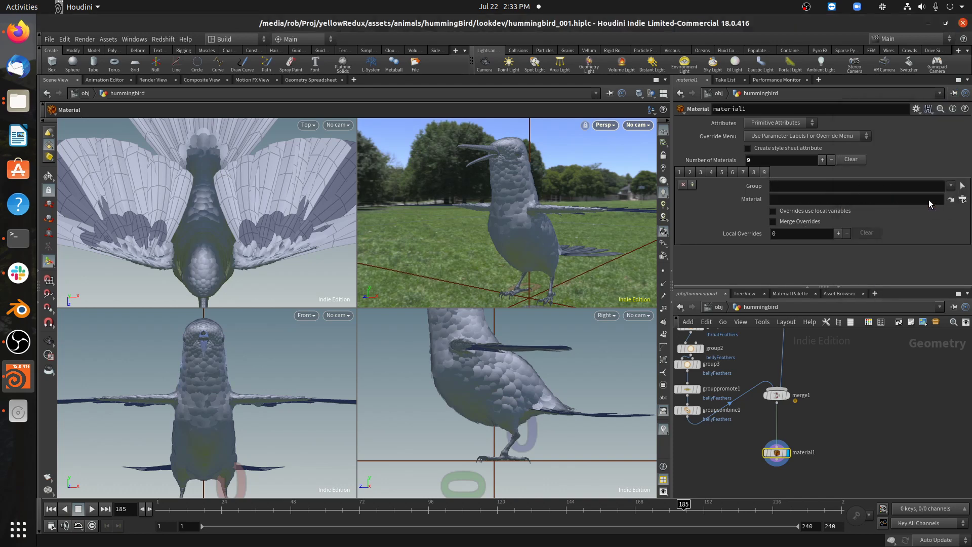
- Assign hummingbird_bellyFeathers to the bellyFeathers group, then switch to the render preview
{"action": "left_click", "coordinate": [962, 199]}
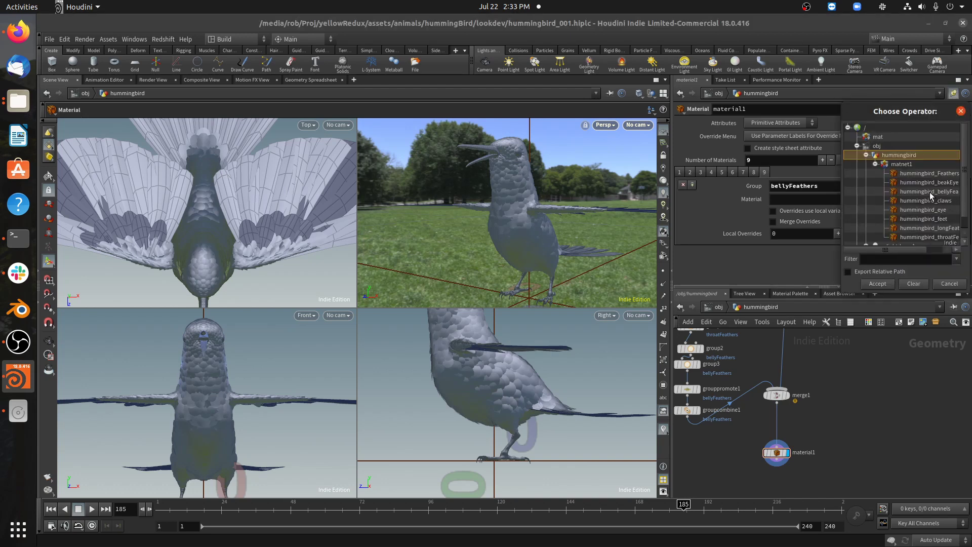
{"action": "left_click", "coordinate": [876, 284]}
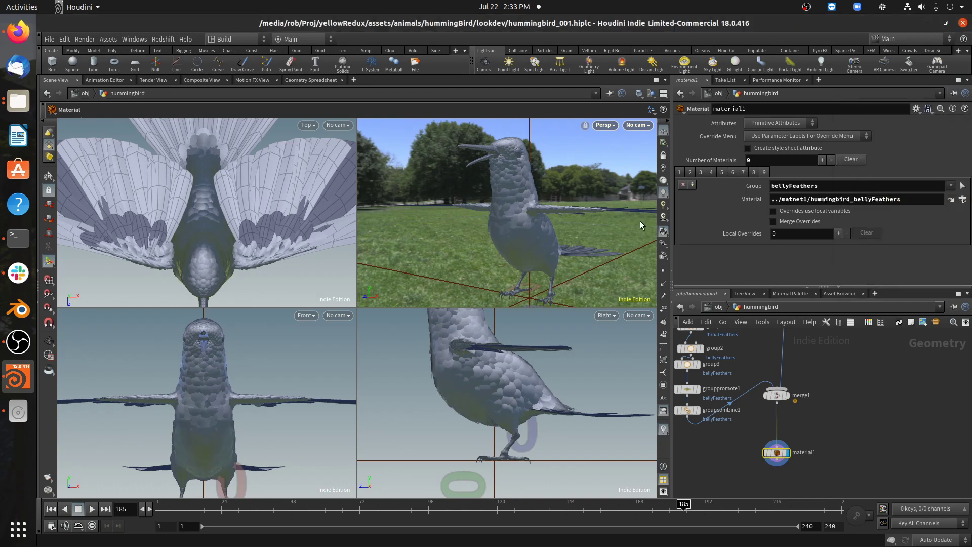
{"action": "left_click", "coordinate": [153, 80]}
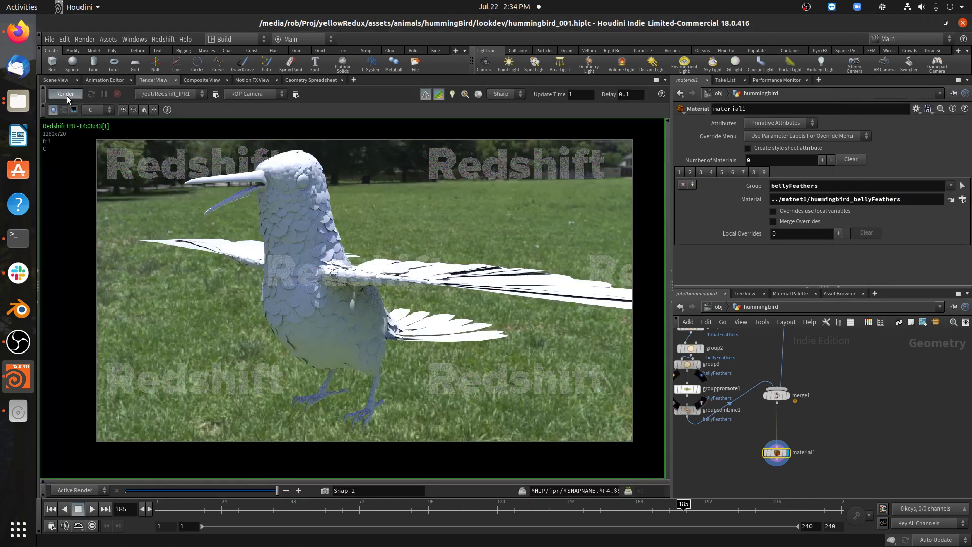
- Start the Redshift IPR to render the magenta throat and green belly
{"action": "left_click", "coordinate": [65, 93]}
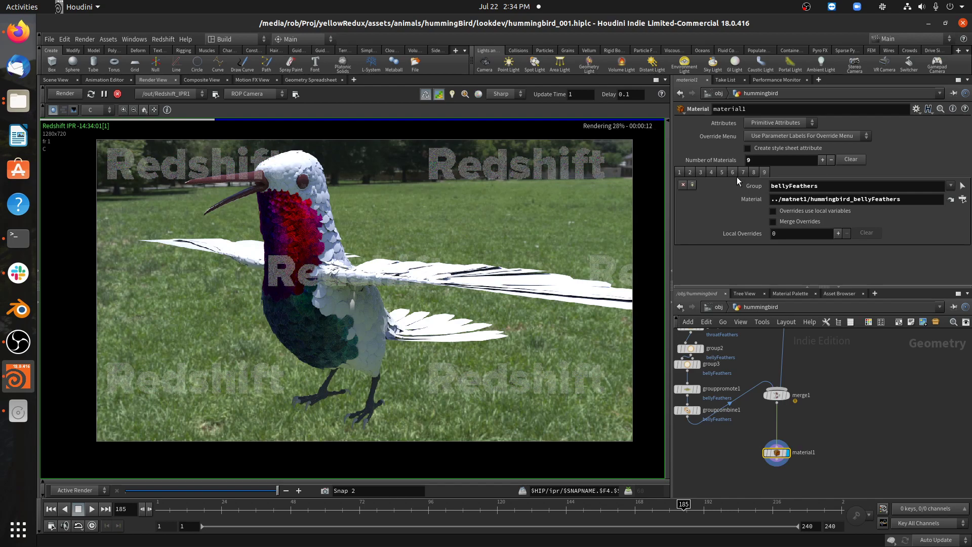
{"action": "left_click", "coordinate": [690, 171]}
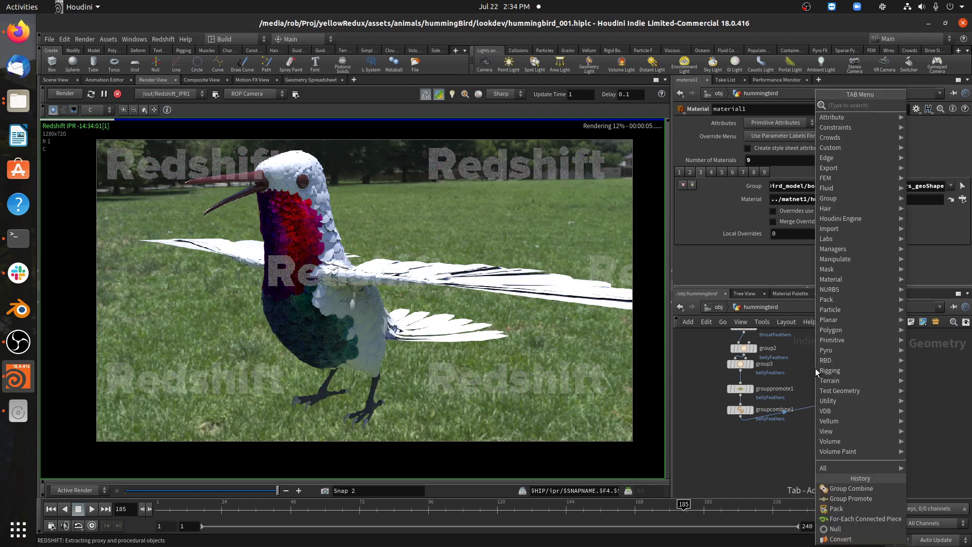
- Add an Unpack node after groupcombine1 transferring the throatFeathers and bellyFeathers groups
{"action": "type", "text": "unp"}
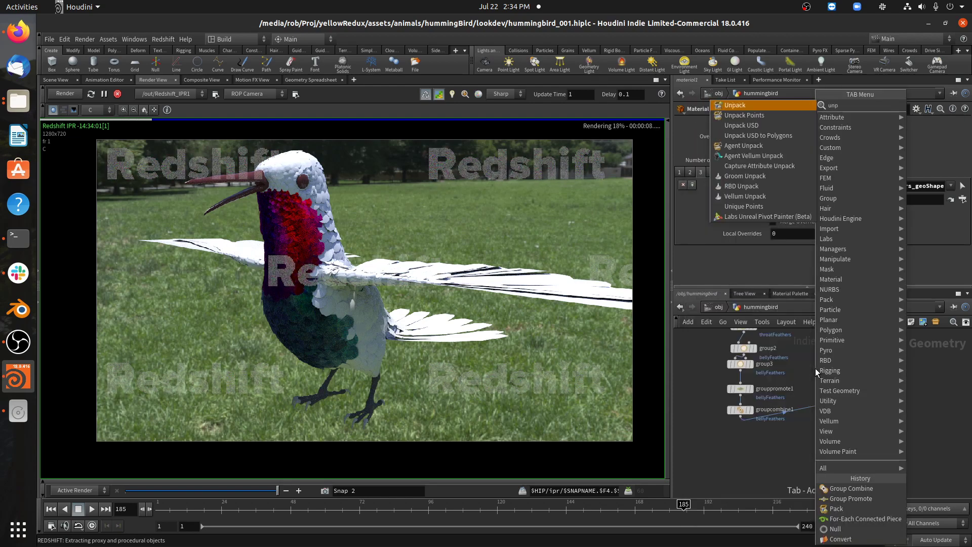
{"action": "left_click", "coordinate": [735, 104]}
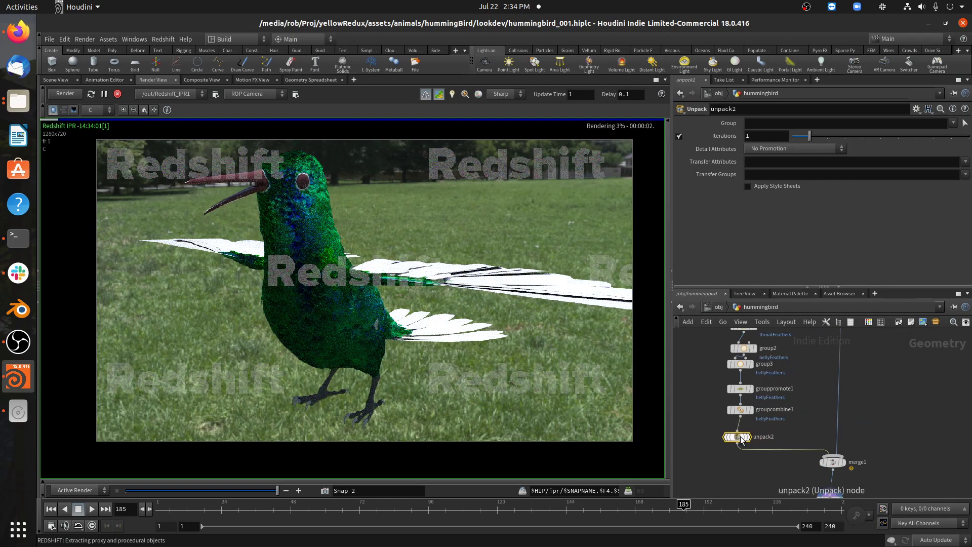
{"action": "left_click", "coordinate": [964, 174]}
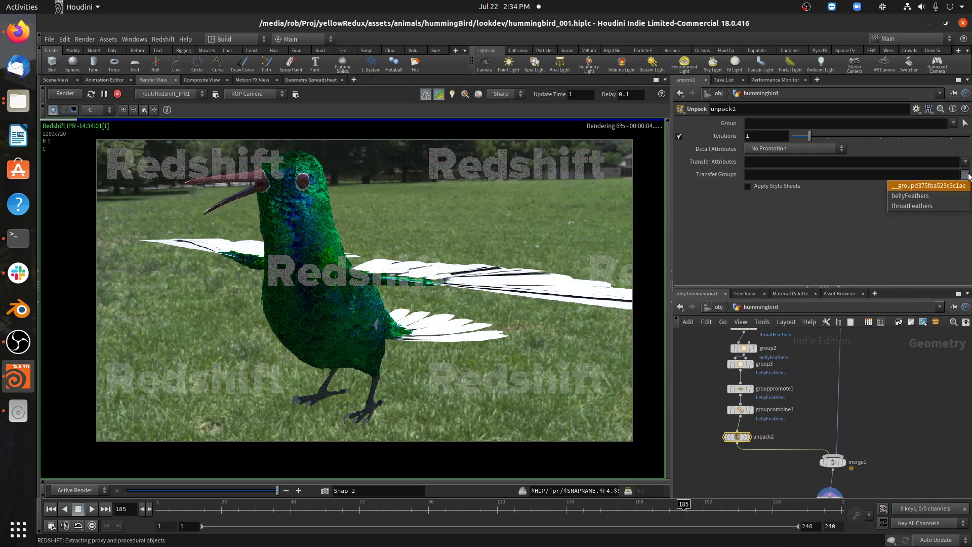
{"action": "left_click", "coordinate": [912, 205]}
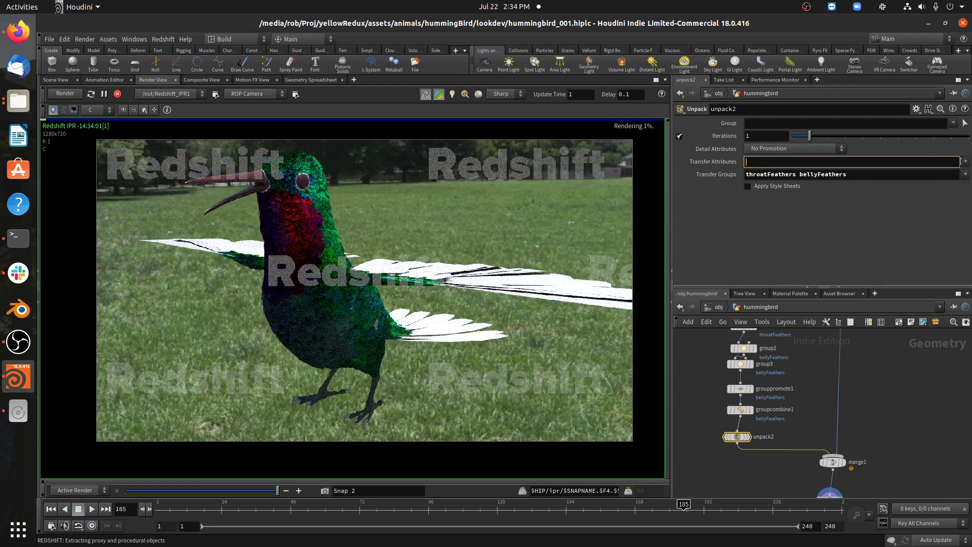
{"action": "type", "text": "path"}
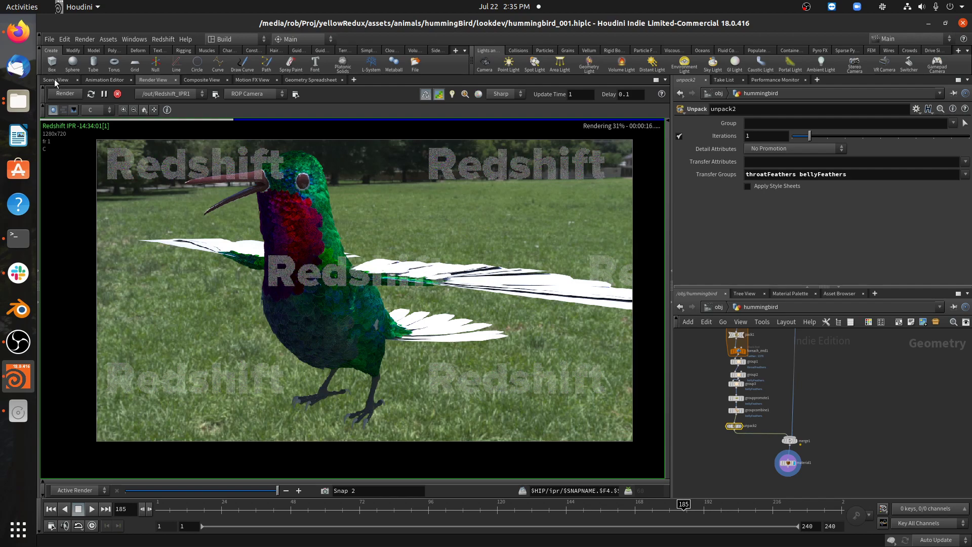
{"action": "left_click", "coordinate": [55, 79]}
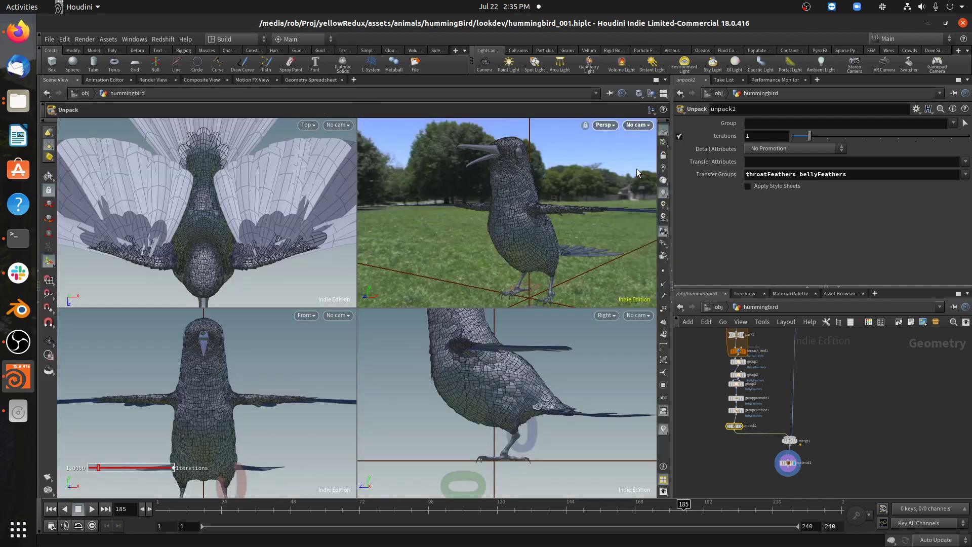
{"action": "left_click", "coordinate": [637, 125]}
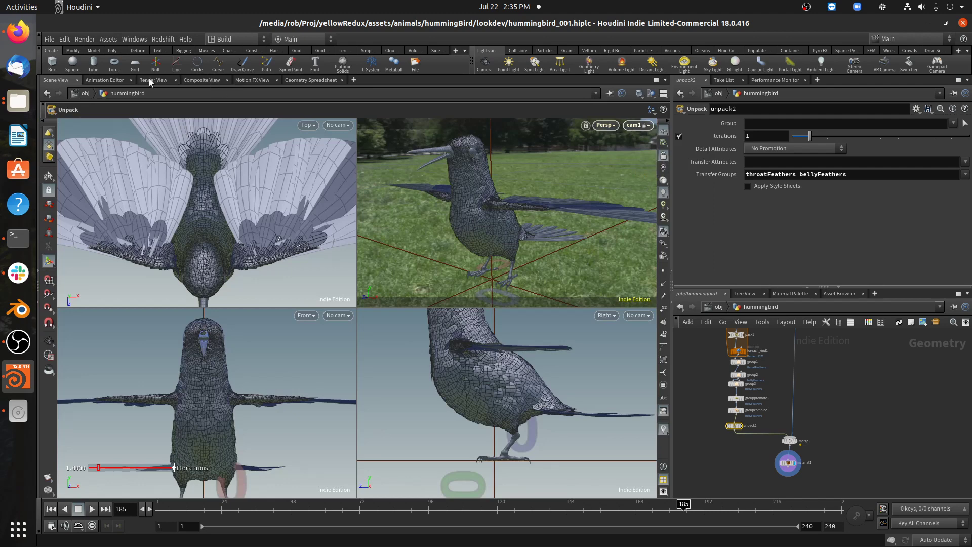
{"action": "left_click", "coordinate": [153, 79]}
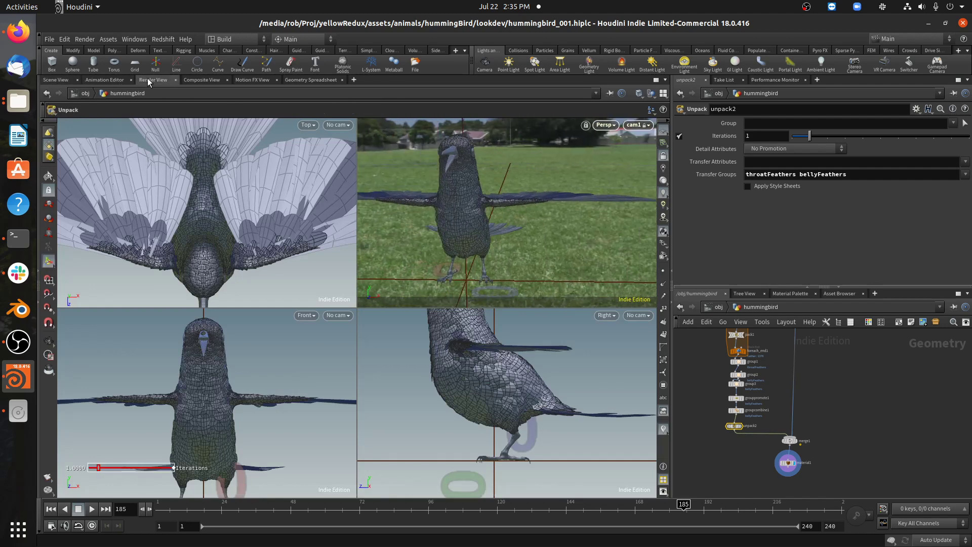
{"action": "left_click", "coordinate": [152, 79]}
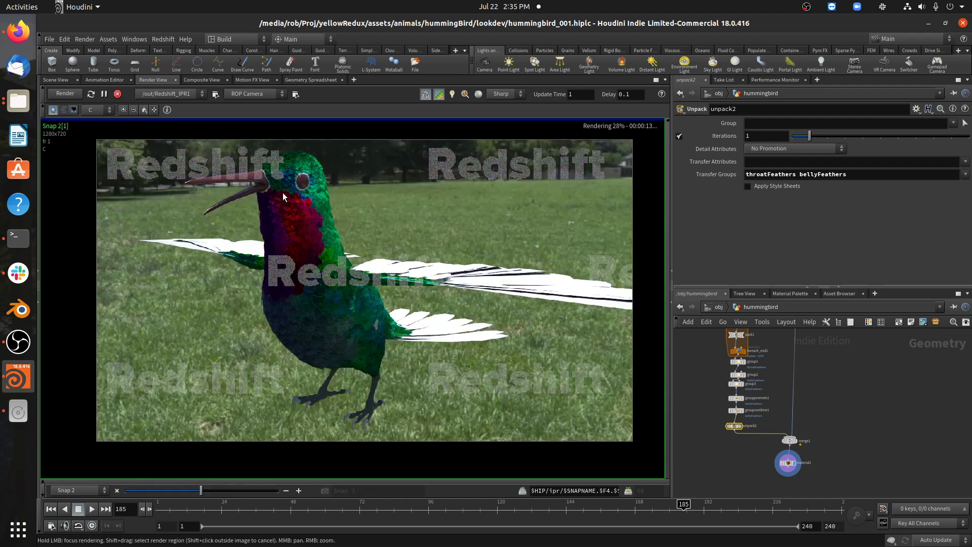
{"action": "mouse_move", "coordinate": [323, 226]}
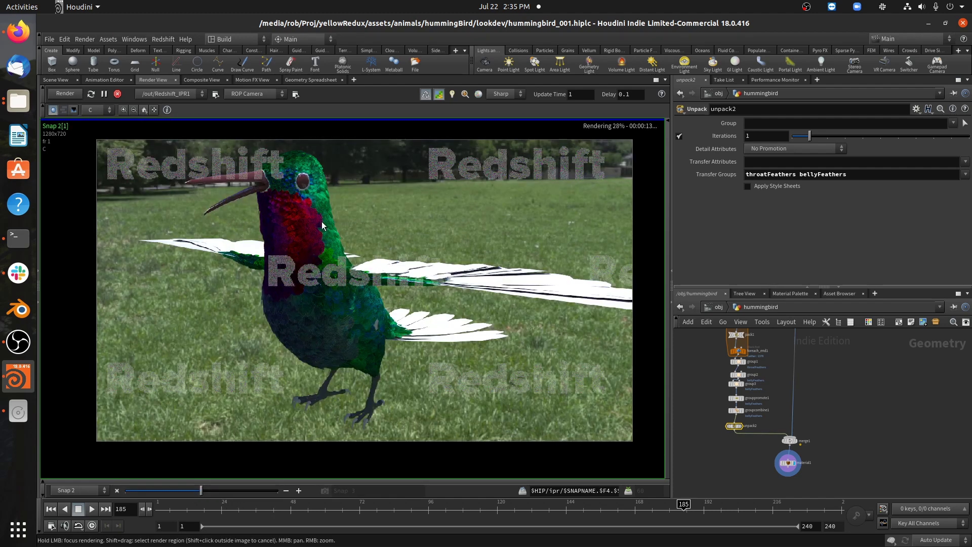
{"action": "mouse_move", "coordinate": [279, 197]}
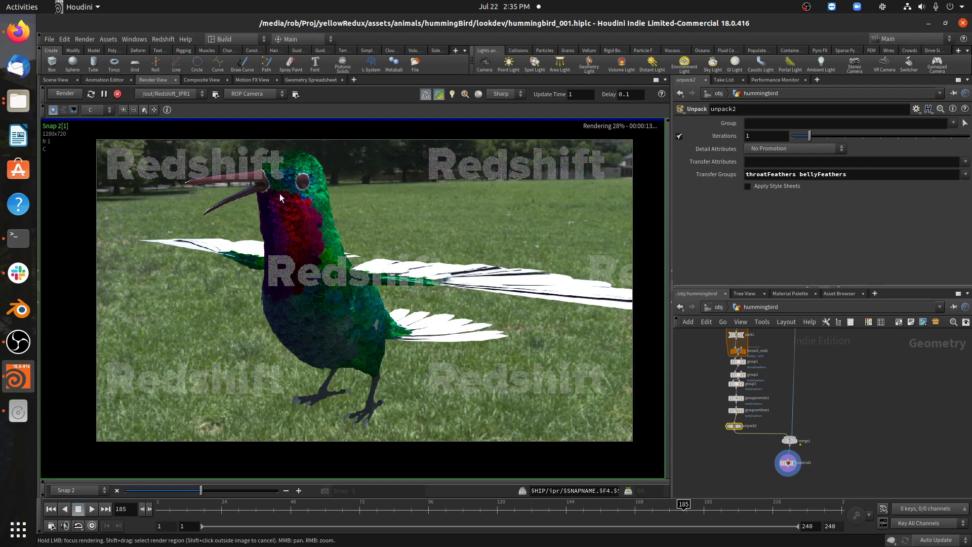
{"action": "mouse_move", "coordinate": [315, 226]}
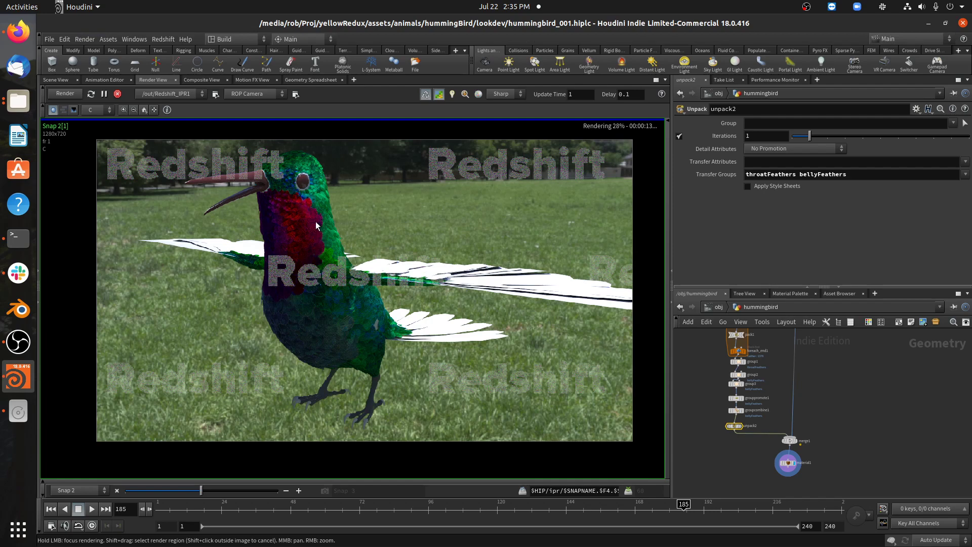
{"action": "mouse_move", "coordinate": [345, 252]}
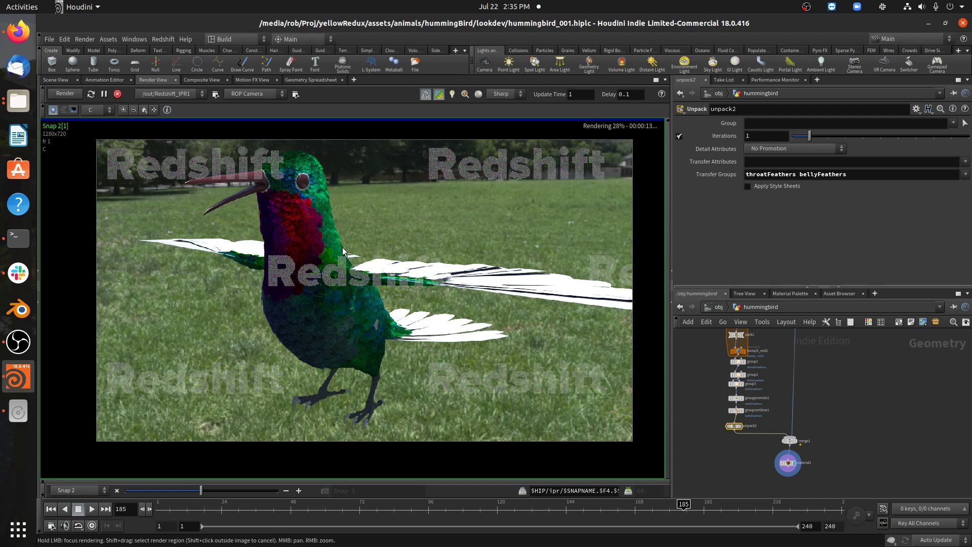
{"action": "mouse_move", "coordinate": [873, 412]}
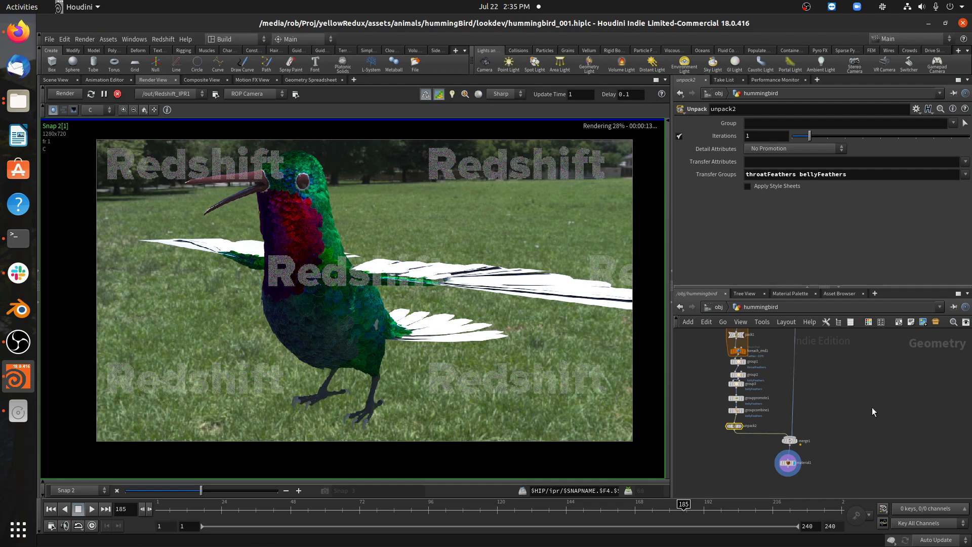
{"action": "scroll", "scroll_direction": "down", "scroll_amount": 3}
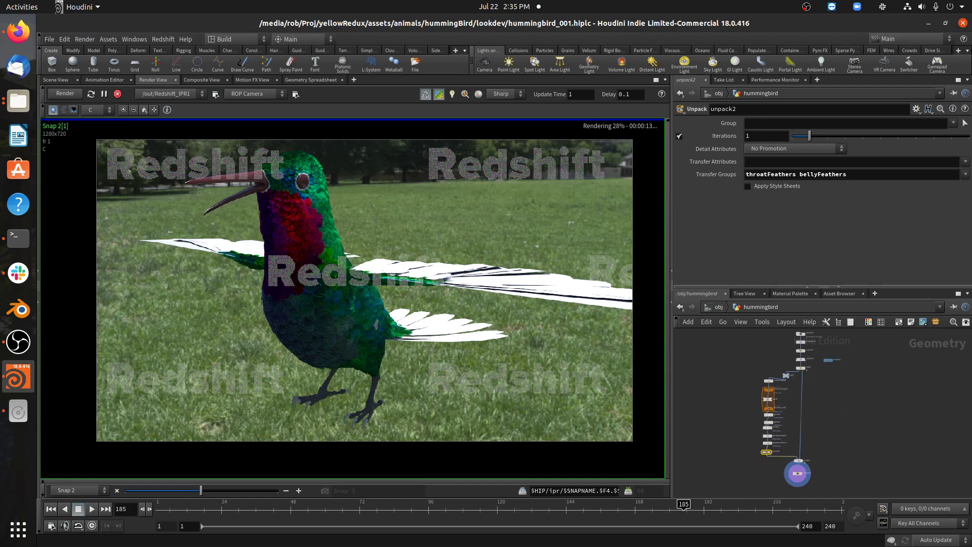